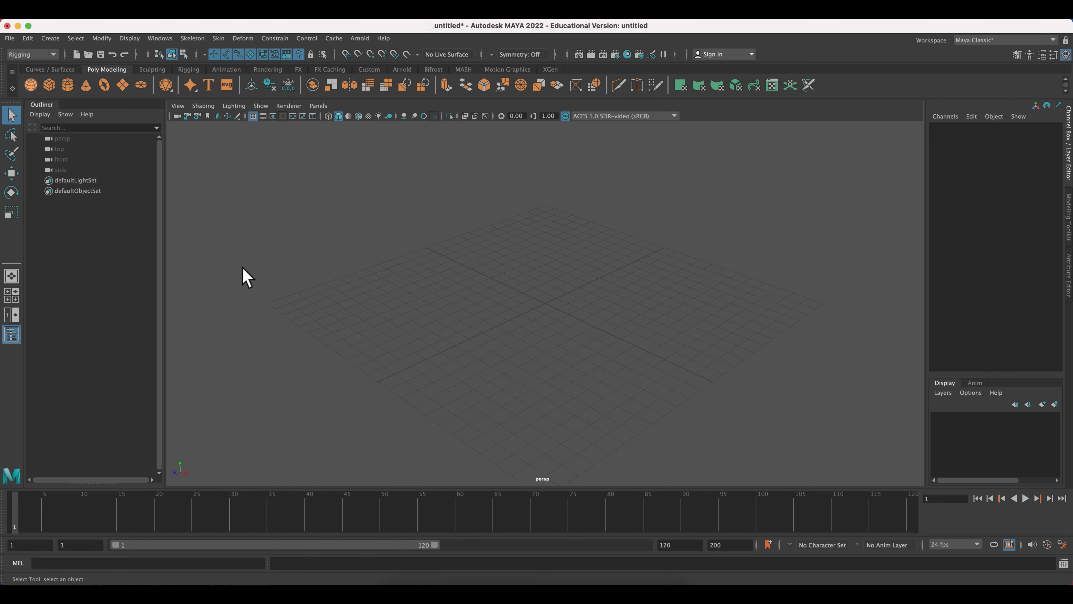
# - Create a polygon cube, scale it to 2 and raise it one unit to sit on the grid
pyautogui.click(50, 38)
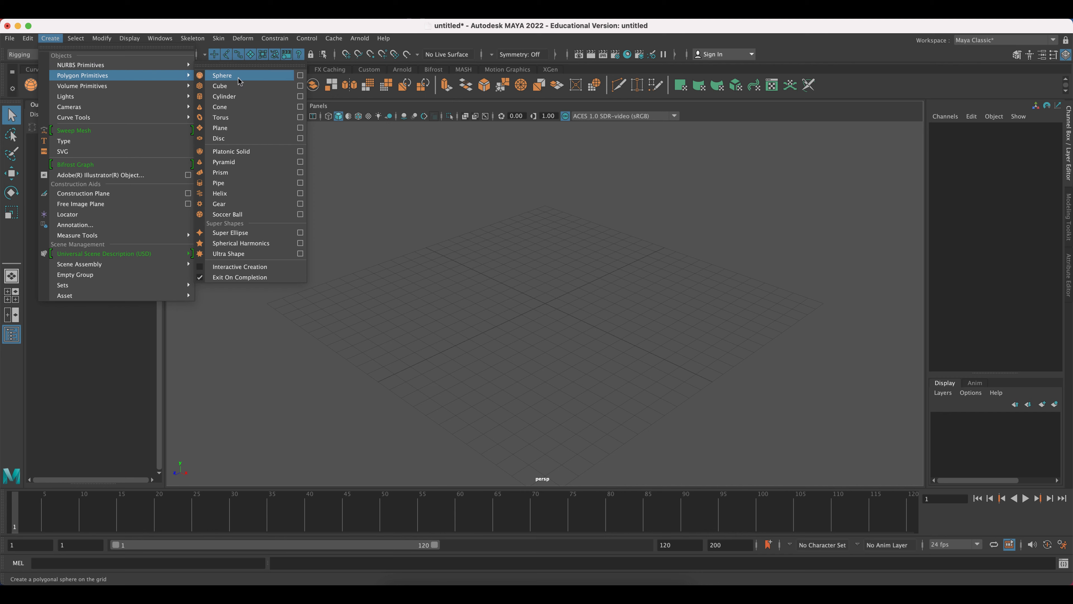
pyautogui.click(219, 85)
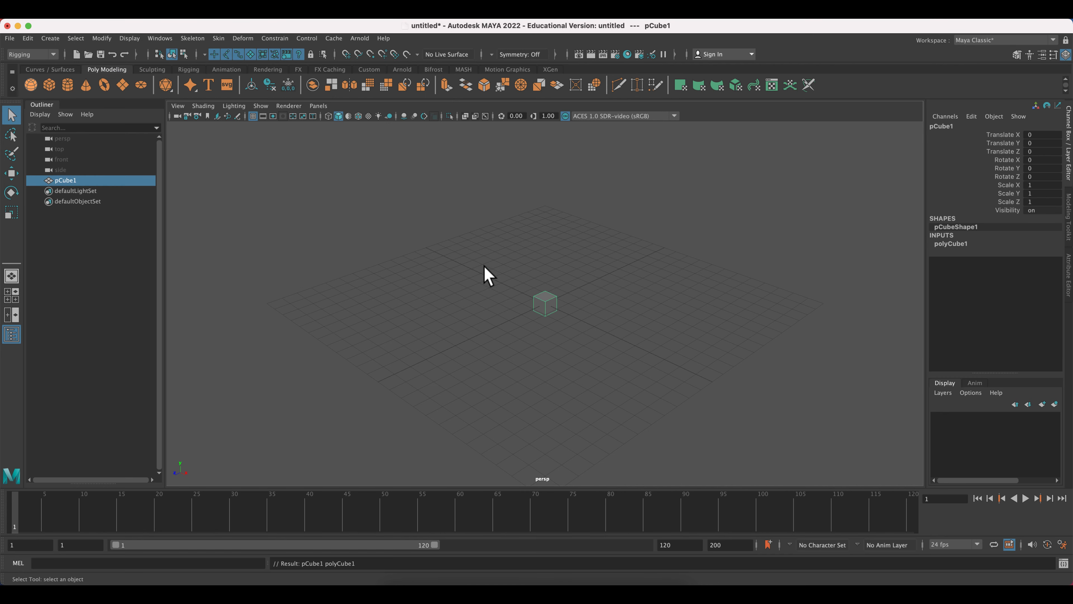
pyautogui.press('w')
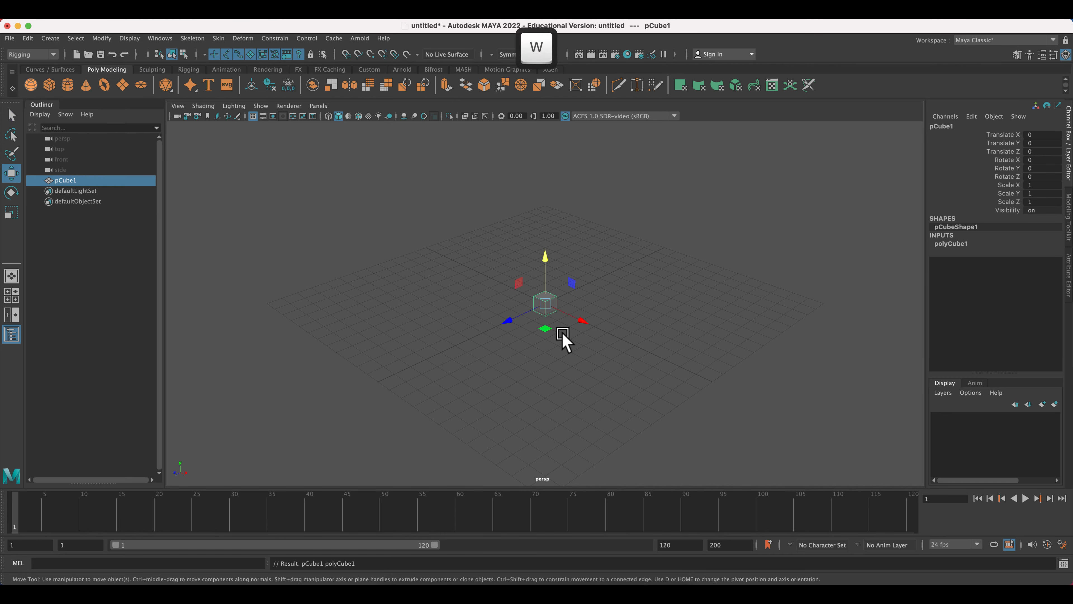
pyautogui.press('r')
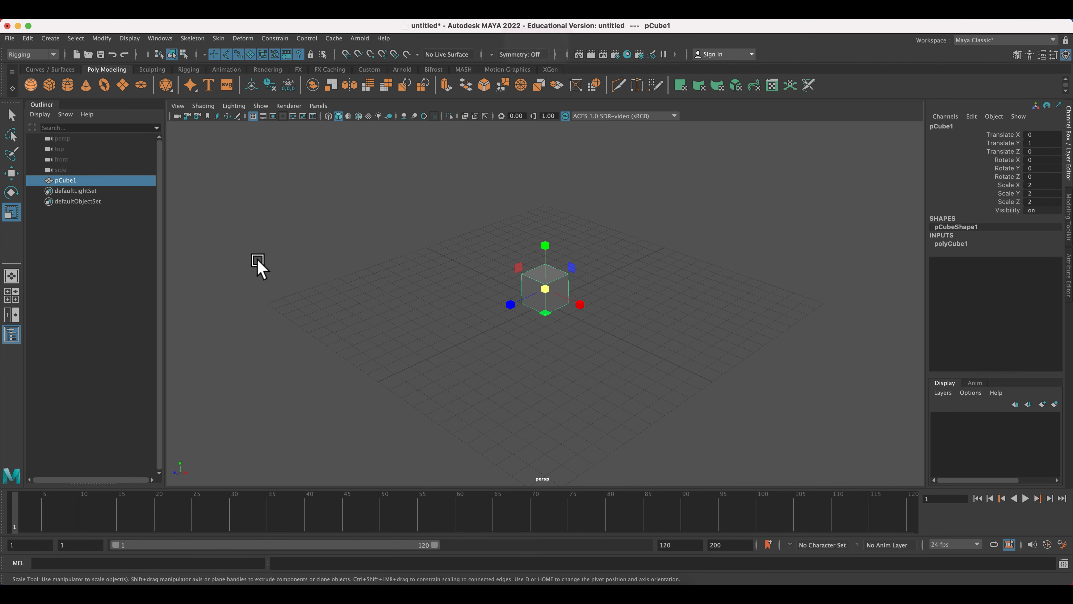
pyautogui.click(202, 106)
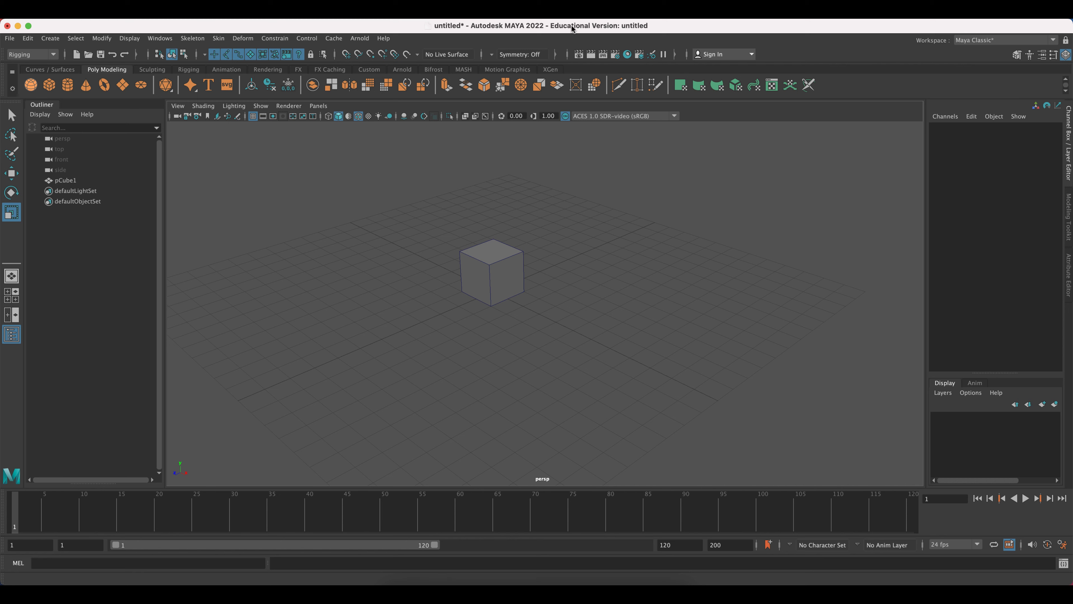
pyautogui.moveTo(1031, 544)
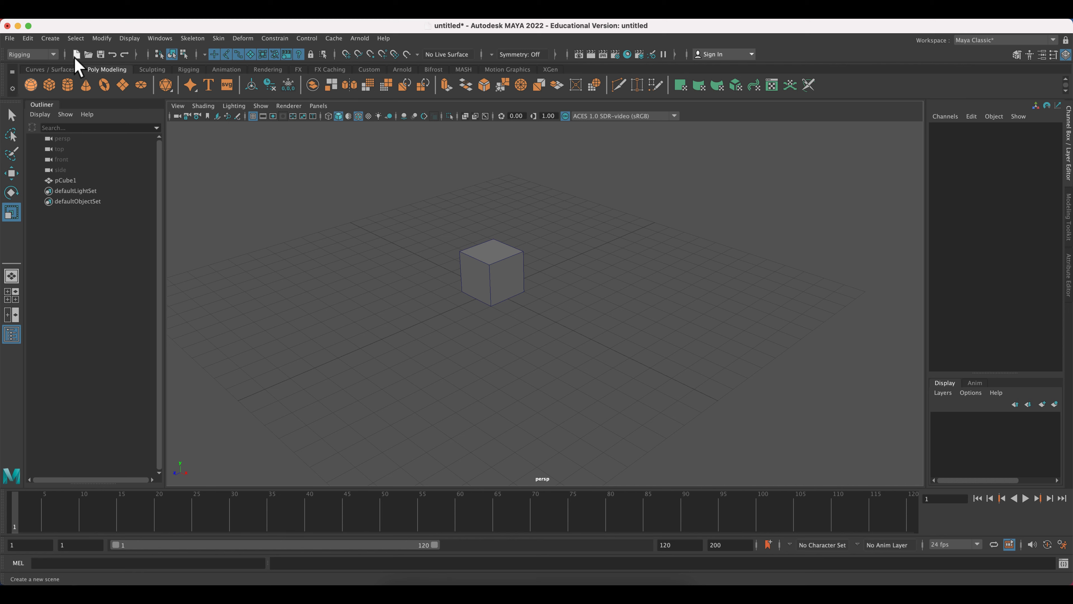
pyautogui.moveTo(56, 58)
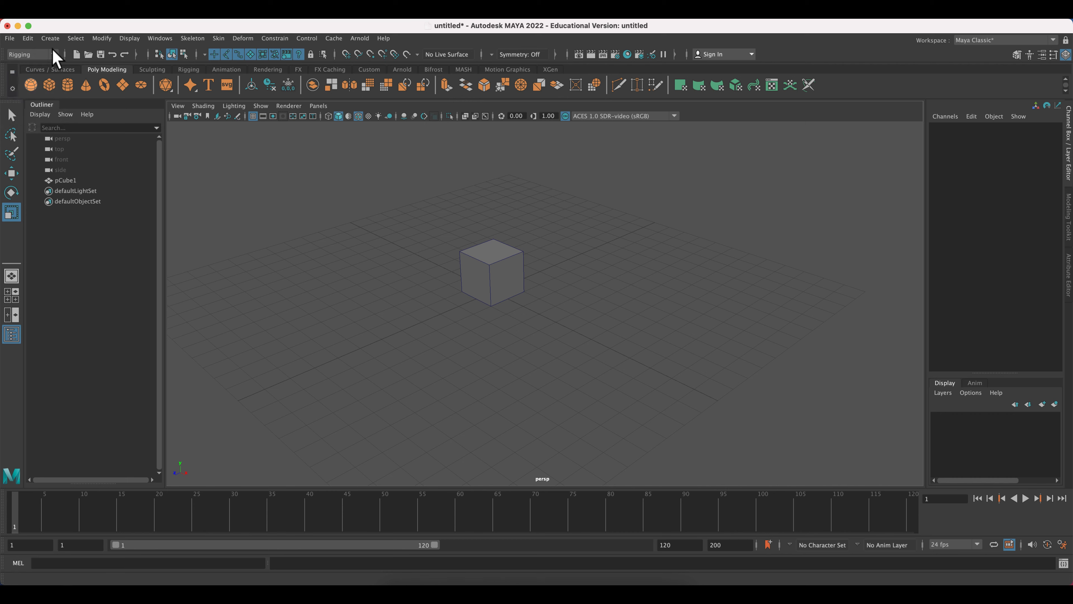
pyautogui.moveTo(1062, 544)
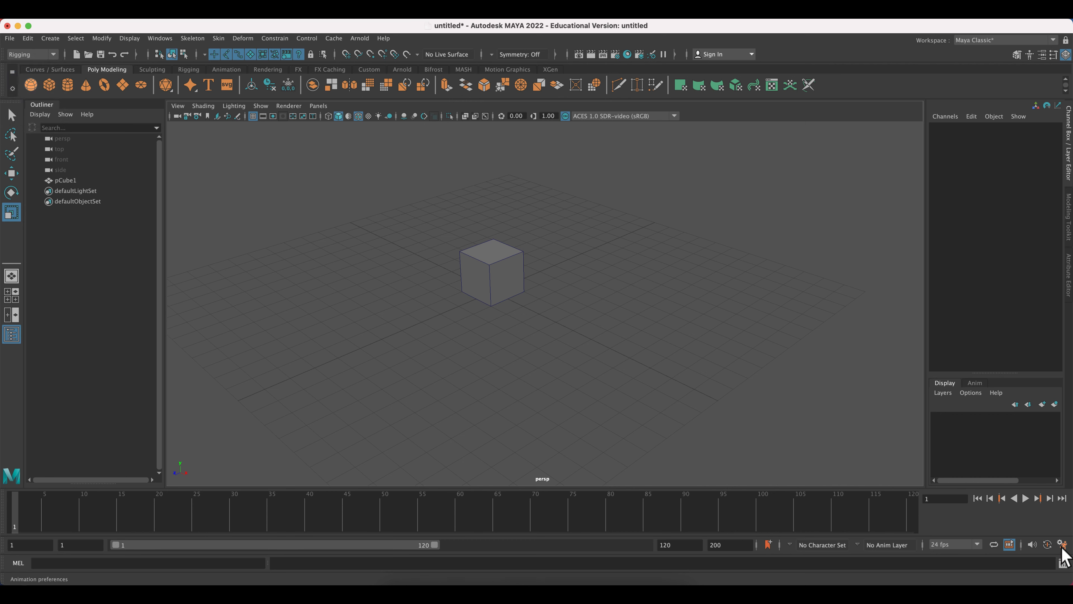
pyautogui.moveTo(1065, 544)
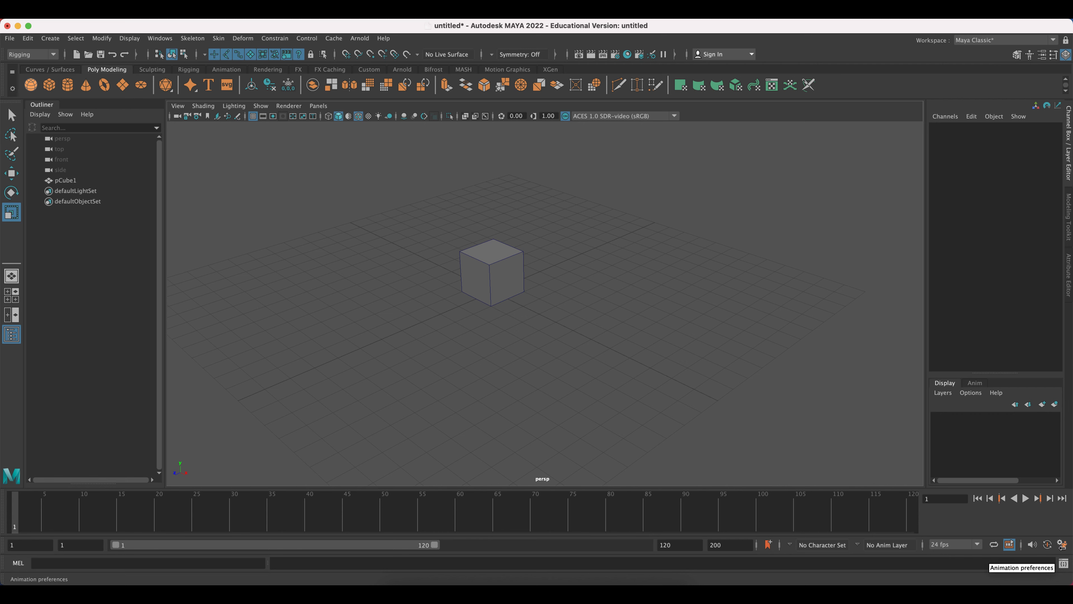
# - Bring up the Preferences window via Windows > Settings/Preferences
pyautogui.click(160, 37)
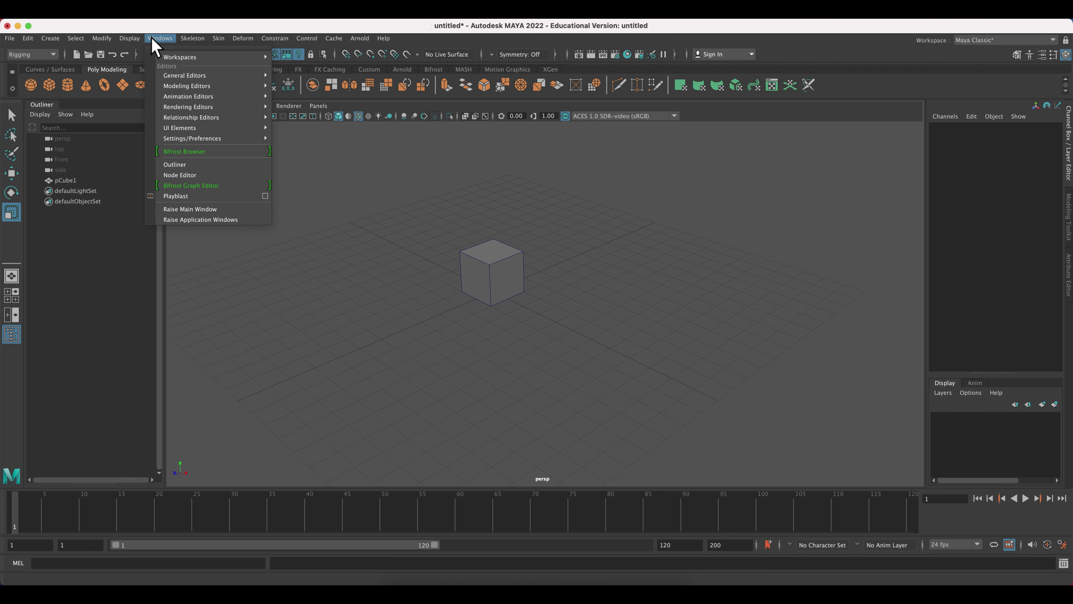
pyautogui.moveTo(192, 138)
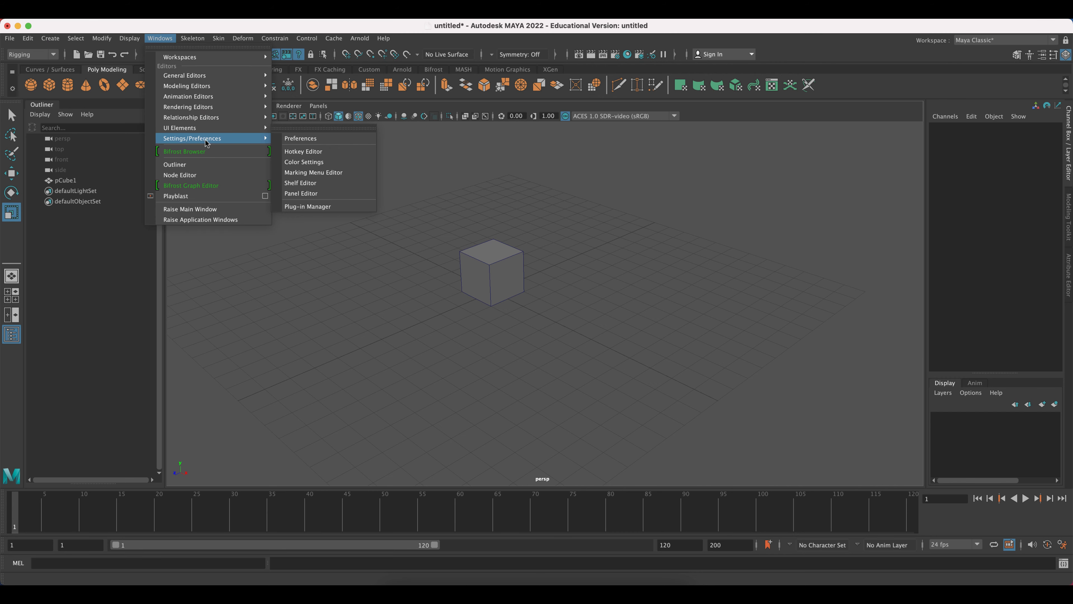
pyautogui.moveTo(300, 138)
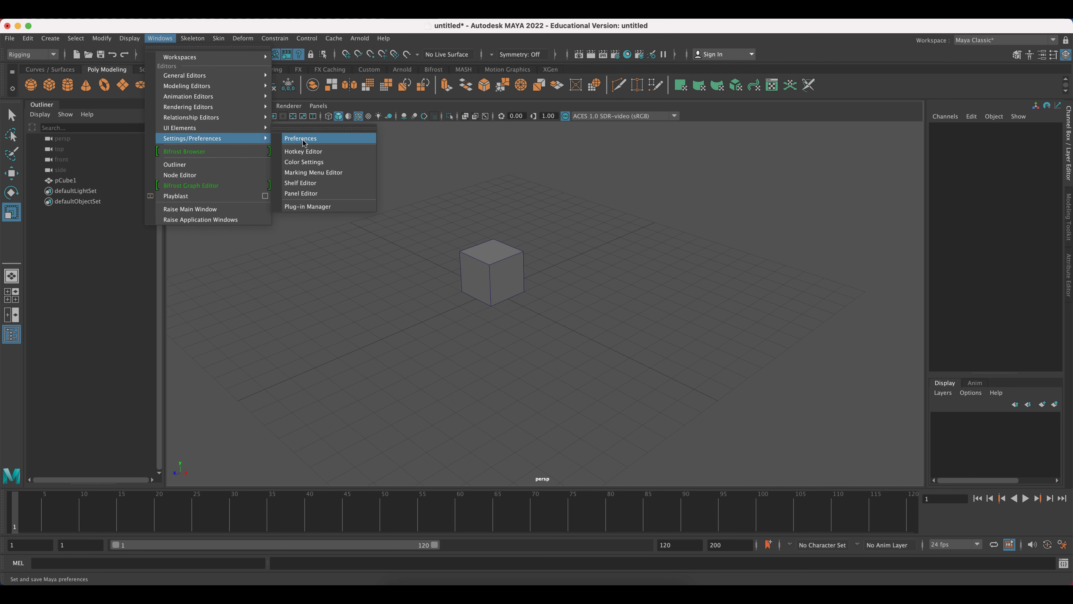
pyautogui.click(300, 137)
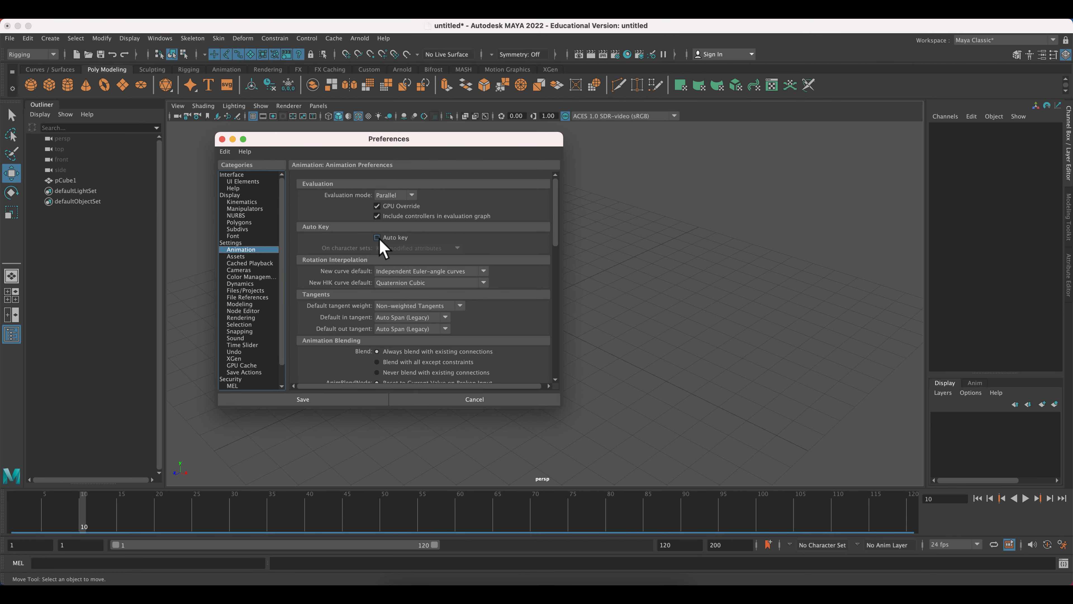
pyautogui.click(376, 237)
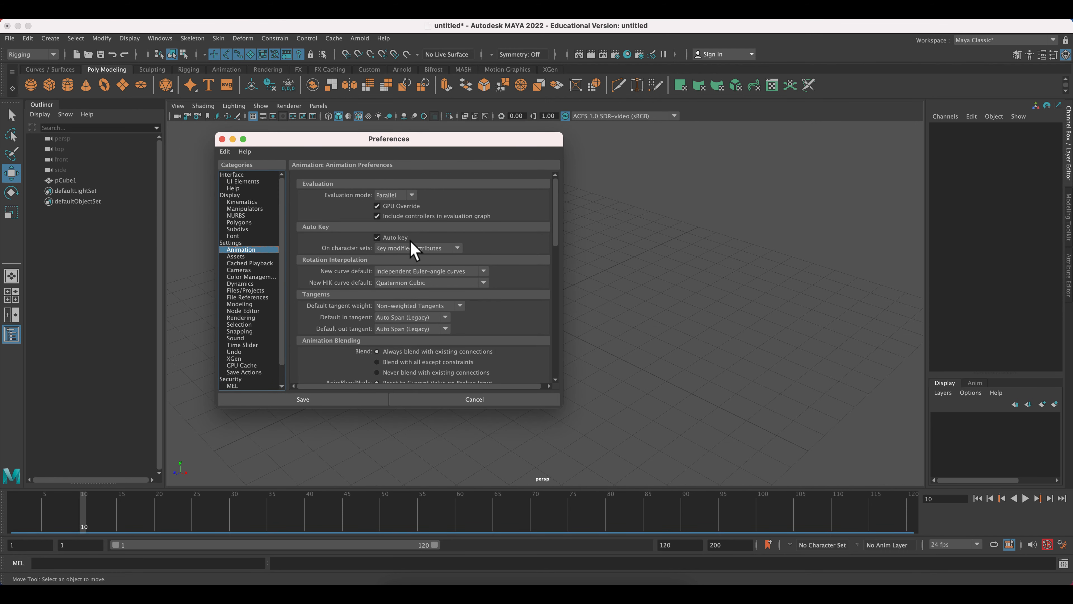
pyautogui.moveTo(403, 227)
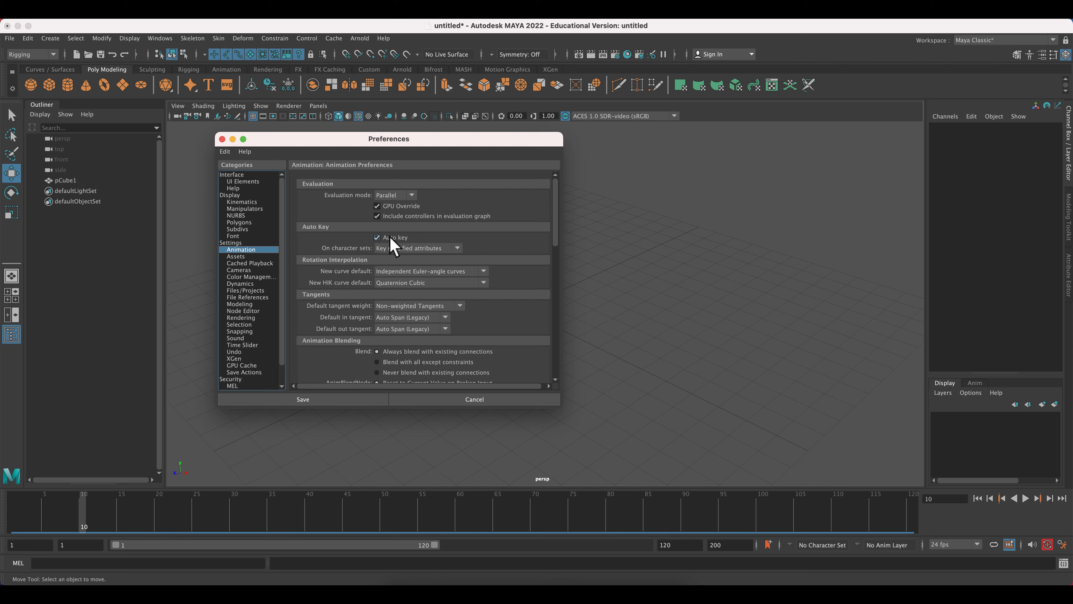
pyautogui.moveTo(1044, 548)
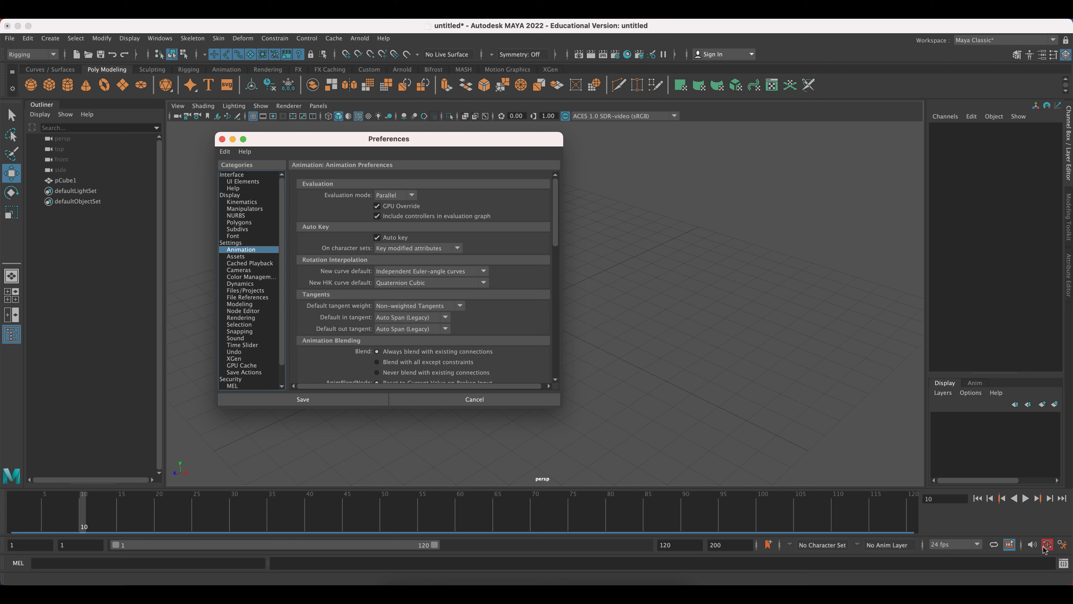
pyautogui.moveTo(1059, 525)
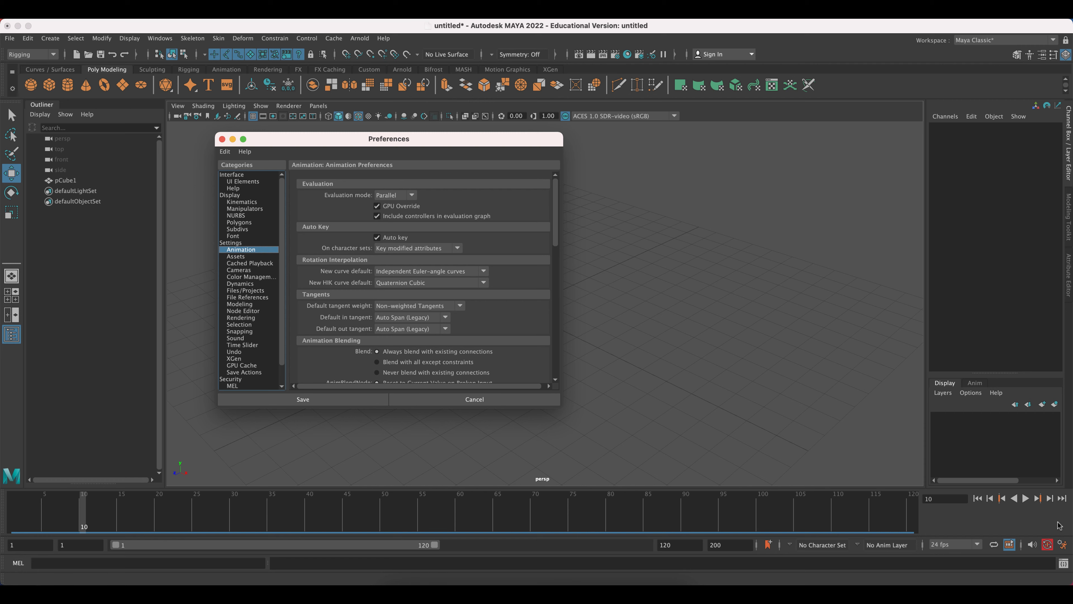
pyautogui.moveTo(1031, 537)
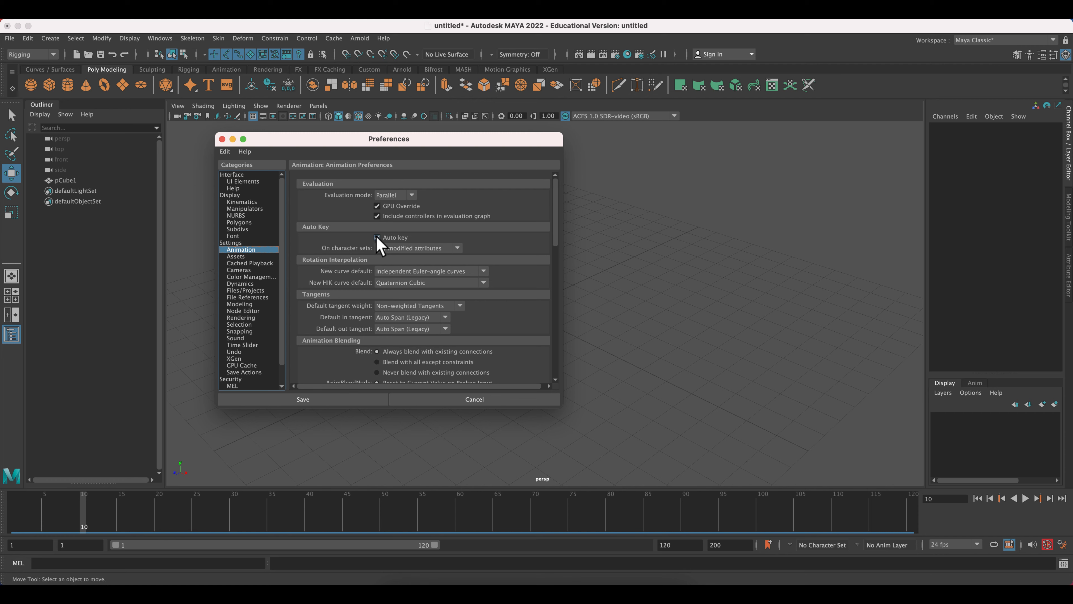
pyautogui.click(378, 237)
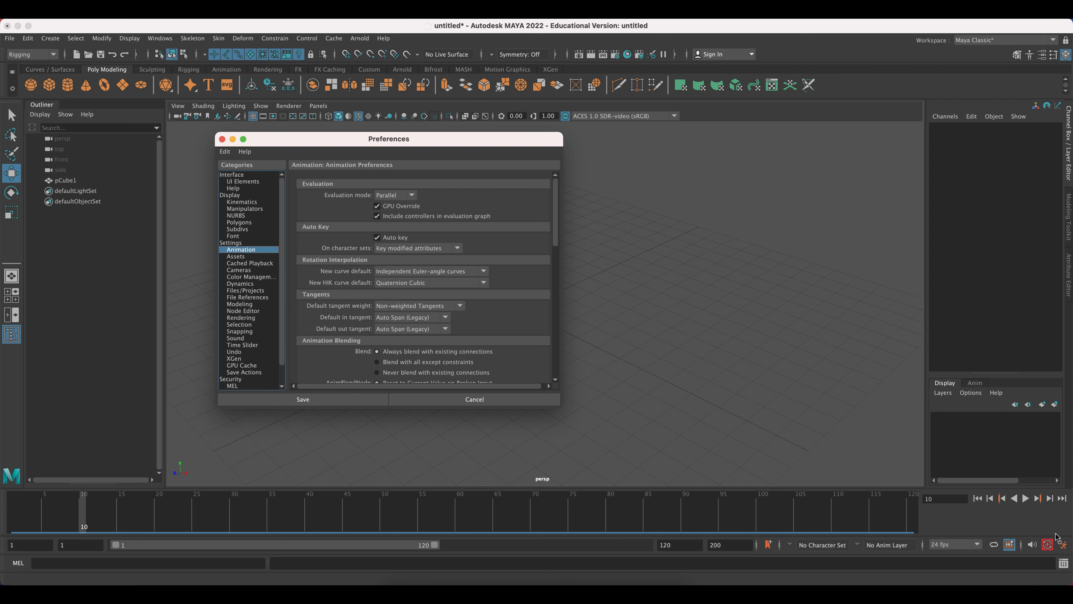
pyautogui.moveTo(369, 255)
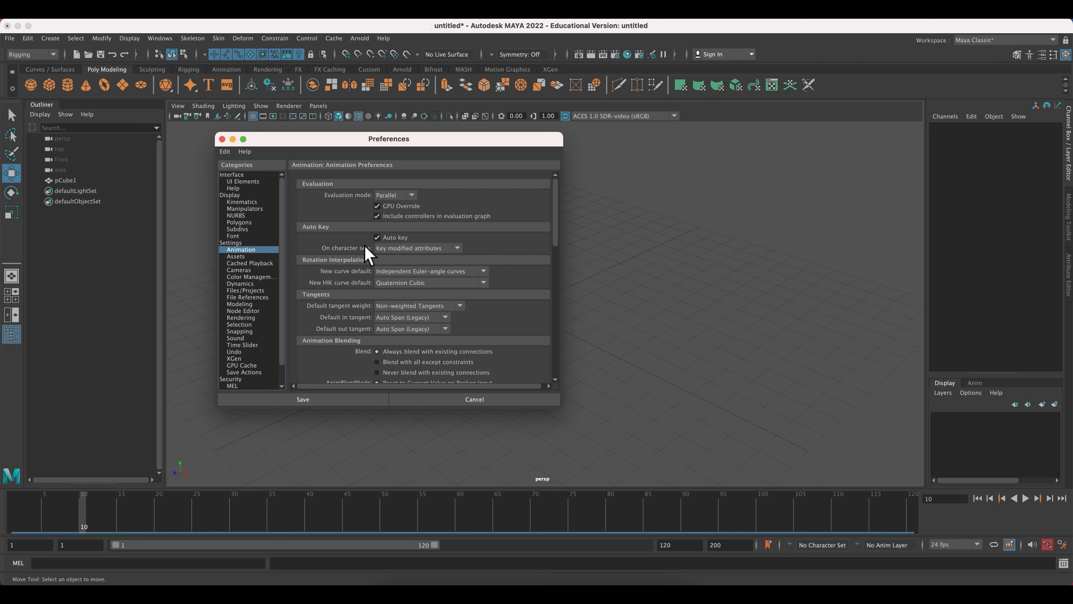
pyautogui.click(376, 237)
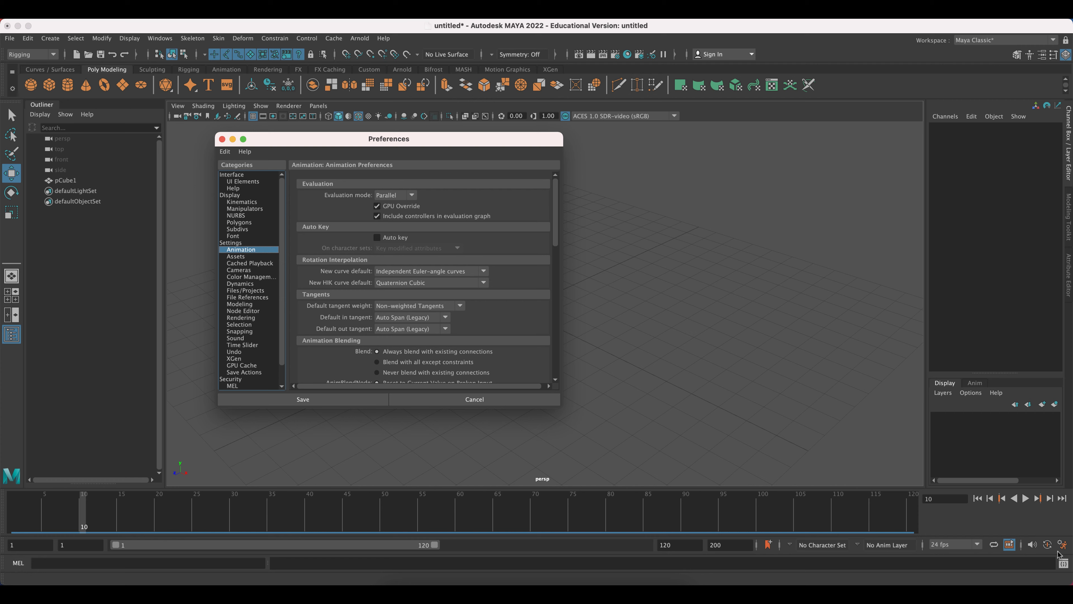
pyautogui.moveTo(256, 349)
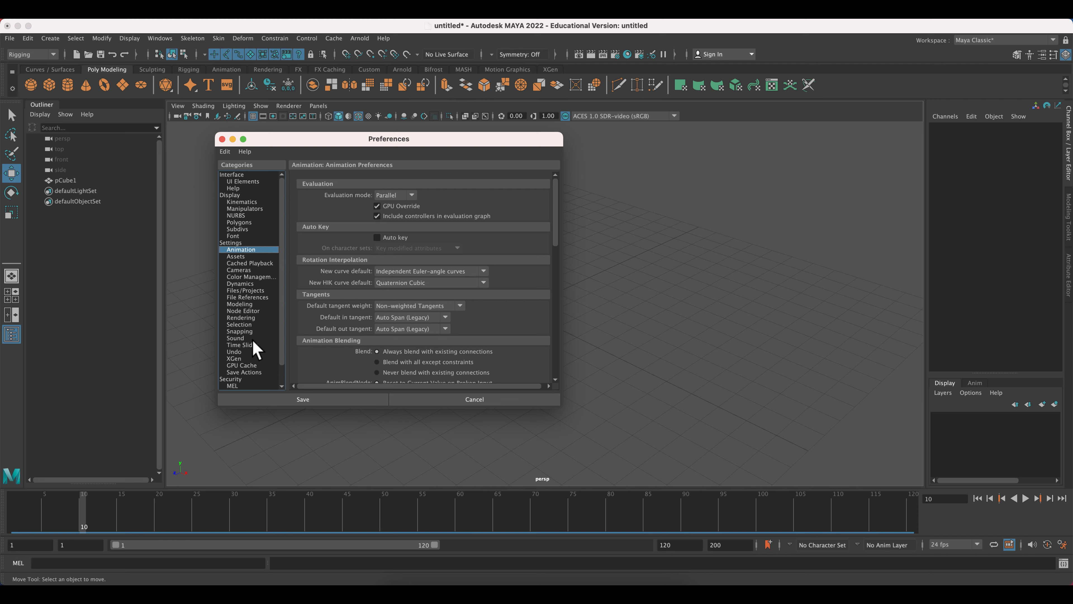
# - Show the Time Slider preferences and keep the frame rate at 24 fps
pyautogui.click(243, 345)
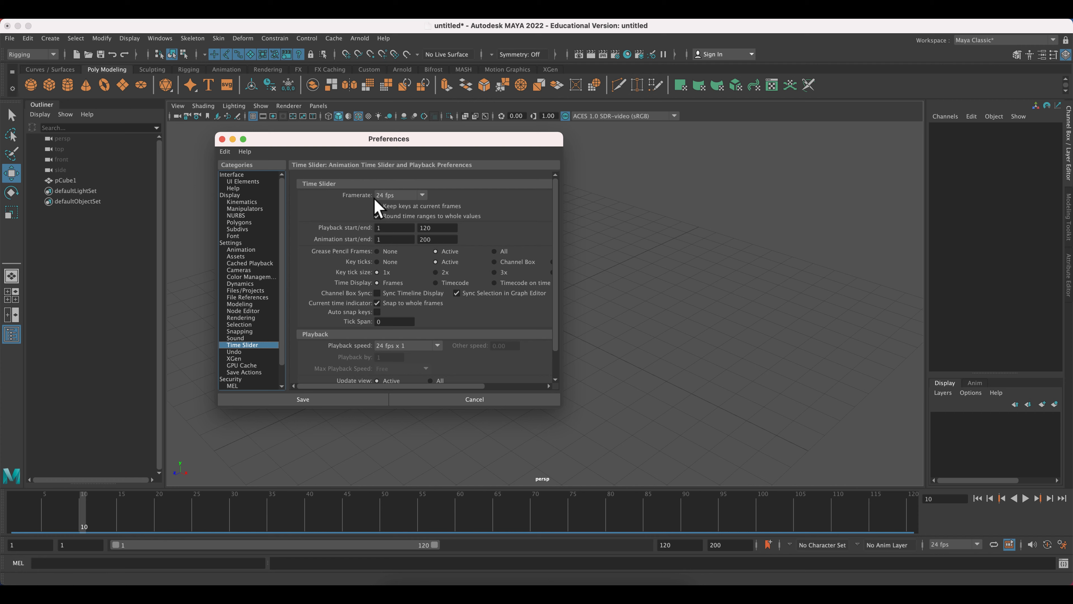
pyautogui.click(436, 195)
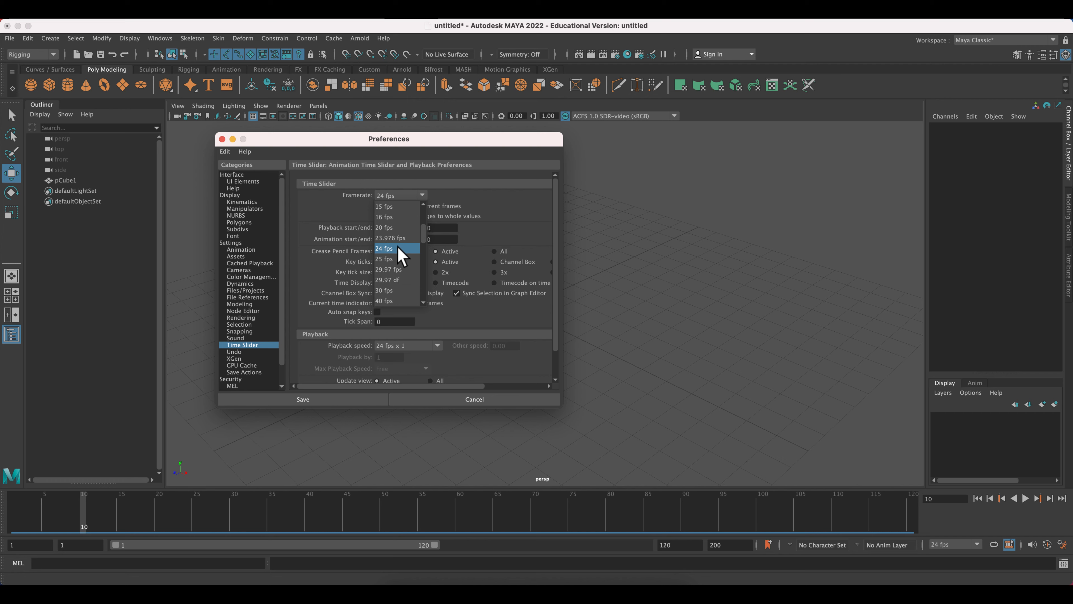
pyautogui.click(385, 248)
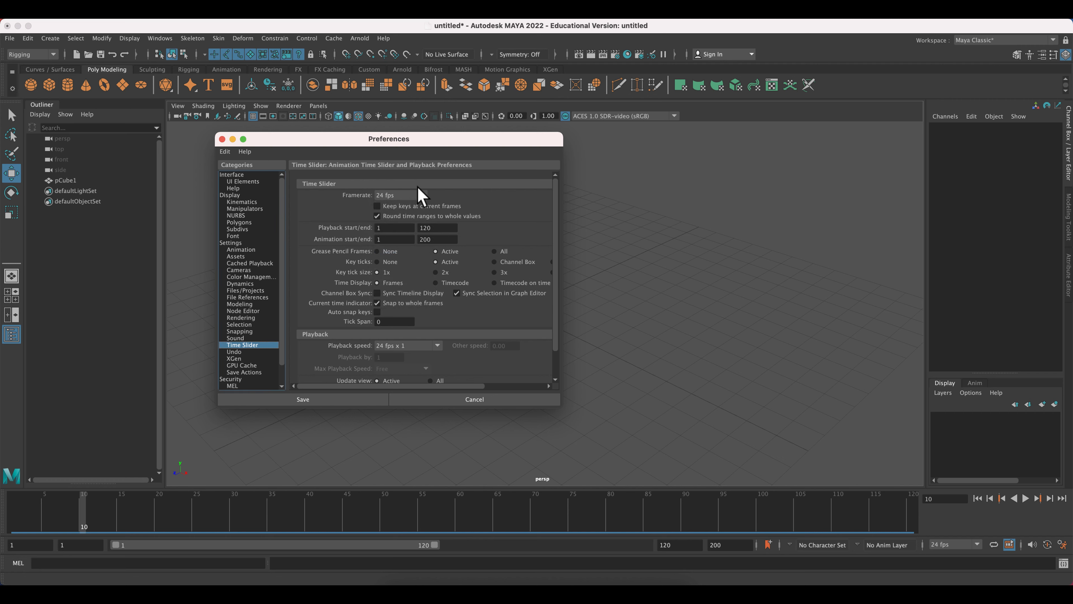
pyautogui.click(397, 196)
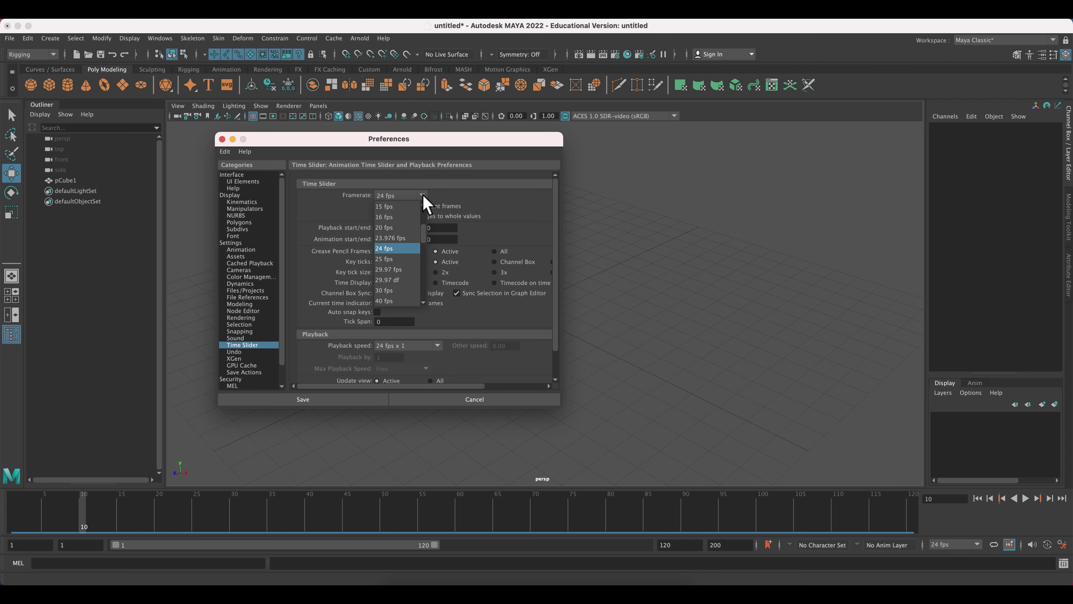
pyautogui.moveTo(399, 290)
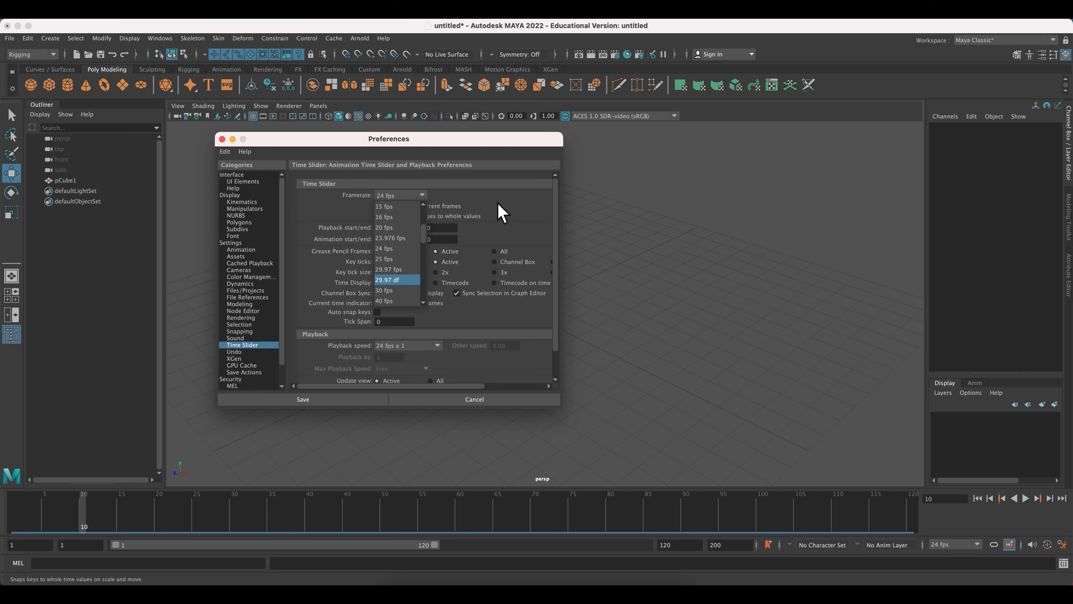
pyautogui.click(384, 248)
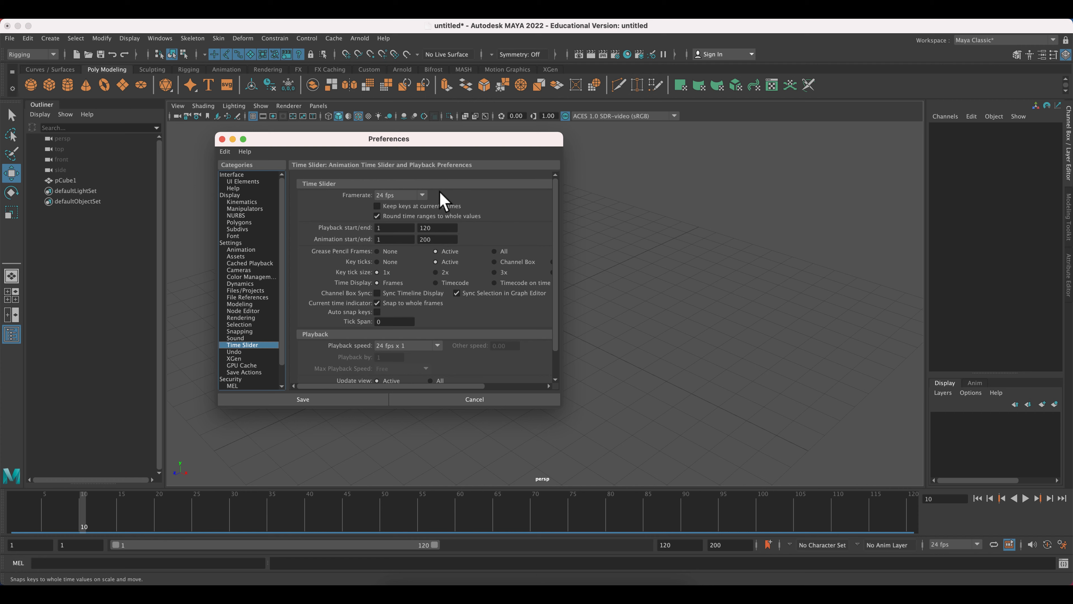
pyautogui.moveTo(350, 348)
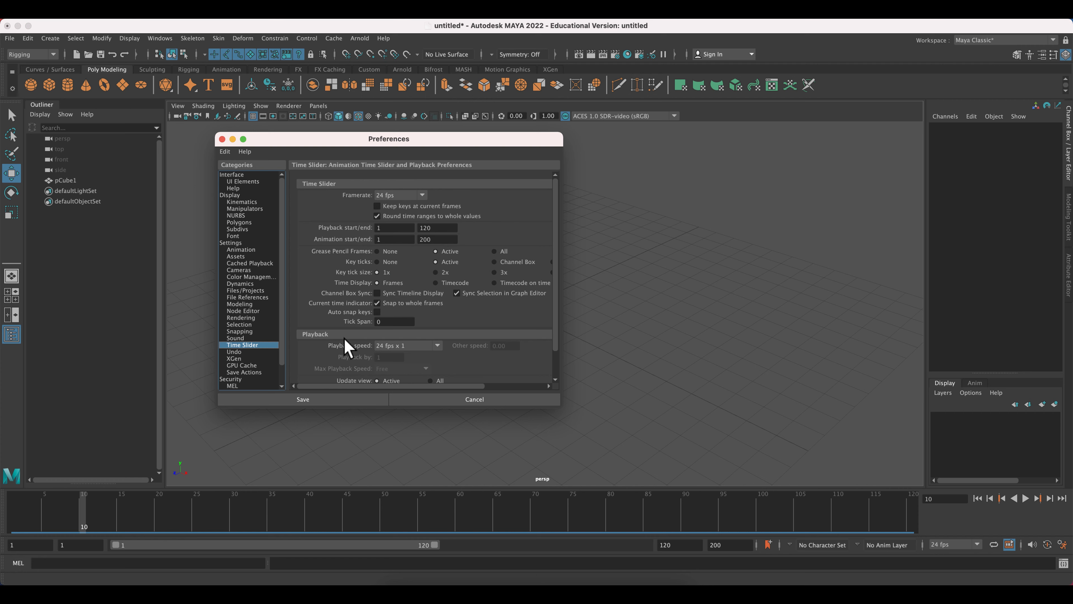
pyautogui.moveTo(440, 353)
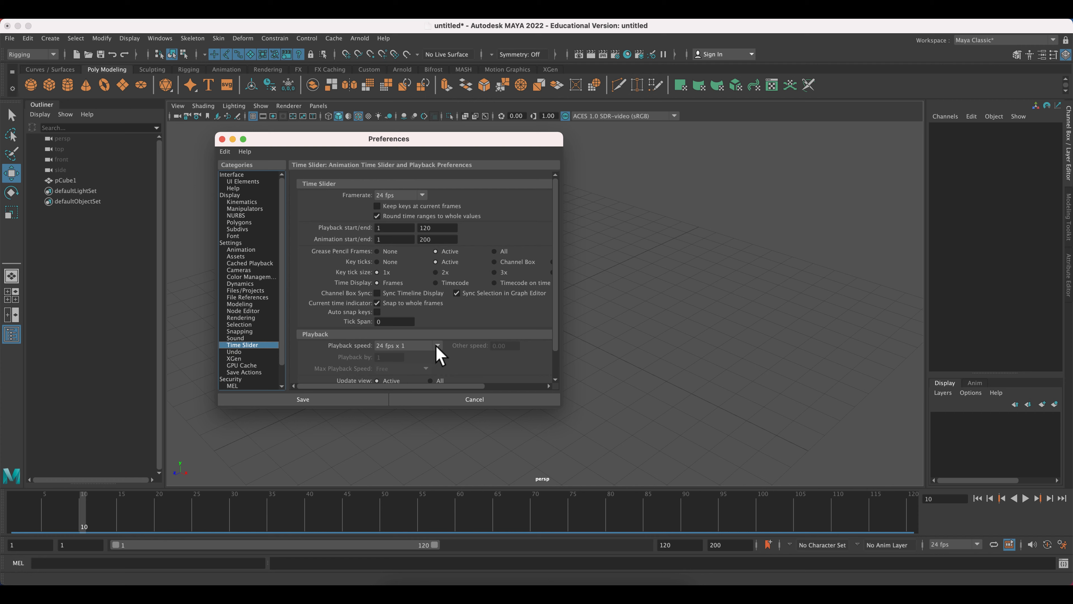
# - Set the playback speed to real-time 24 fps x 1
pyautogui.click(437, 345)
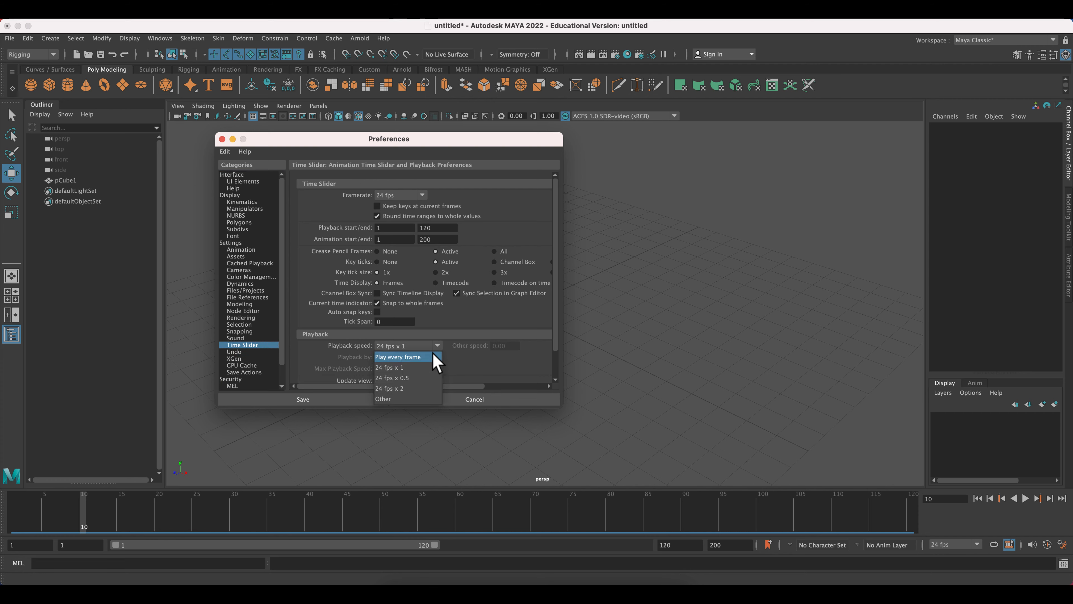
pyautogui.click(397, 357)
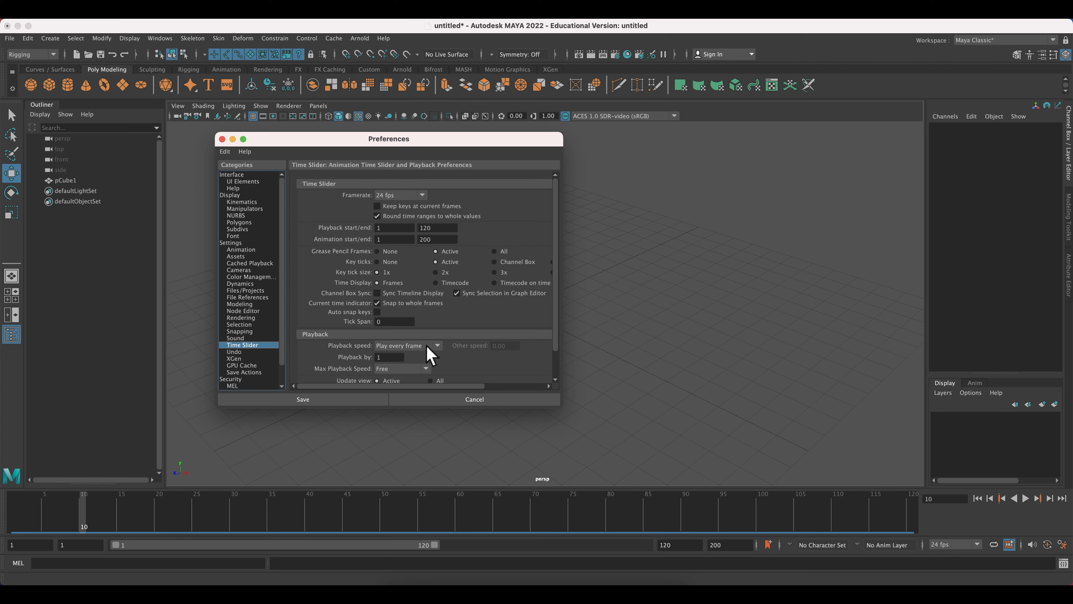
pyautogui.click(407, 345)
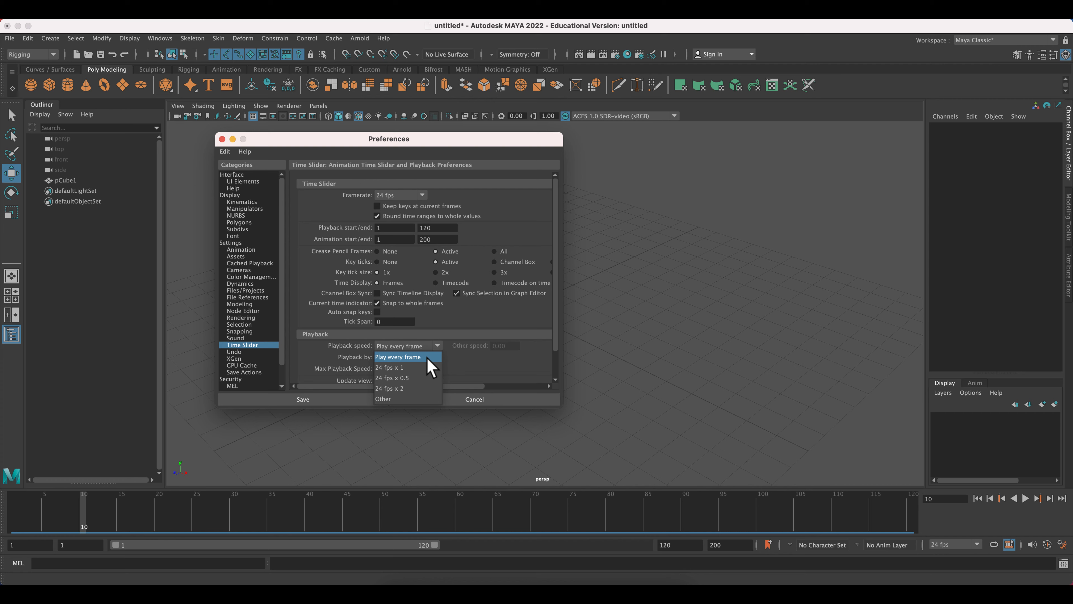
pyautogui.moveTo(390, 368)
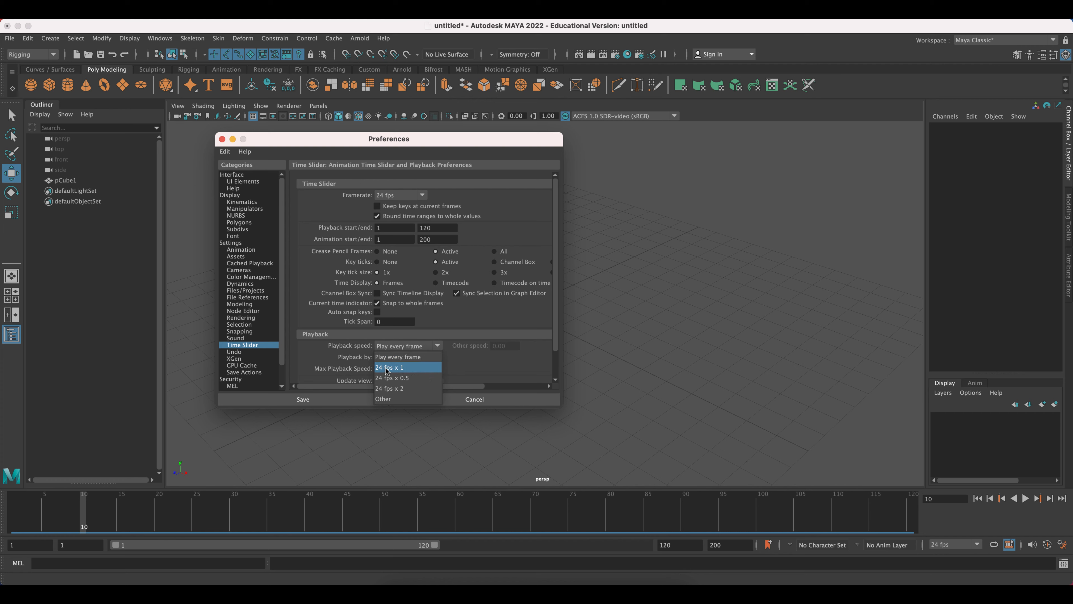
pyautogui.moveTo(397, 372)
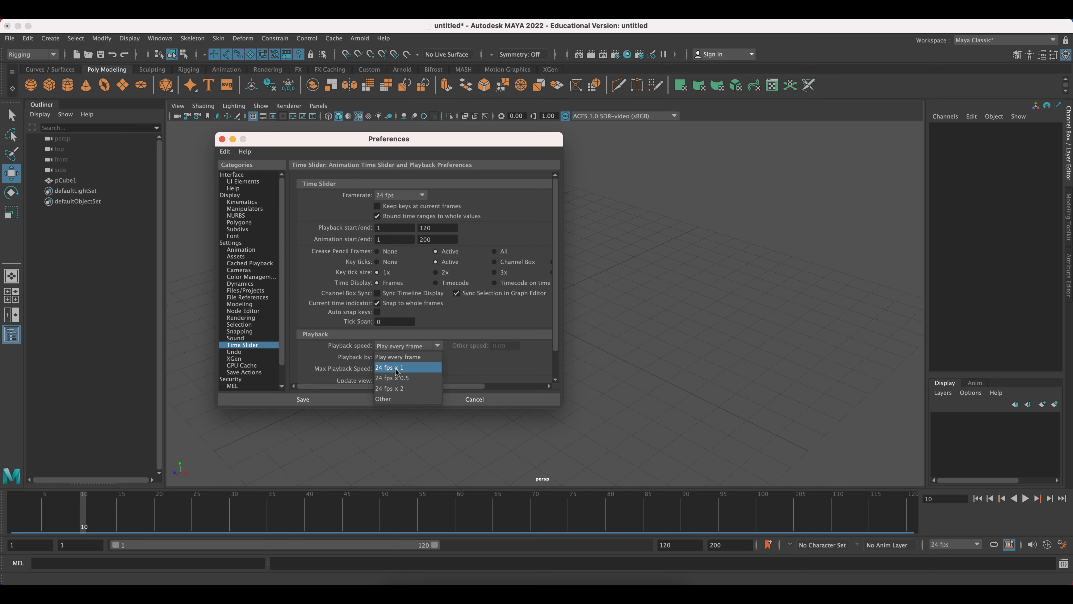
pyautogui.moveTo(420, 372)
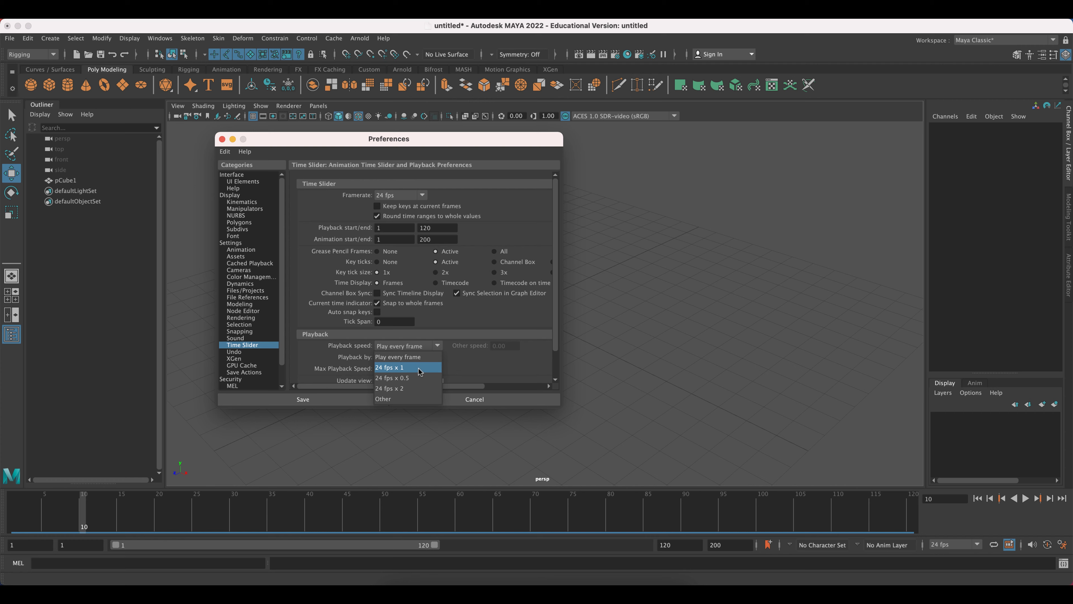
pyautogui.click(390, 367)
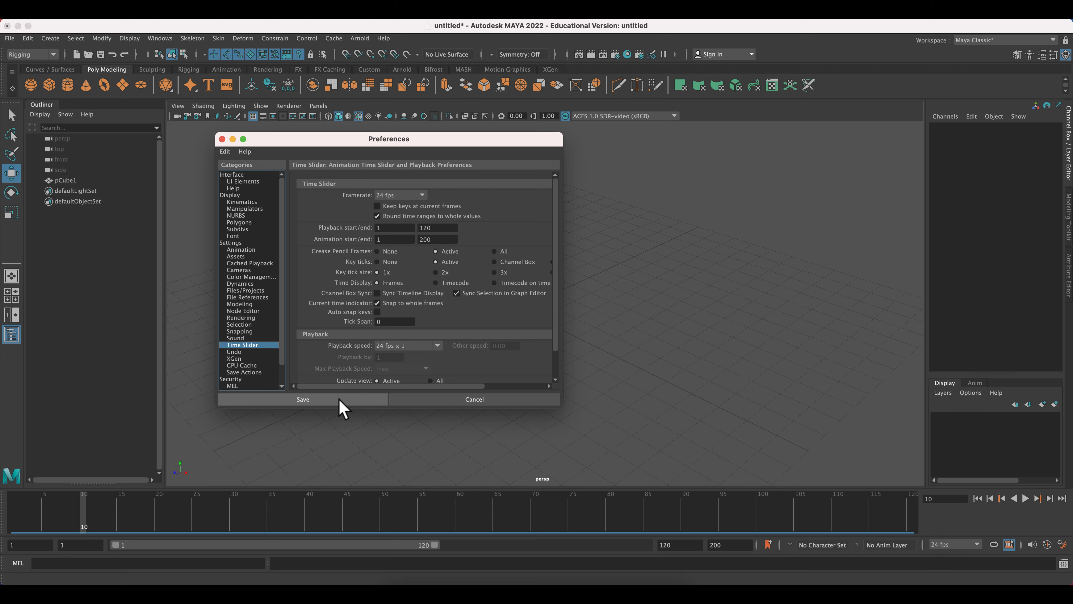
# - Save the preferences, start the range at frame 10 and keyframe the moved cube at frames 10 and 30
pyautogui.click(302, 400)
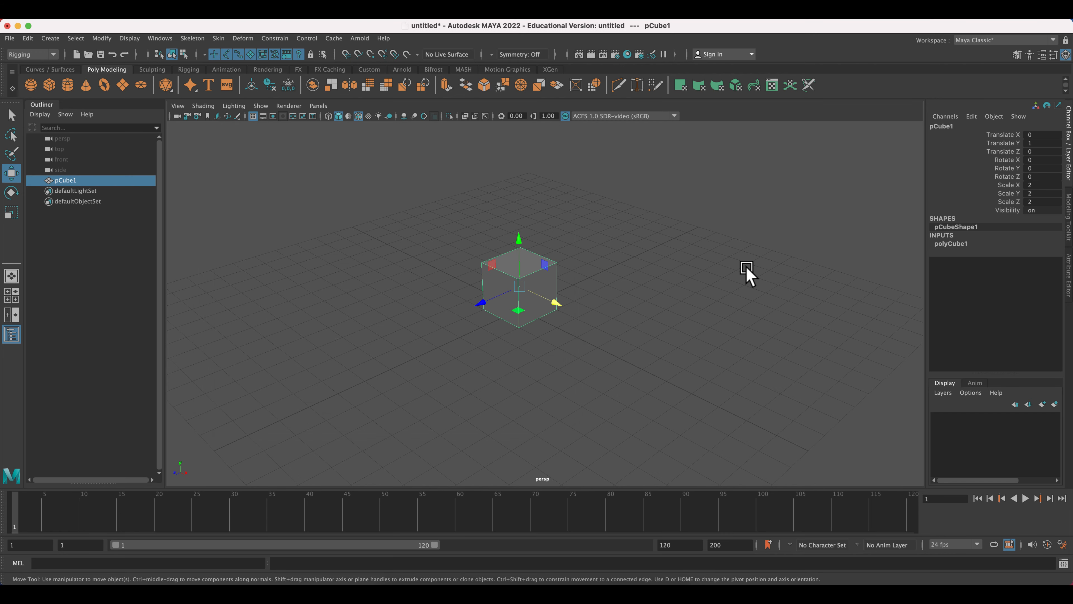
pyautogui.moveTo(728, 280)
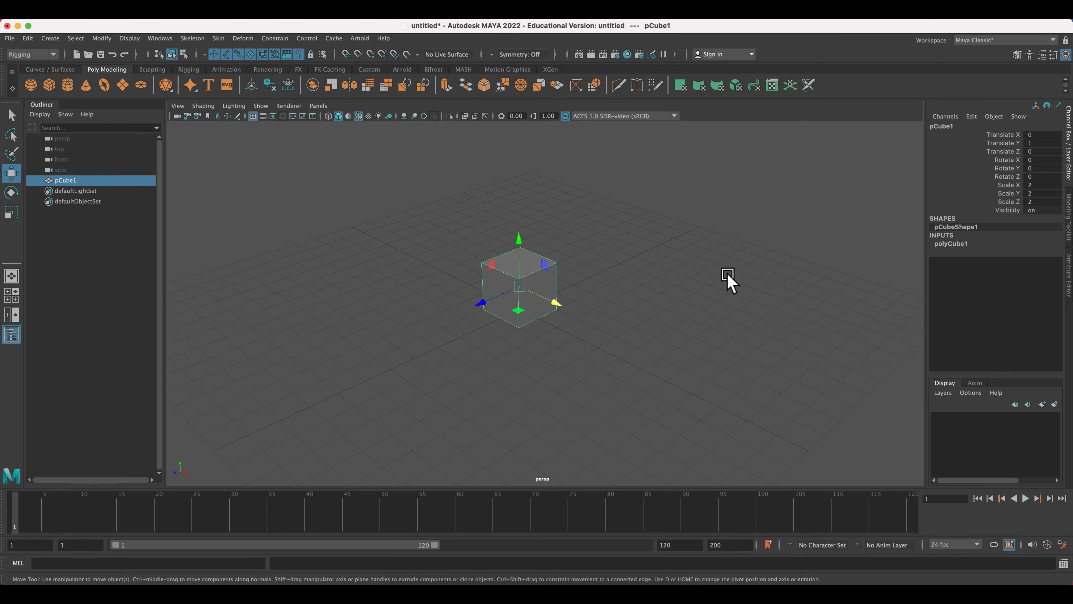
pyautogui.moveTo(535, 299)
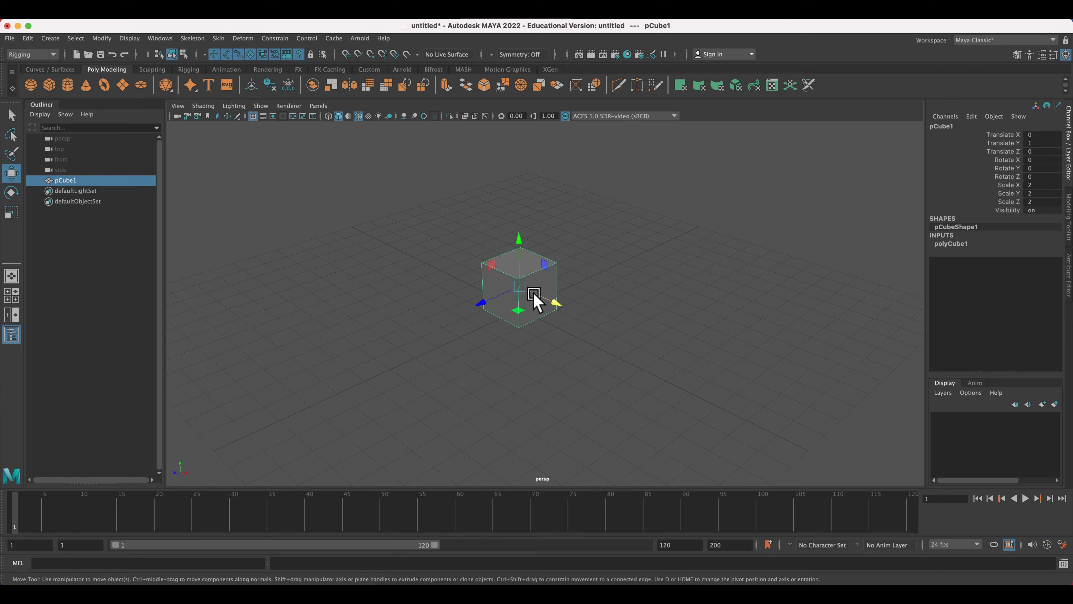
pyautogui.moveTo(735, 500)
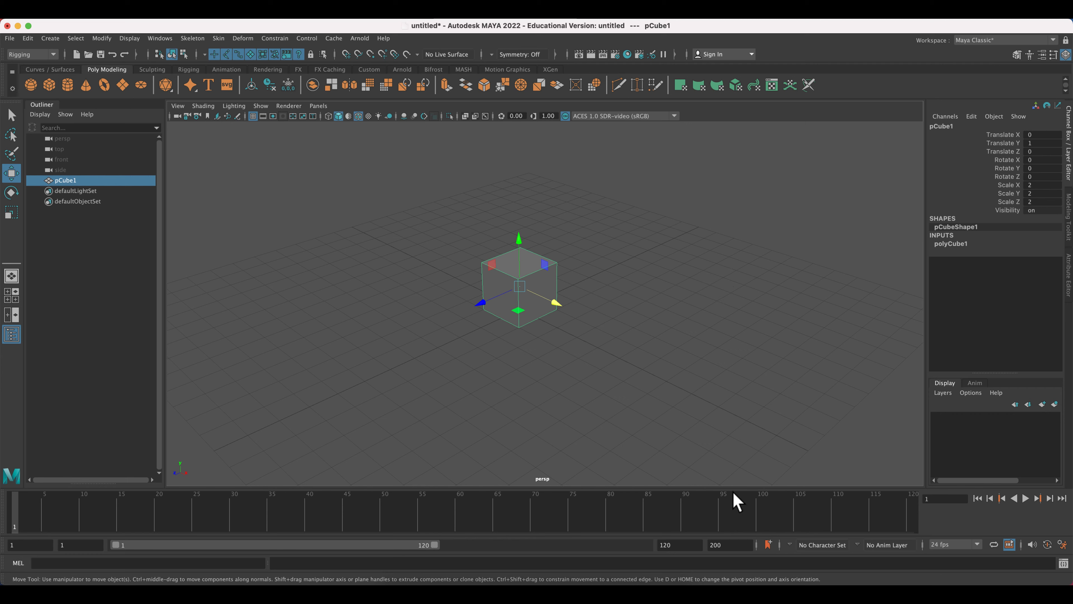
pyautogui.moveTo(504, 286)
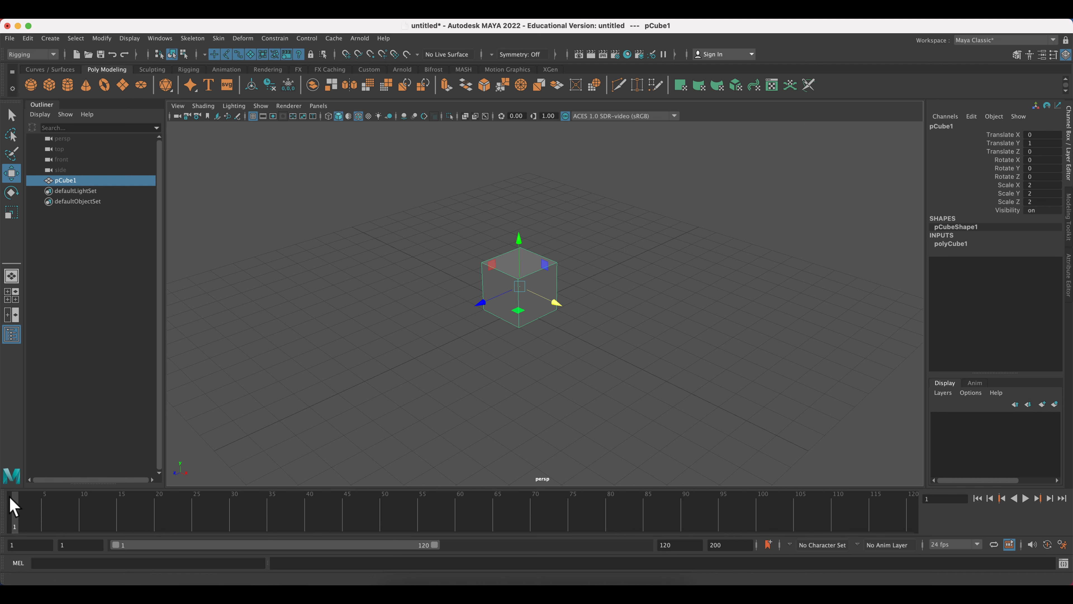
pyautogui.moveTo(783, 520)
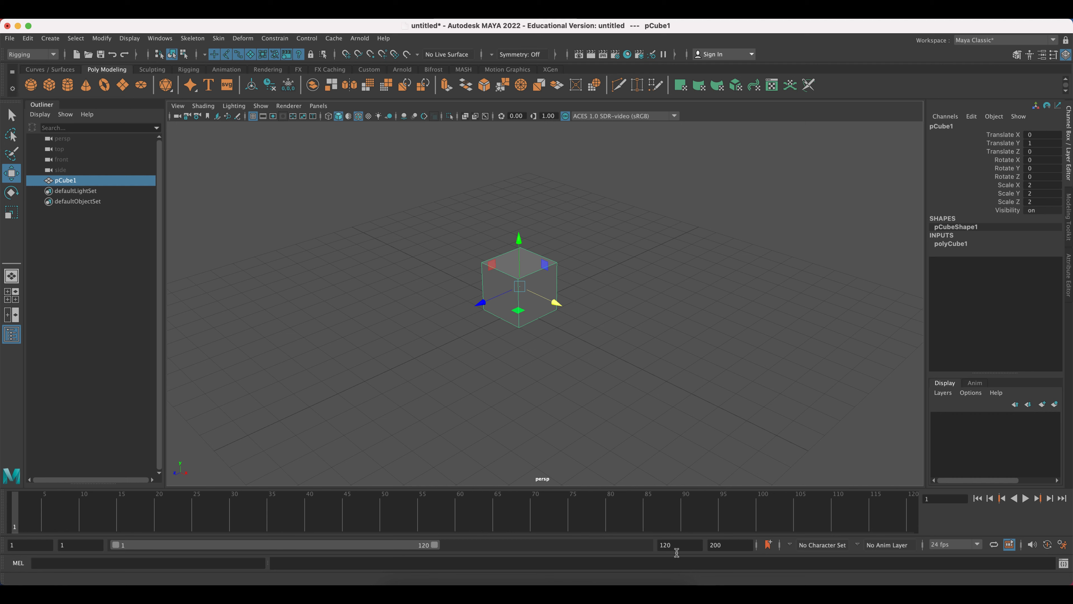
pyautogui.moveTo(38, 547)
pyautogui.write('0')
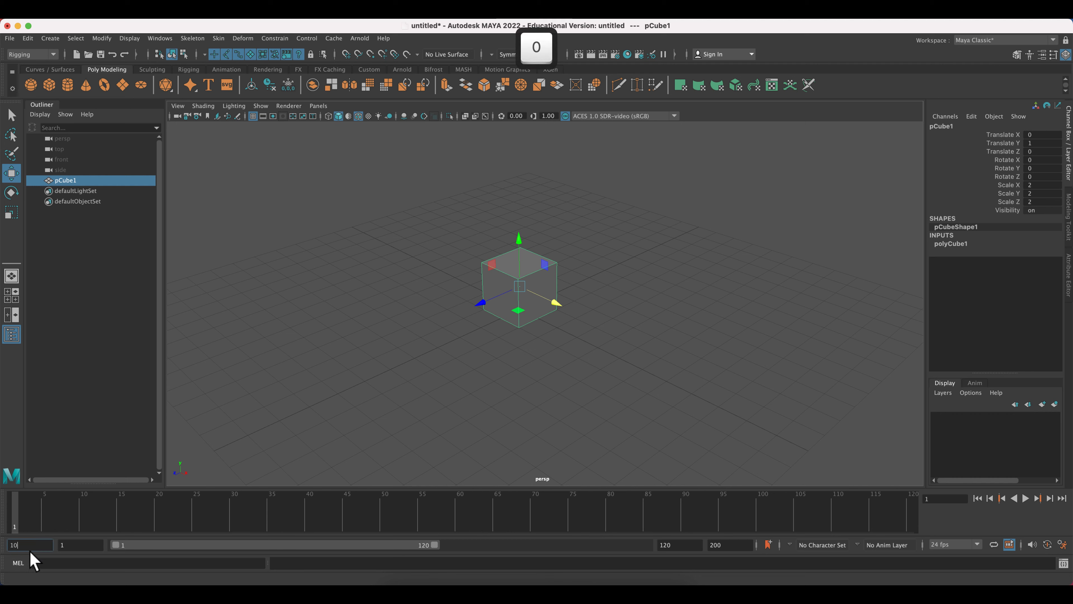
pyautogui.press('return')
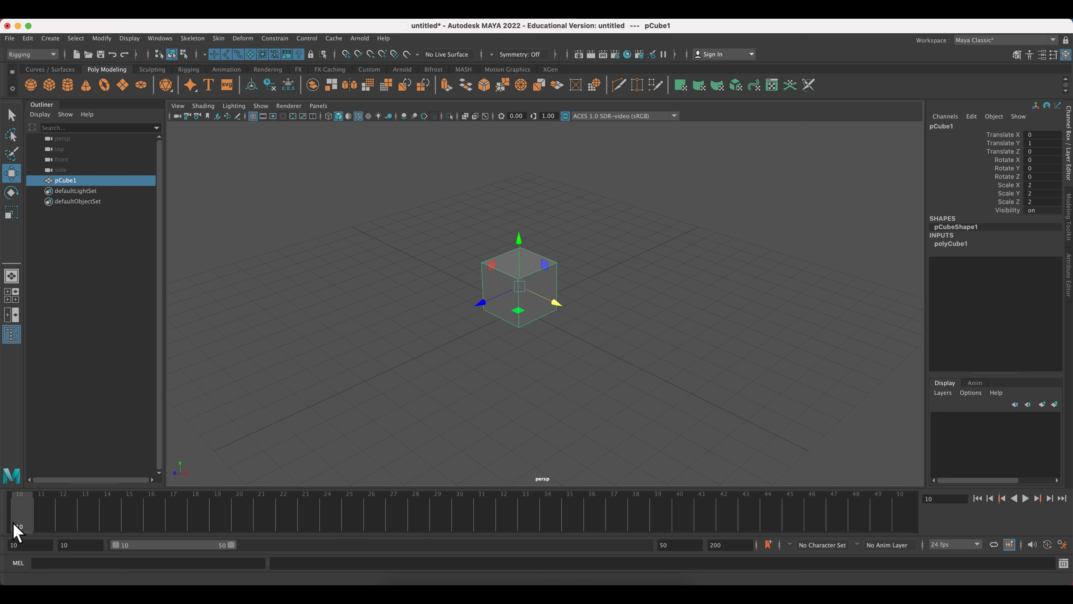
pyautogui.moveTo(518, 241)
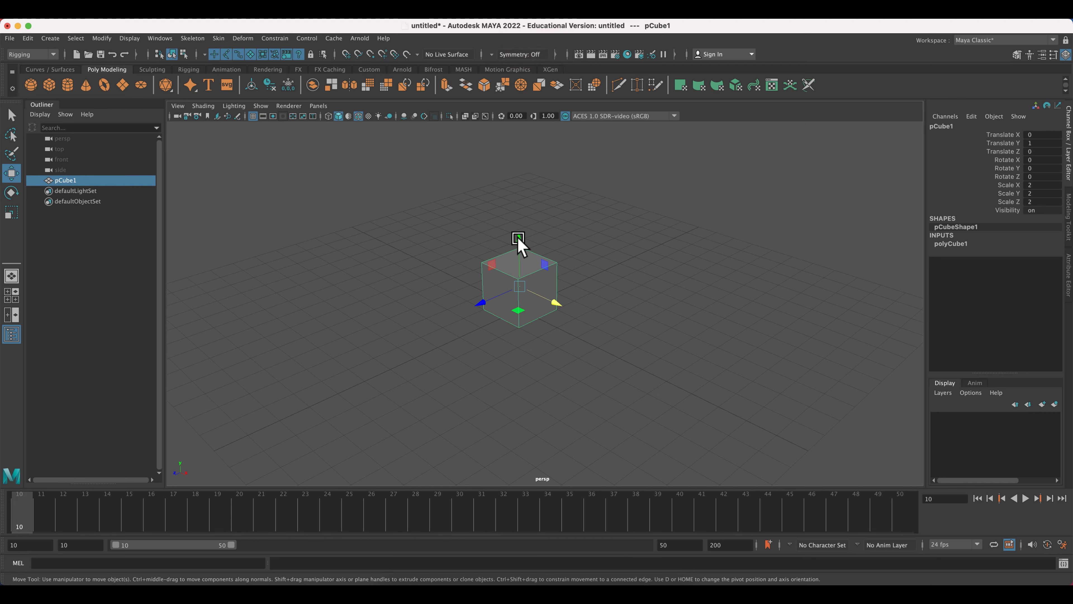
pyautogui.press('s')
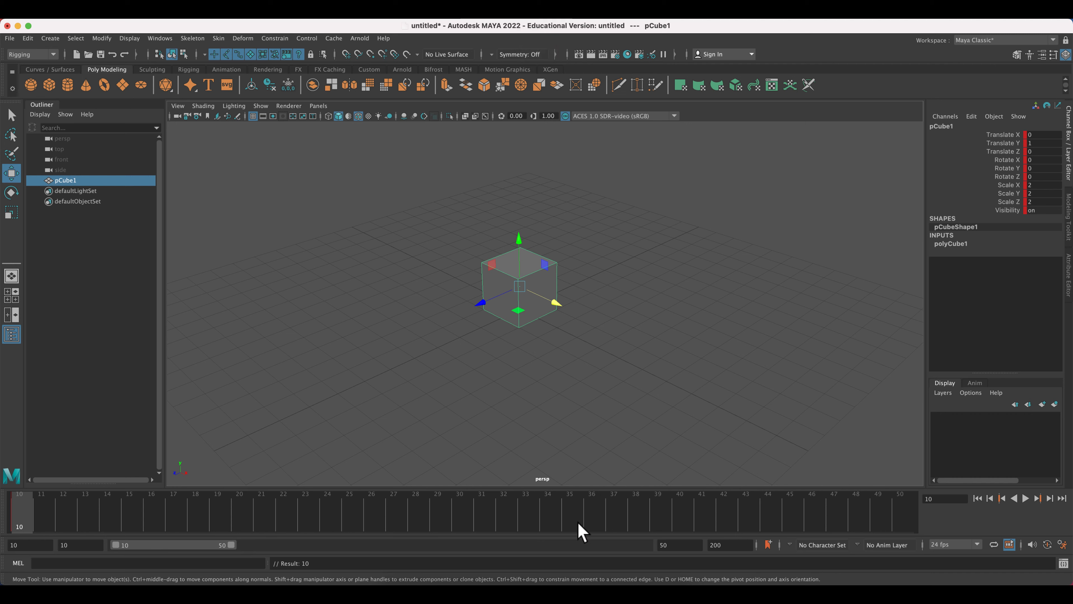
pyautogui.moveTo(796, 523)
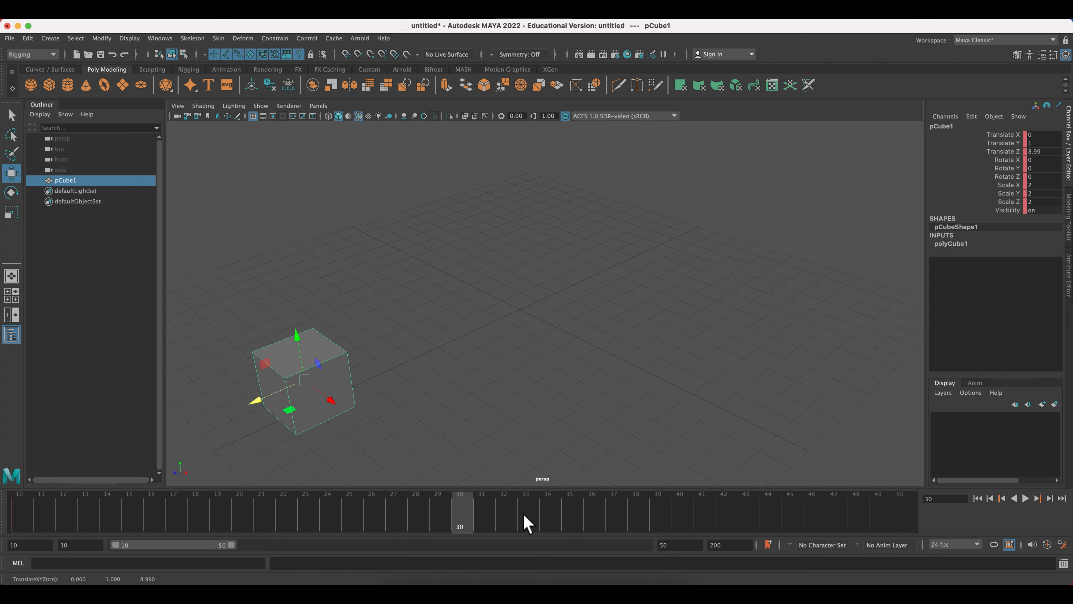
pyautogui.press('s')
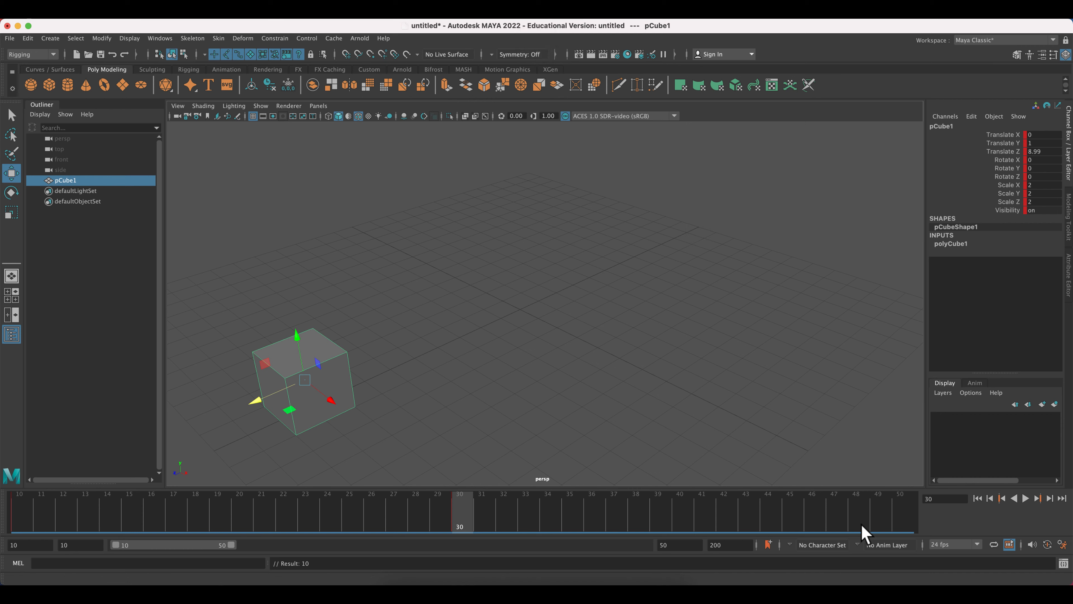
# - Go to frame 50 on the timeline, then play and stop the cube animation
pyautogui.click(686, 233)
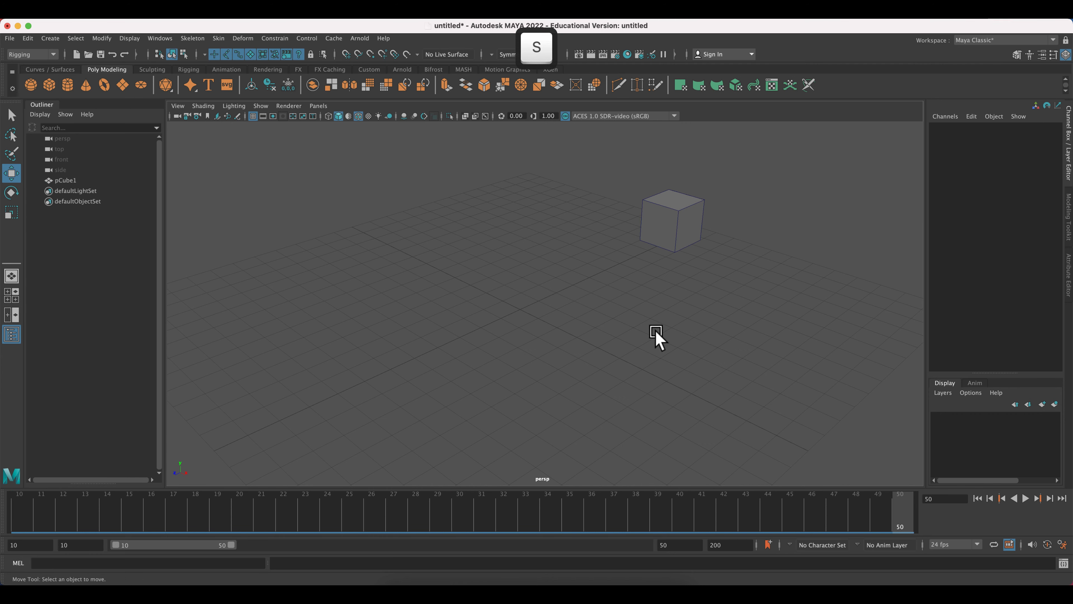
pyautogui.click(1025, 497)
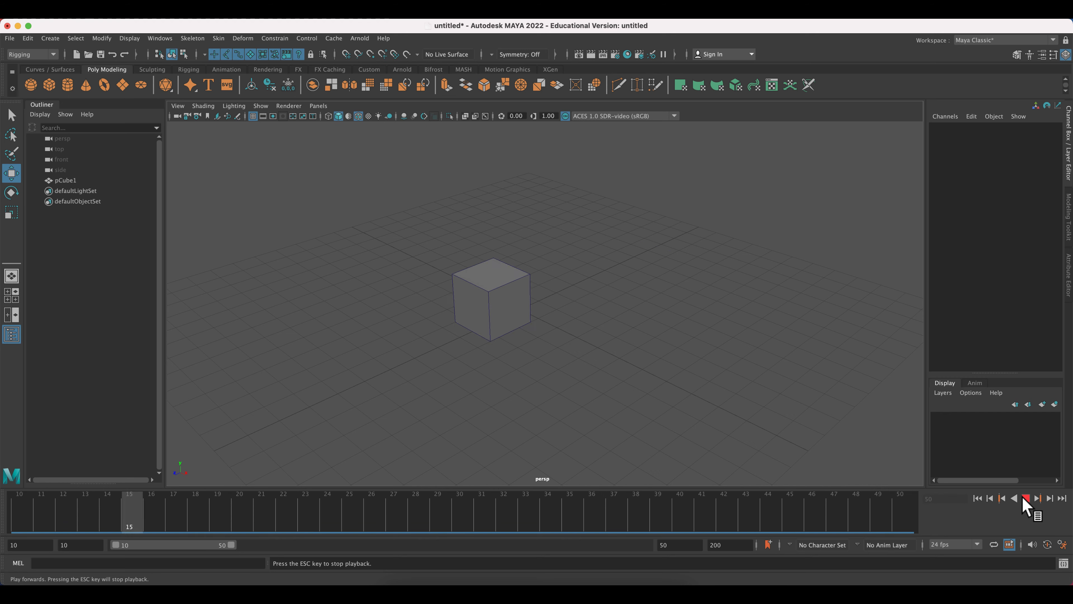
pyautogui.click(1024, 497)
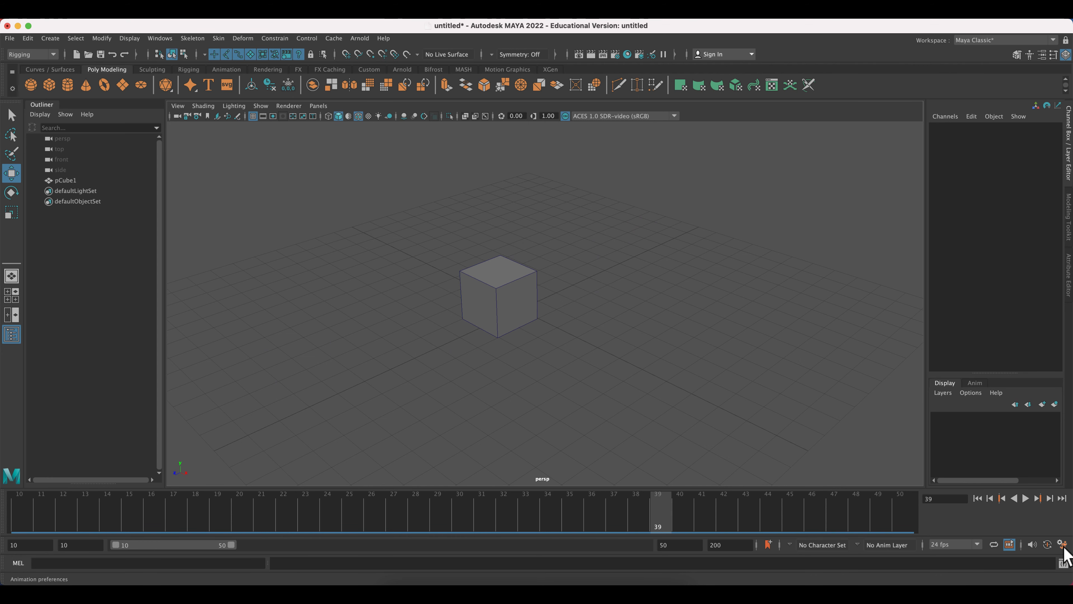
# - Reopen animation preferences, switch playback to play every frame, save, and replay the animation
pyautogui.click(1065, 544)
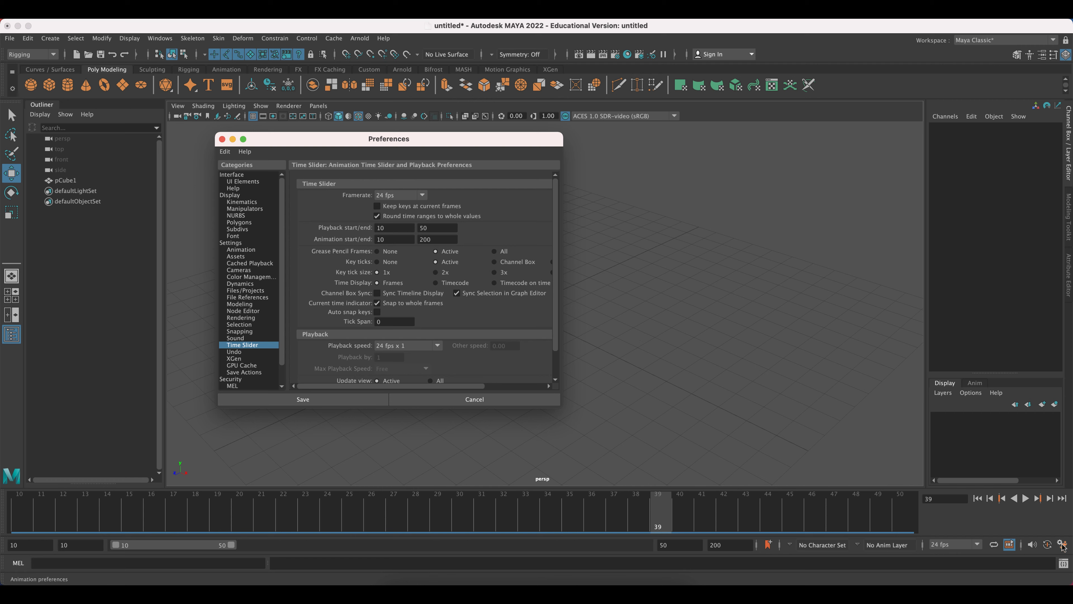
pyautogui.moveTo(442, 333)
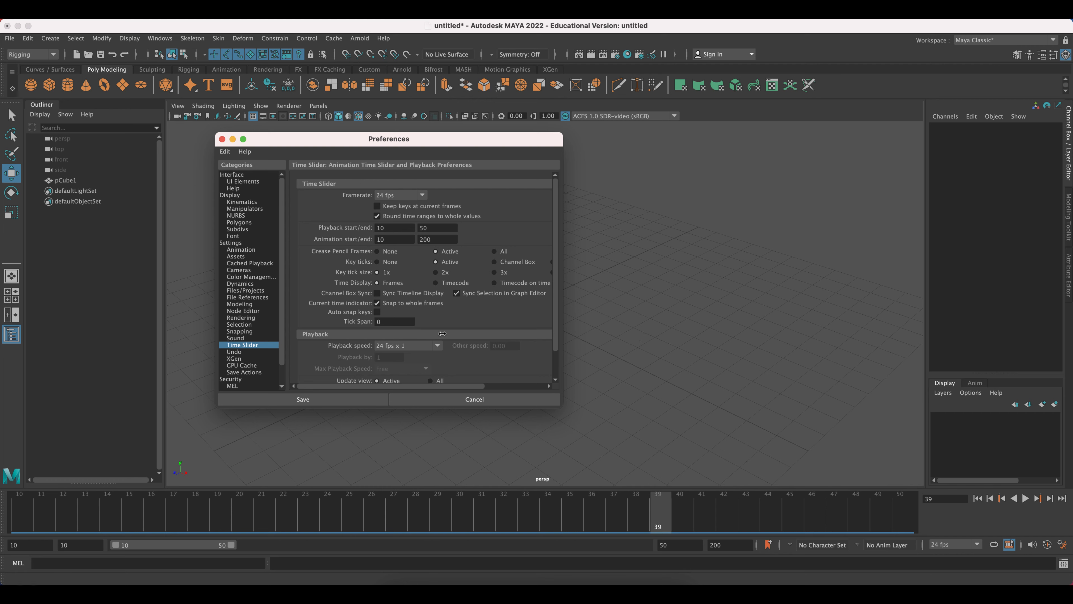
pyautogui.moveTo(248, 369)
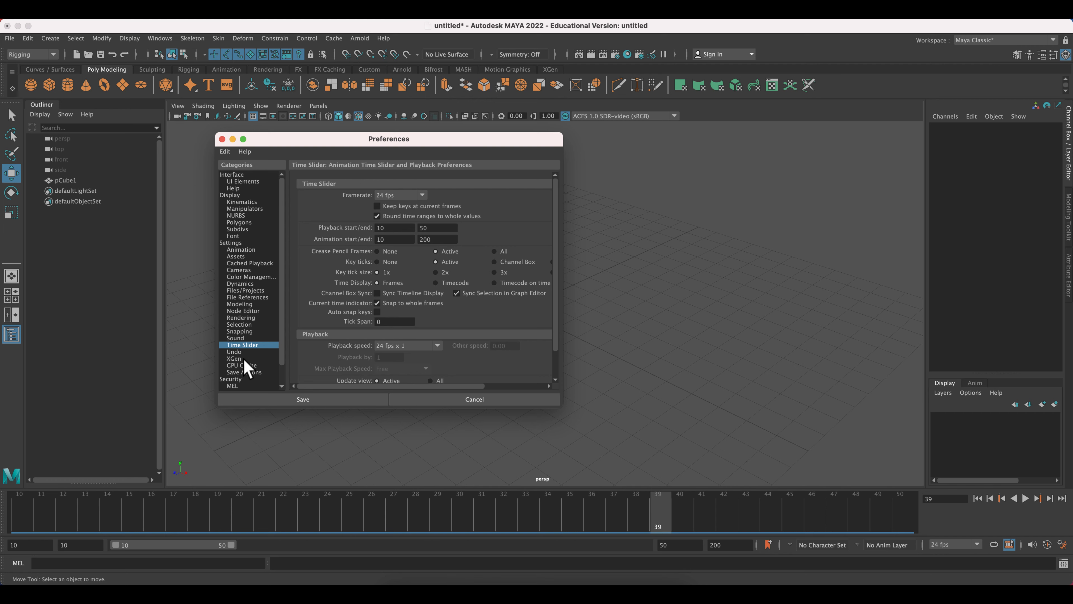
pyautogui.moveTo(440, 351)
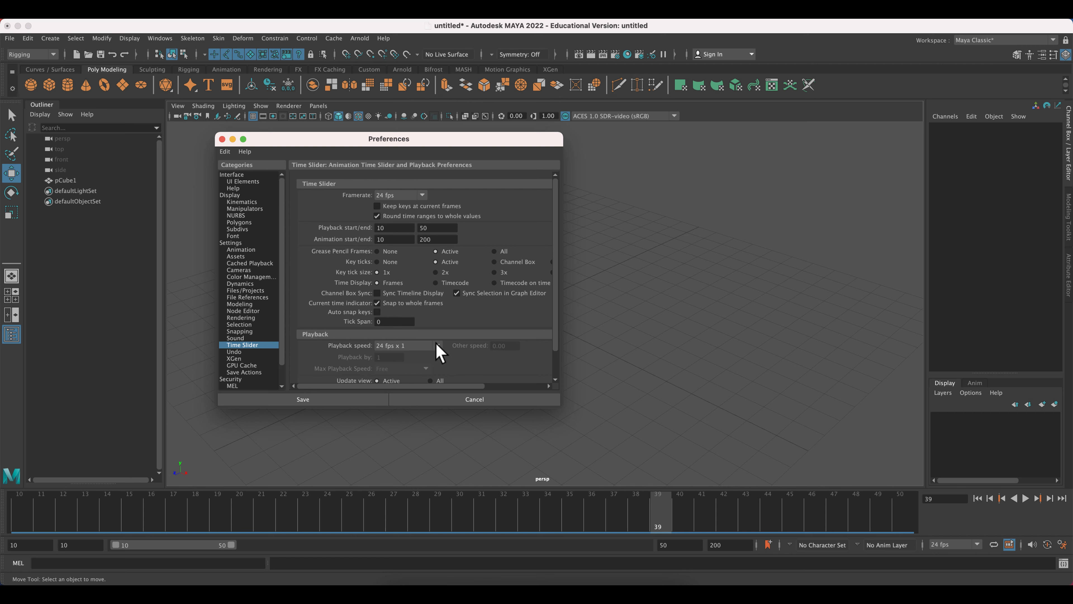
pyautogui.click(436, 345)
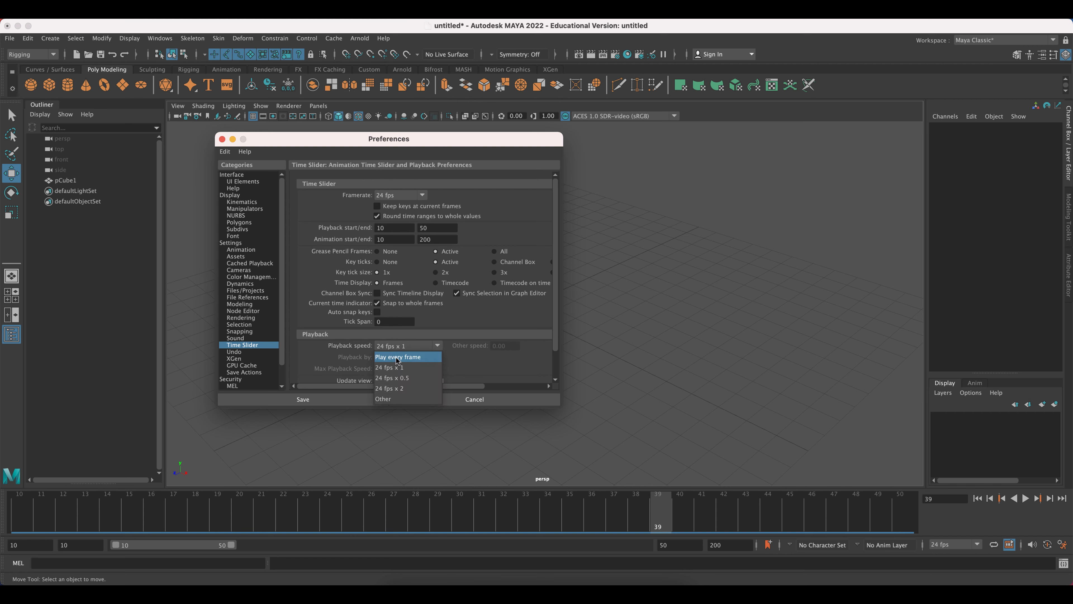
pyautogui.click(303, 400)
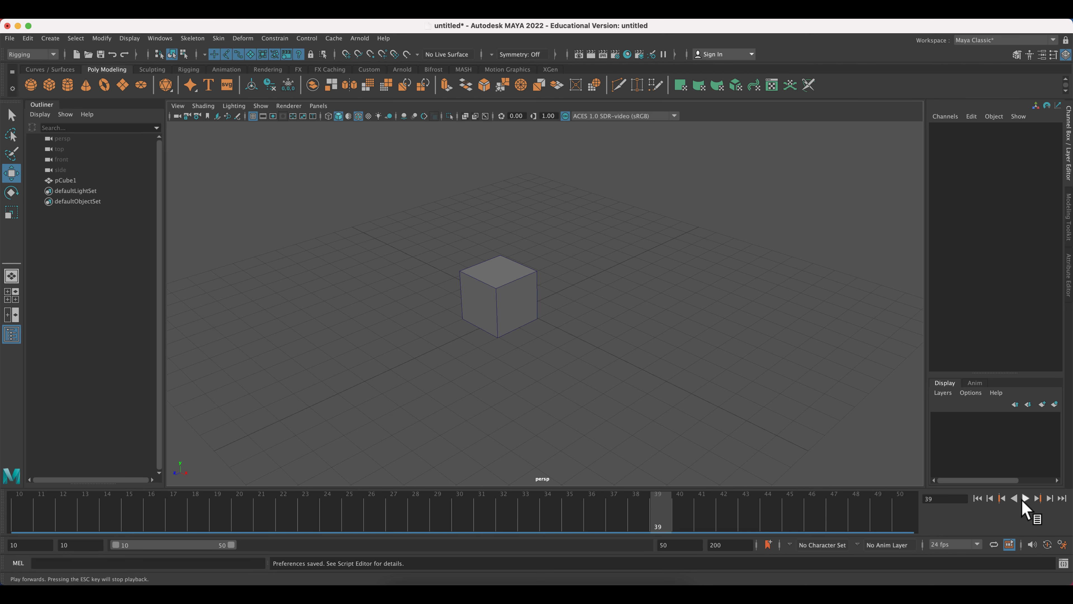
pyautogui.click(1024, 498)
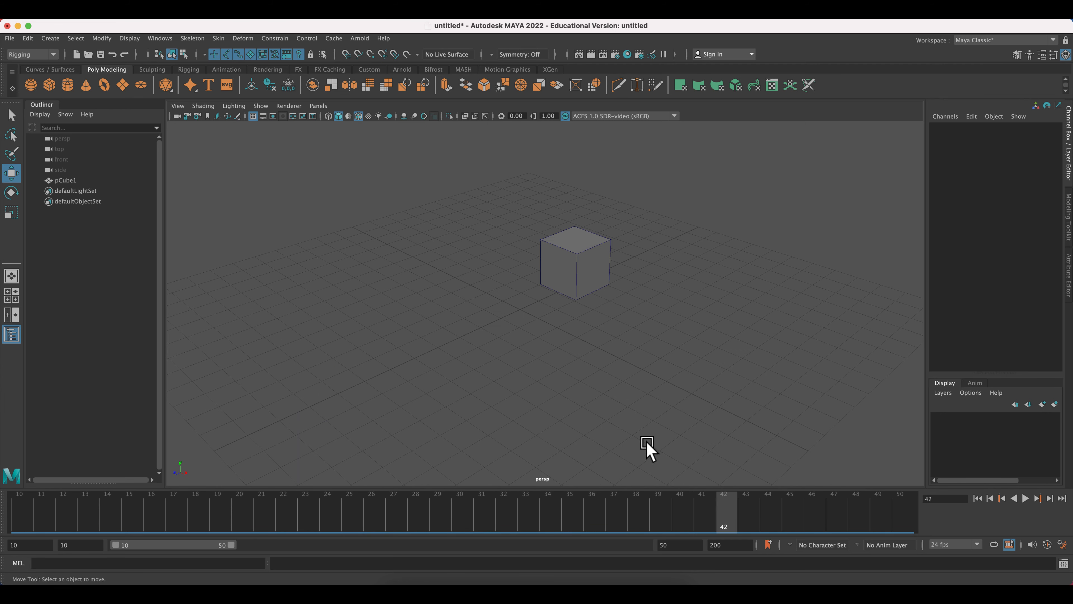
pyautogui.moveTo(595, 512)
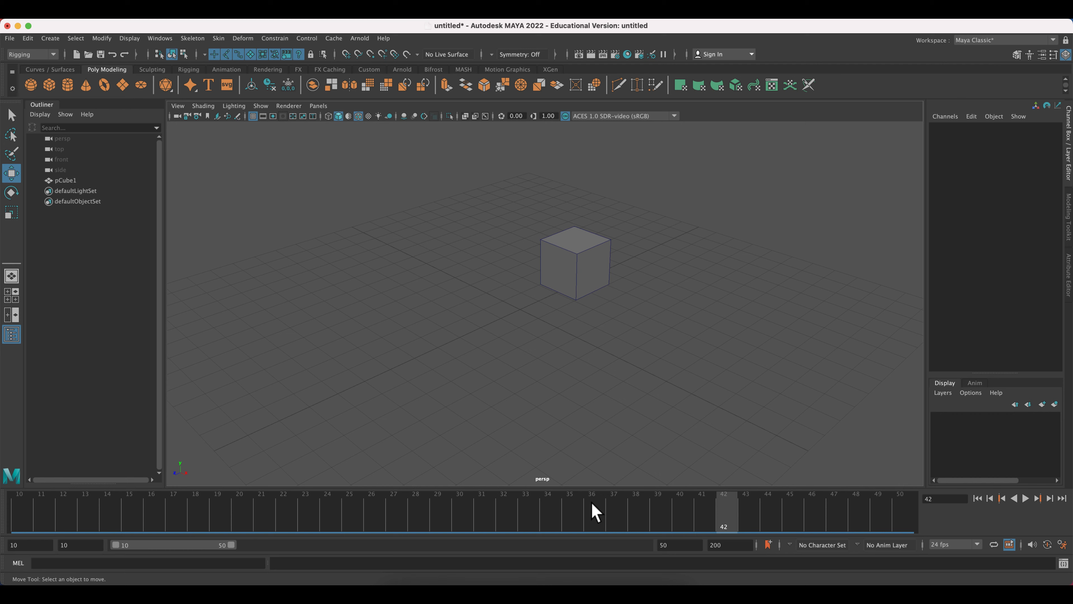
pyautogui.moveTo(1065, 544)
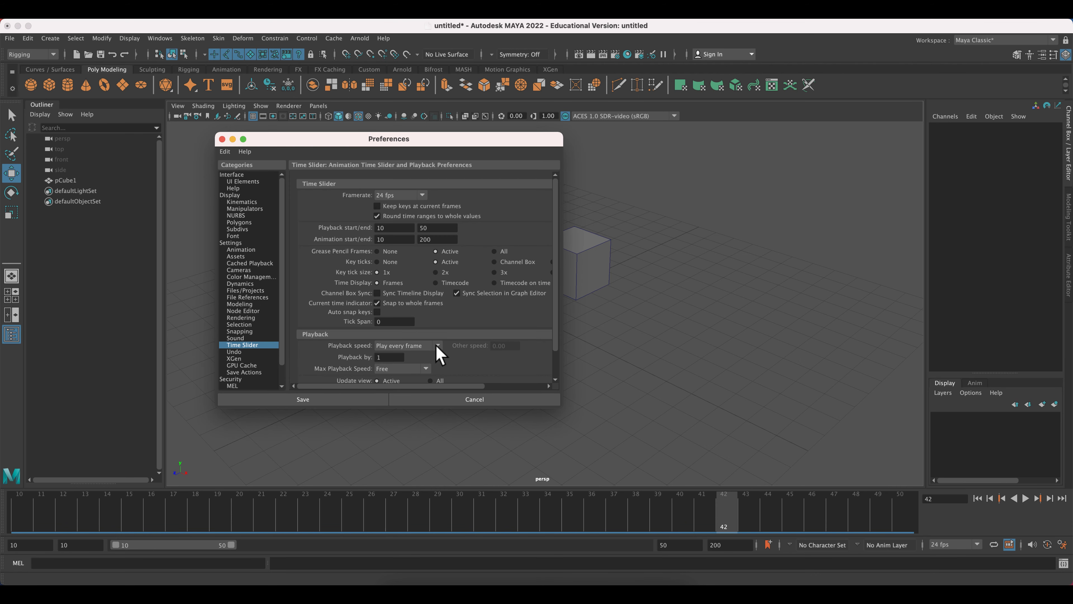
pyautogui.moveTo(1063, 544)
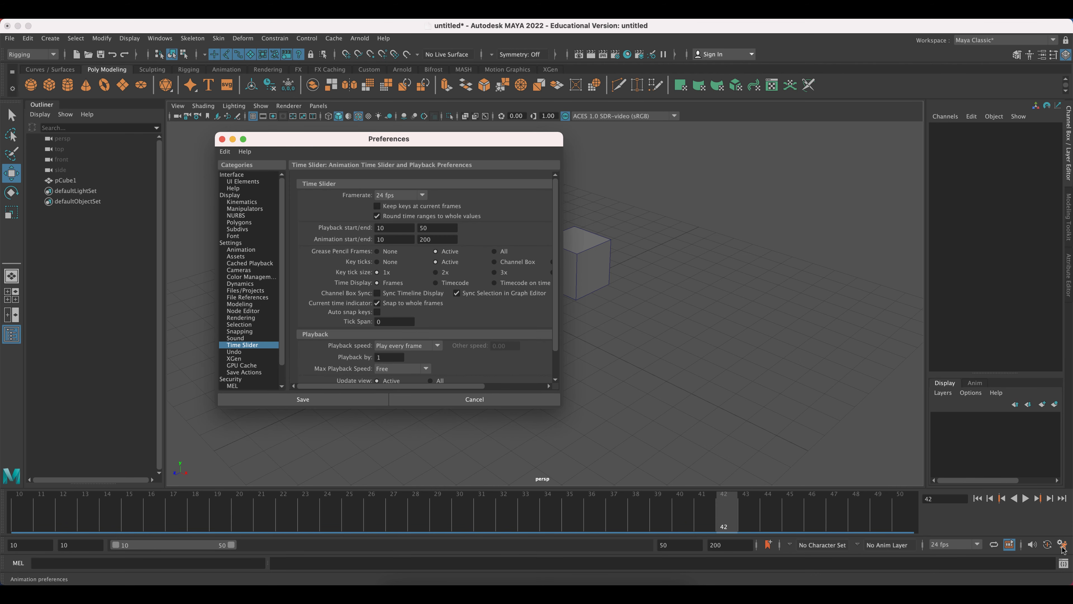
pyautogui.moveTo(445, 354)
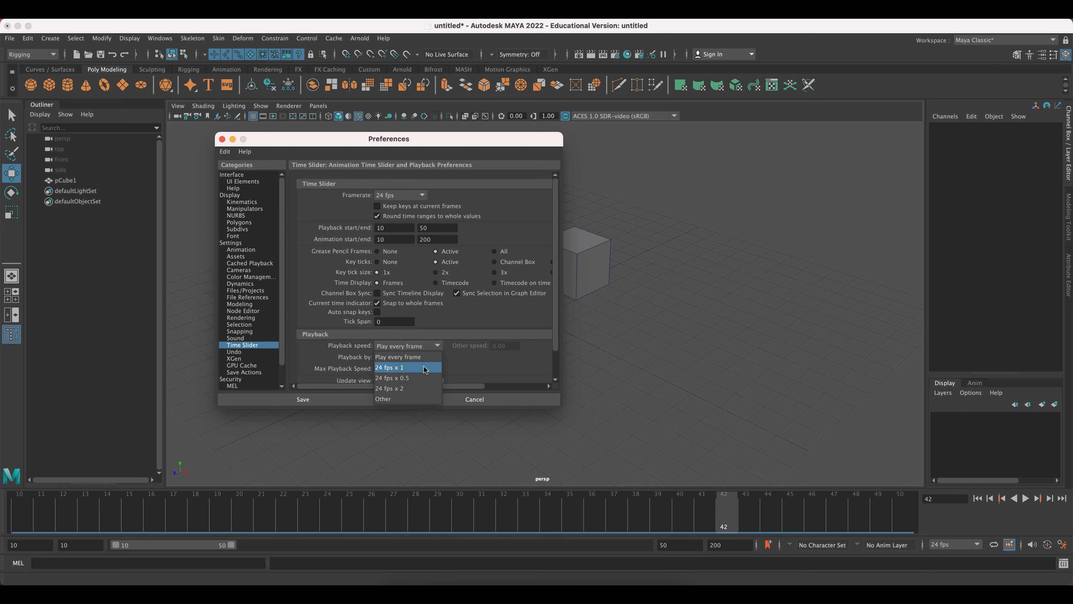
# - Choose real-time 24 fps x 1 playback and scroll down to the Playback section
pyautogui.click(392, 367)
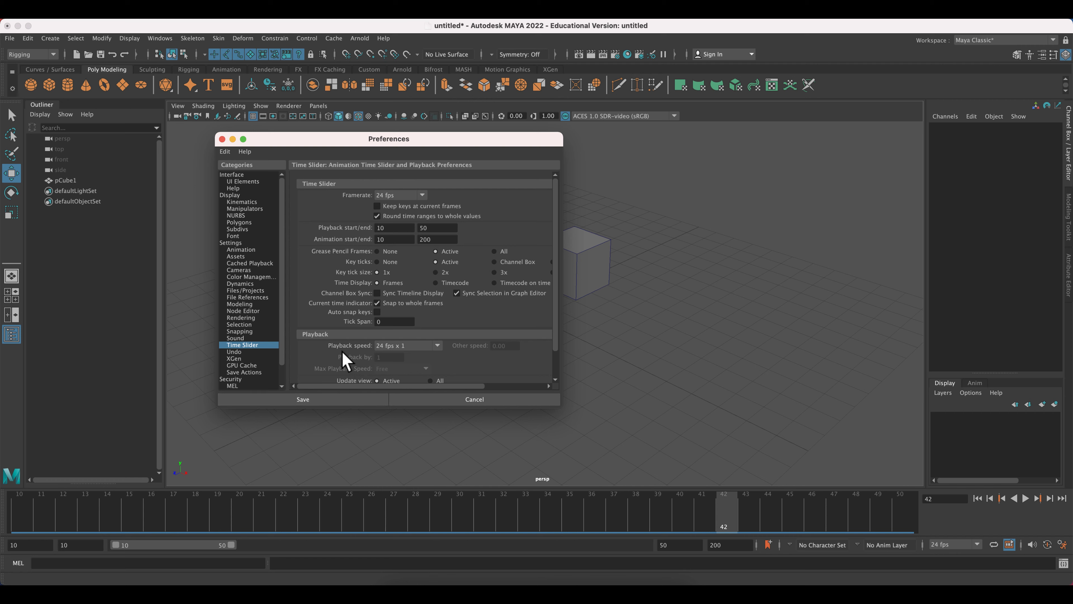
pyautogui.scroll(-3)
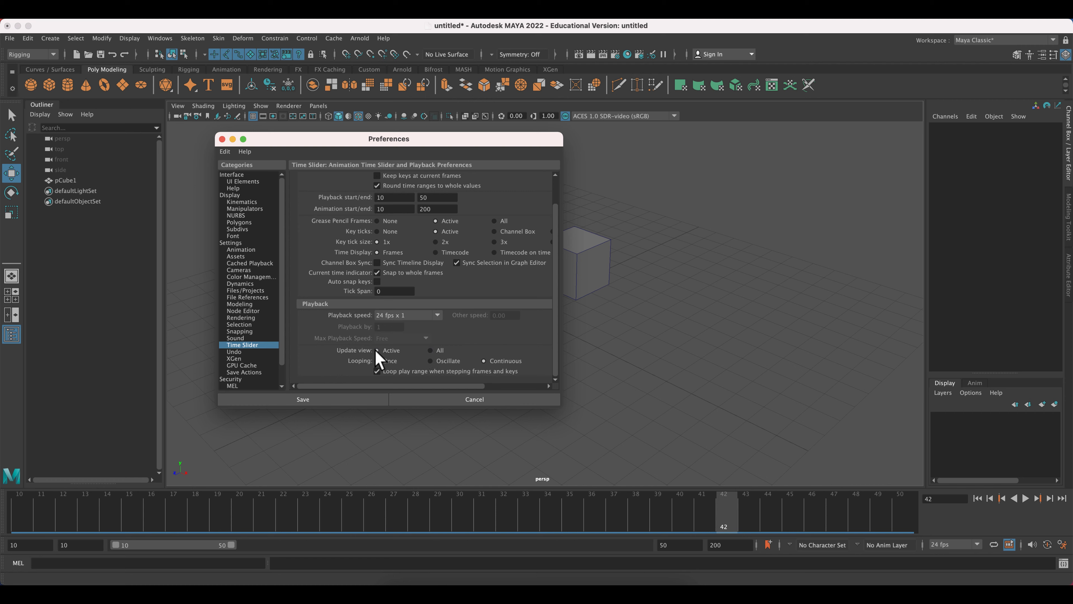
pyautogui.moveTo(394, 358)
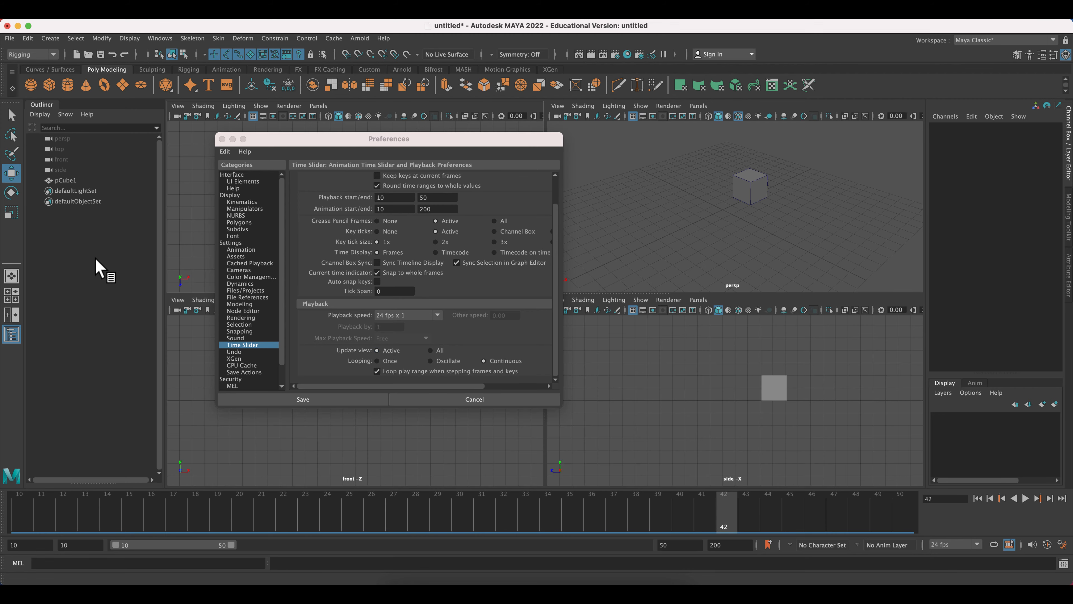
# - Move the Preferences window aside, save the playback settings and play the animation forwards
pyautogui.moveTo(388, 139); pyautogui.dragTo(103, 109)
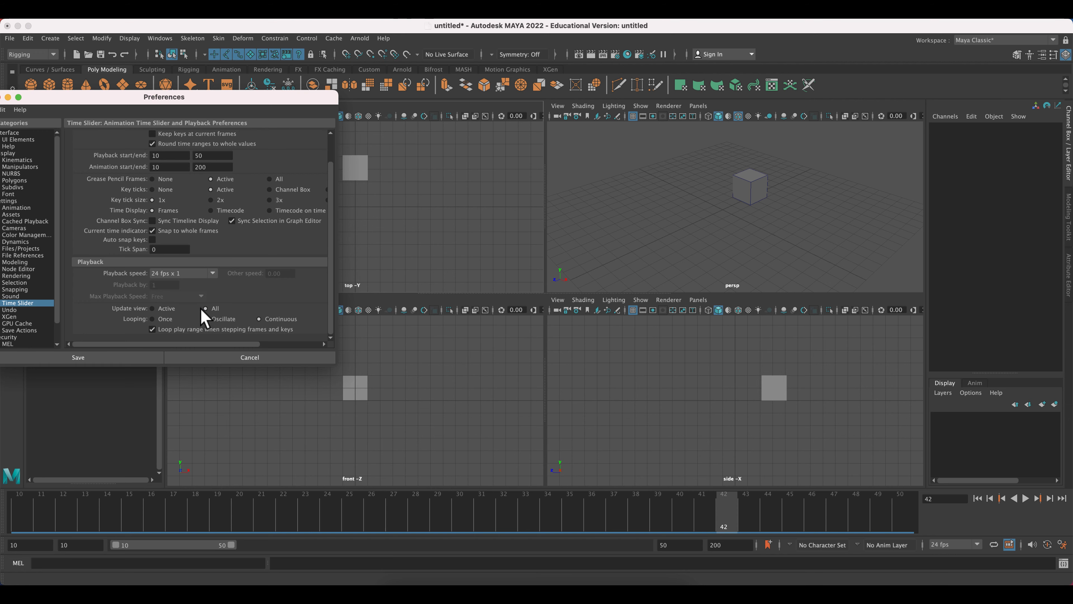
pyautogui.click(77, 357)
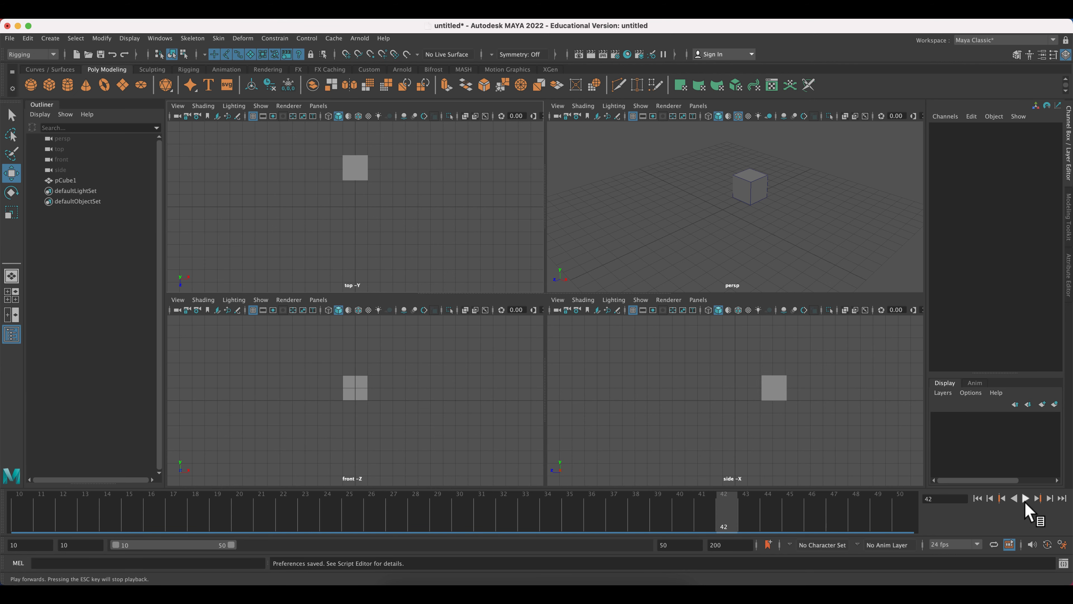
pyautogui.click(1025, 498)
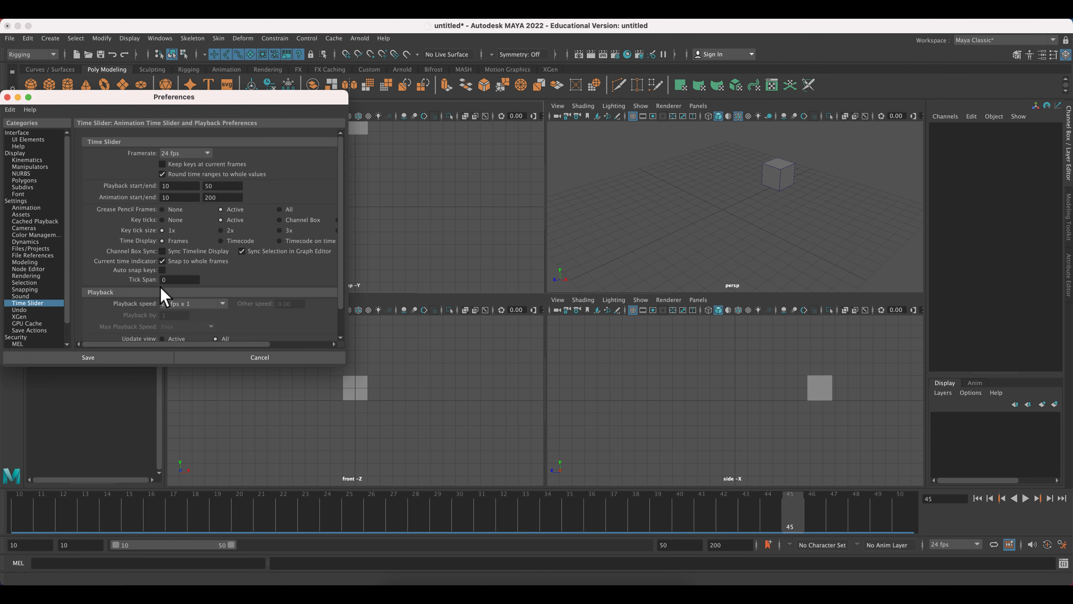
# - Save and close preferences again, replay the animation and maximize the perspective view
pyautogui.scroll(-3)
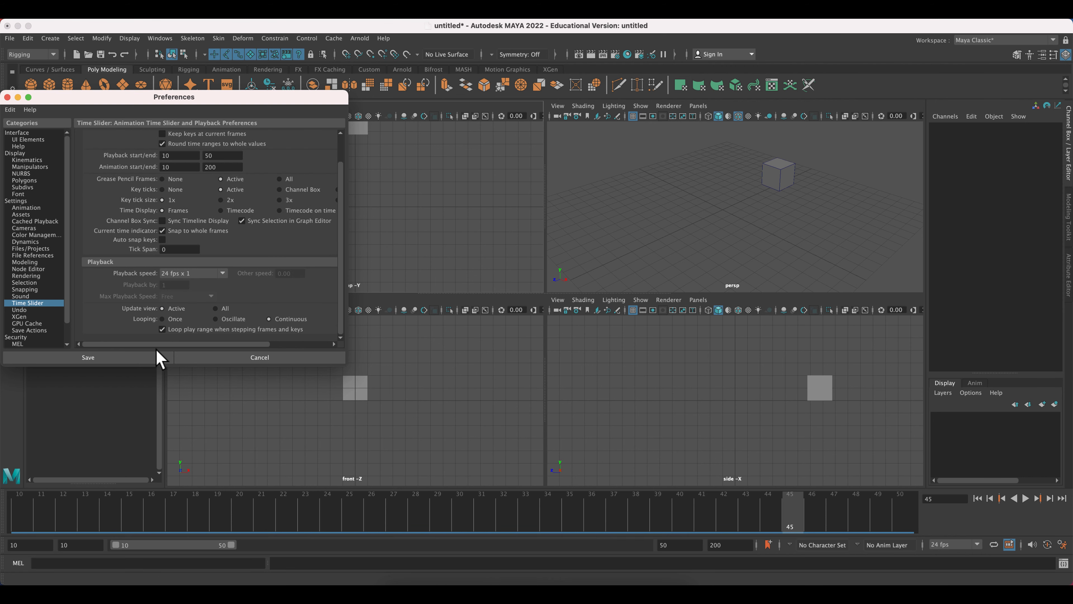
pyautogui.click(88, 357)
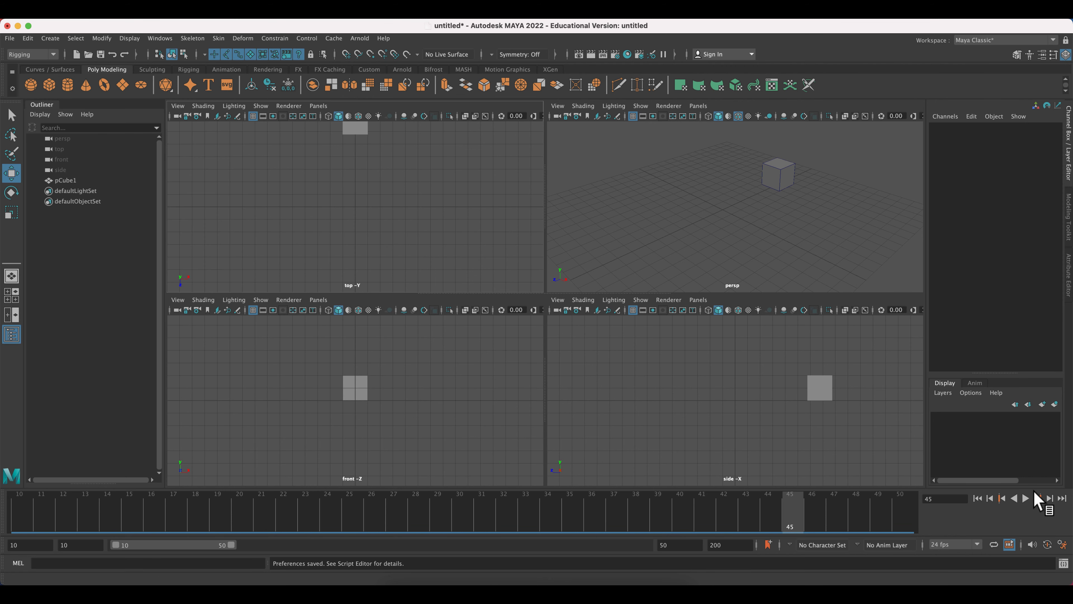
pyautogui.click(1025, 498)
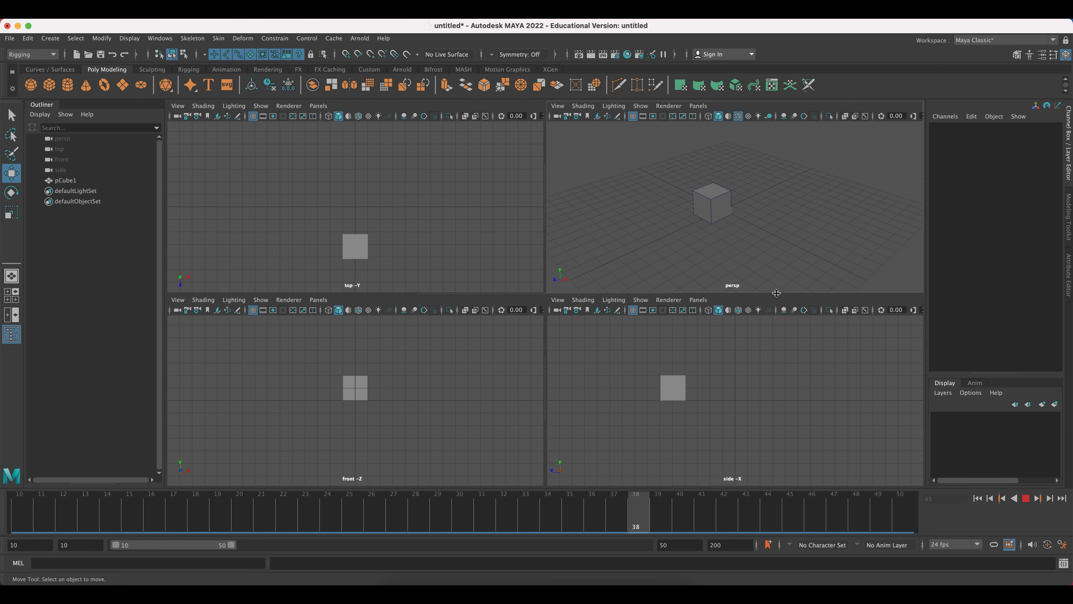
pyautogui.press('space')
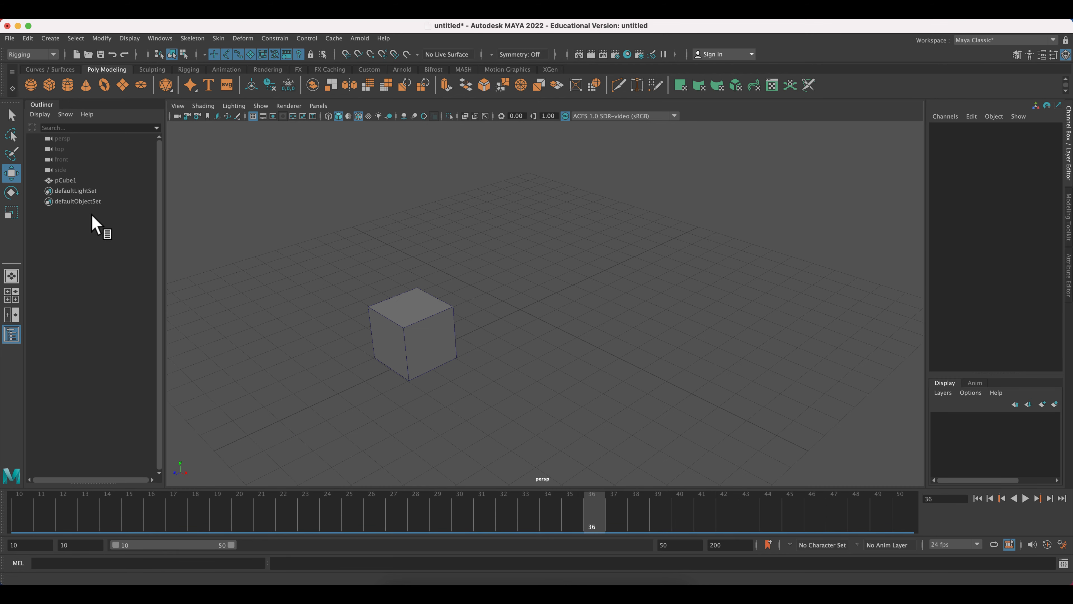
pyautogui.moveTo(477, 295)
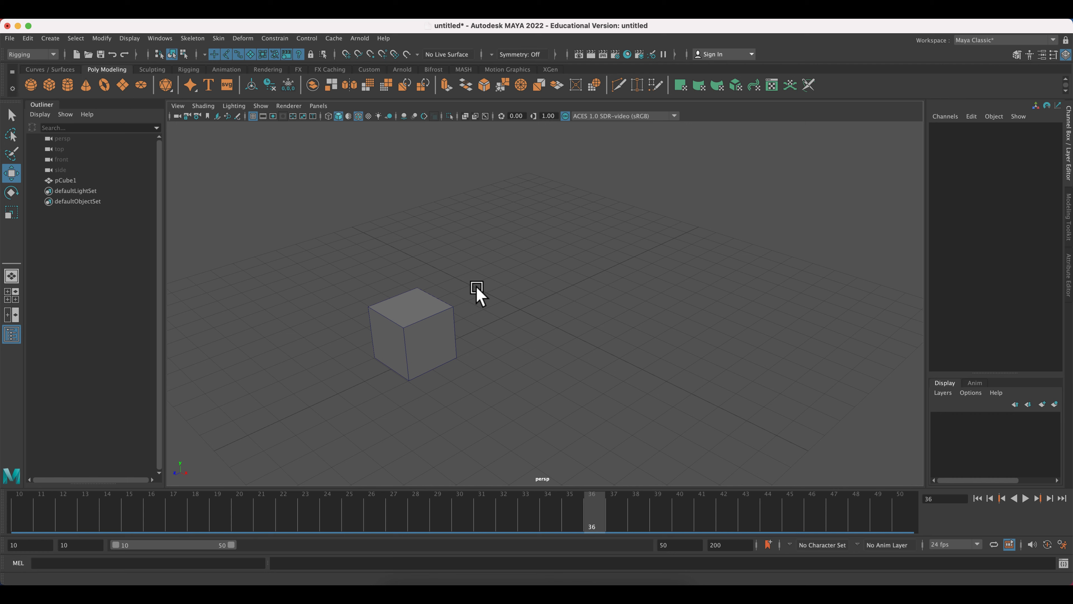
pyautogui.moveTo(368, 318)
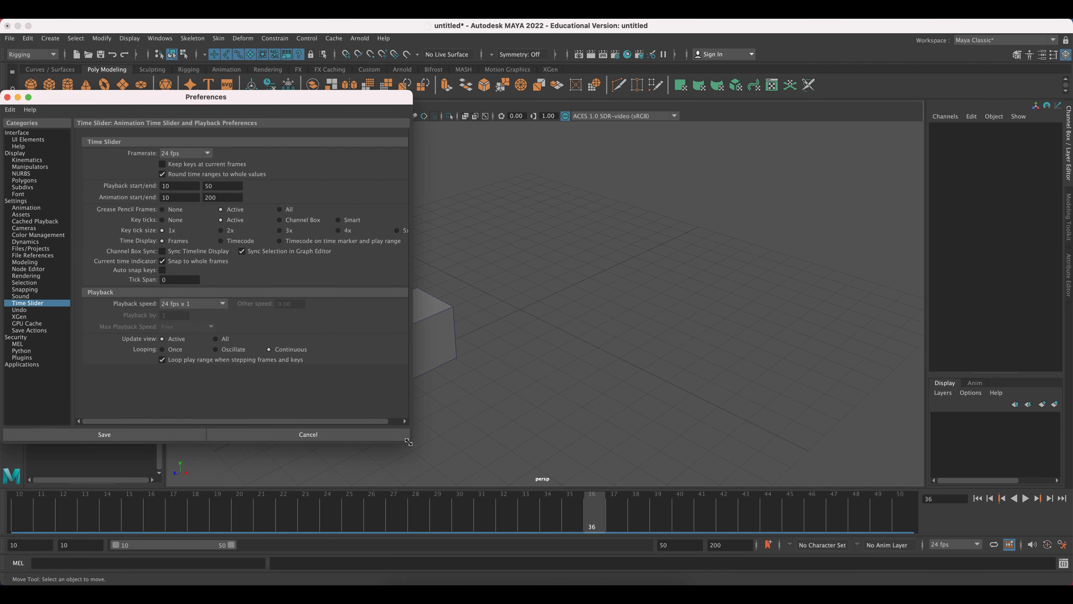
# - Enlarge the Preferences window, set Looping to Continuous and save
pyautogui.moveTo(205, 97); pyautogui.dragTo(435, 108)
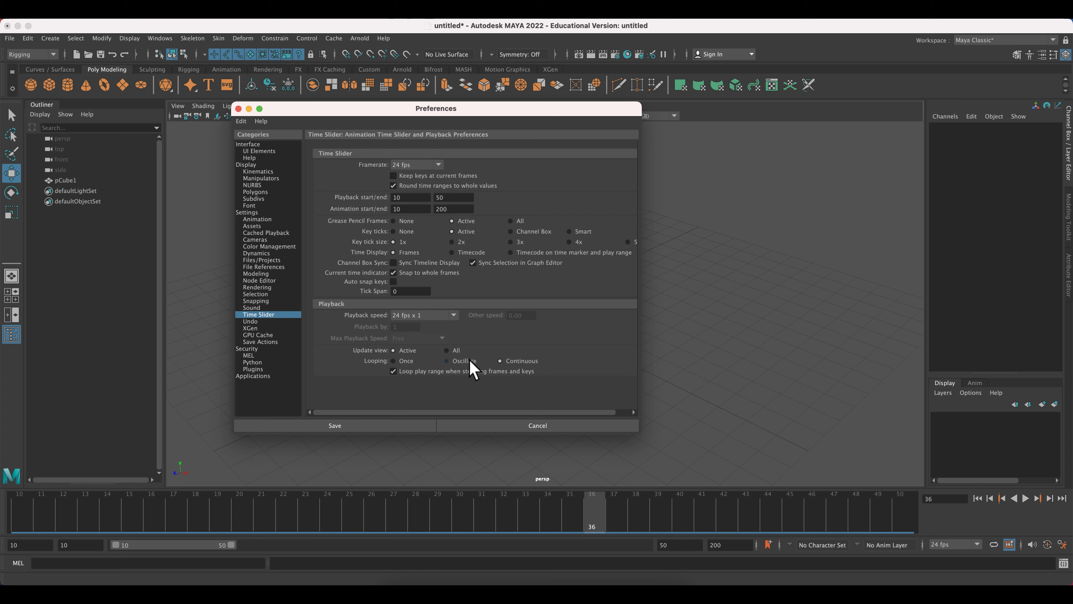
pyautogui.click(500, 361)
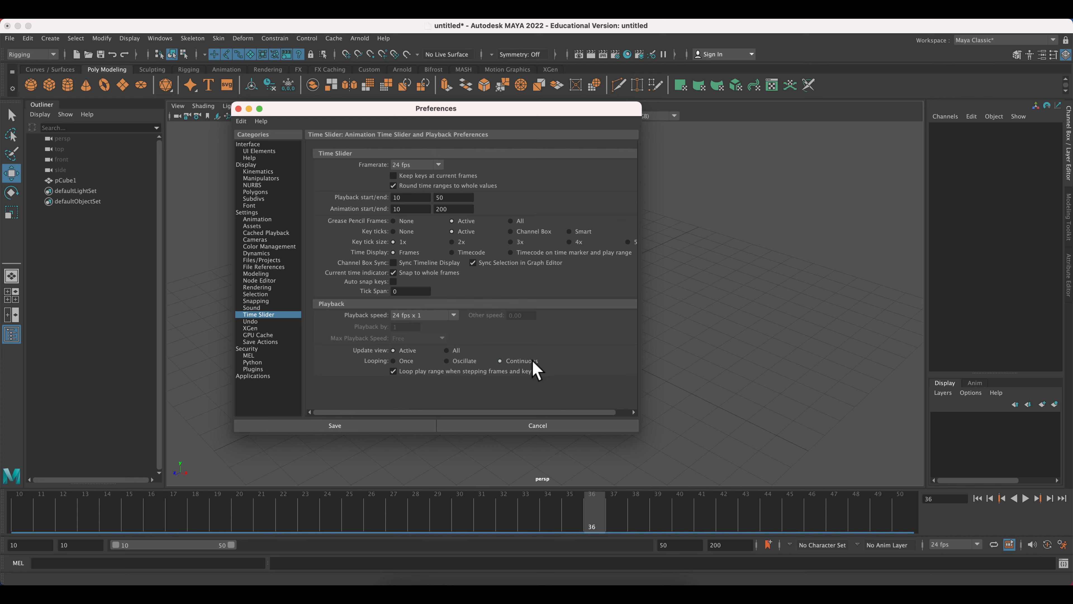
pyautogui.moveTo(409, 421)
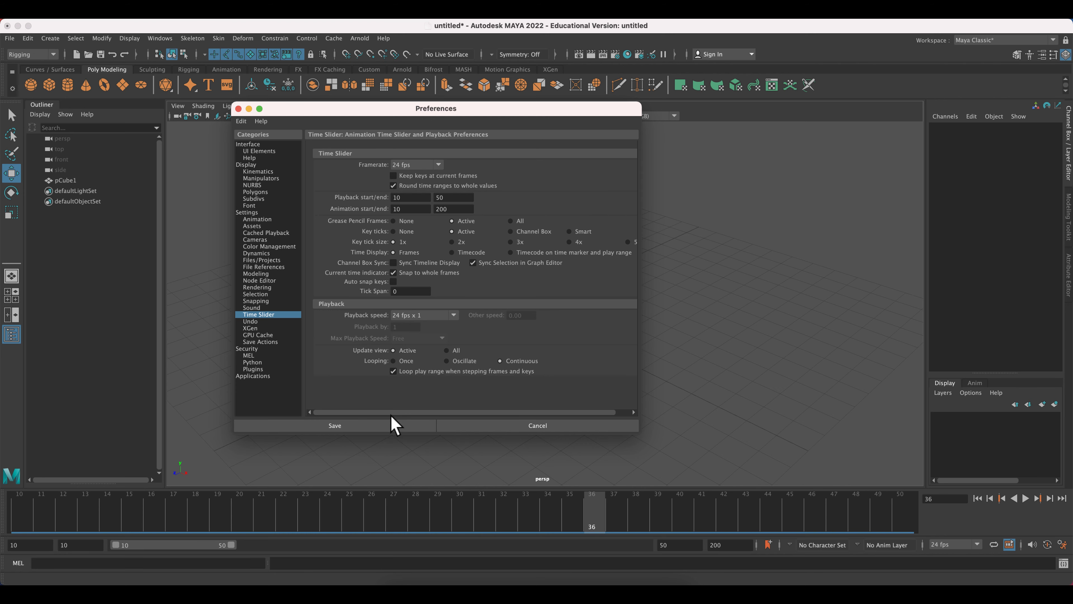
pyautogui.click(334, 425)
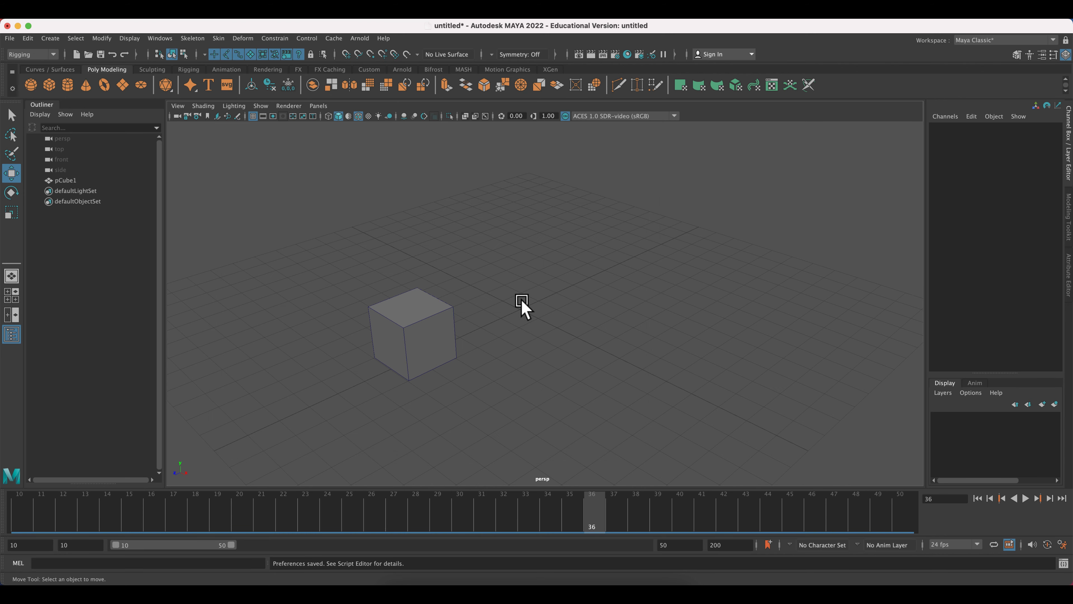
pyautogui.moveTo(348, 488)
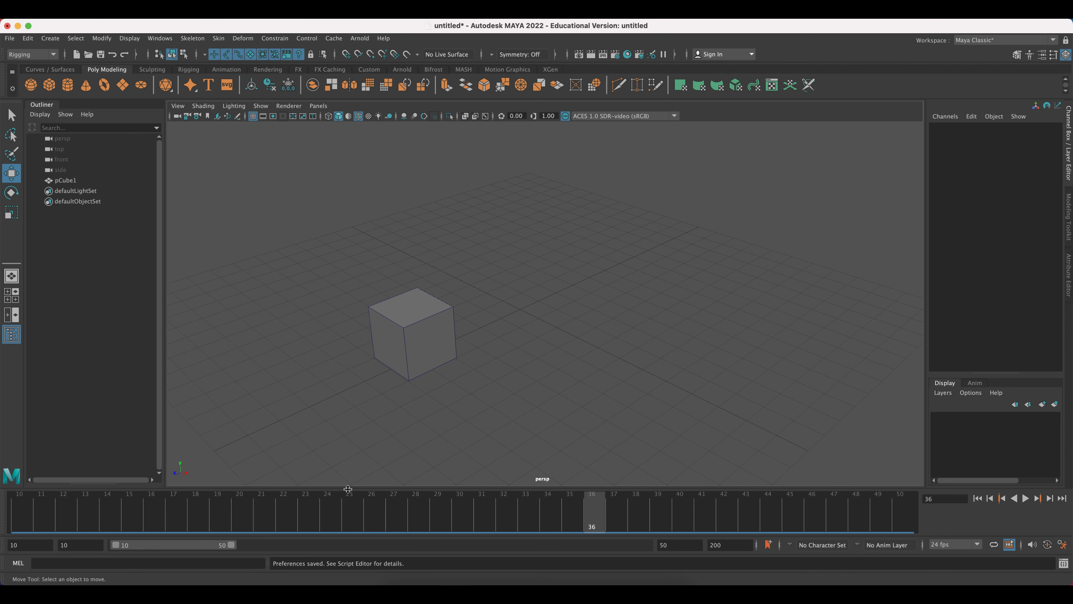
pyautogui.moveTo(17, 499)
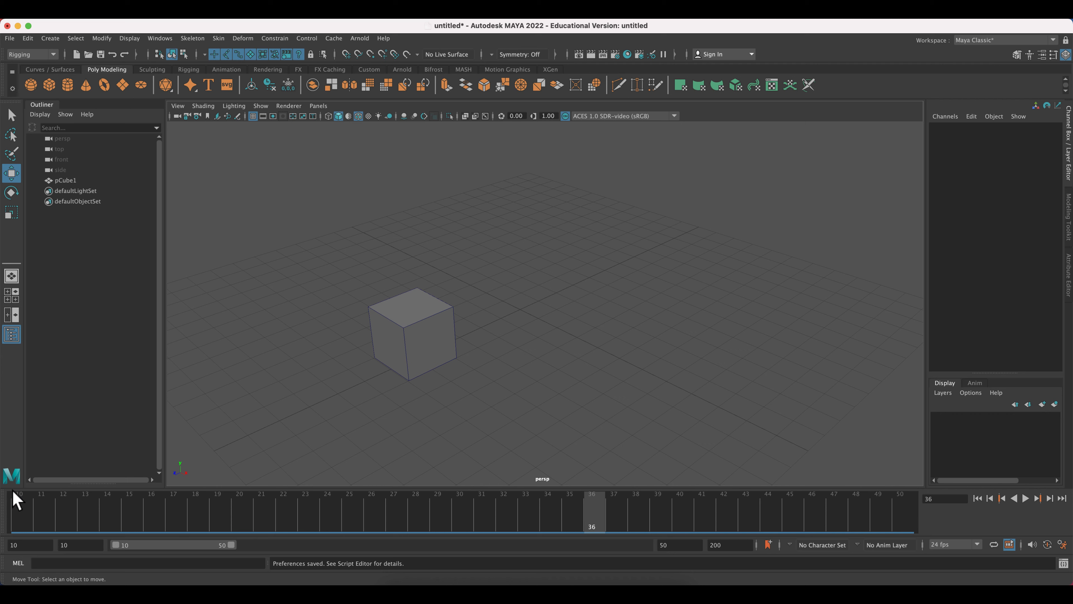
# - Play the cube animation forwards from the Time Slider with continuous looping
pyautogui.click(130, 513)
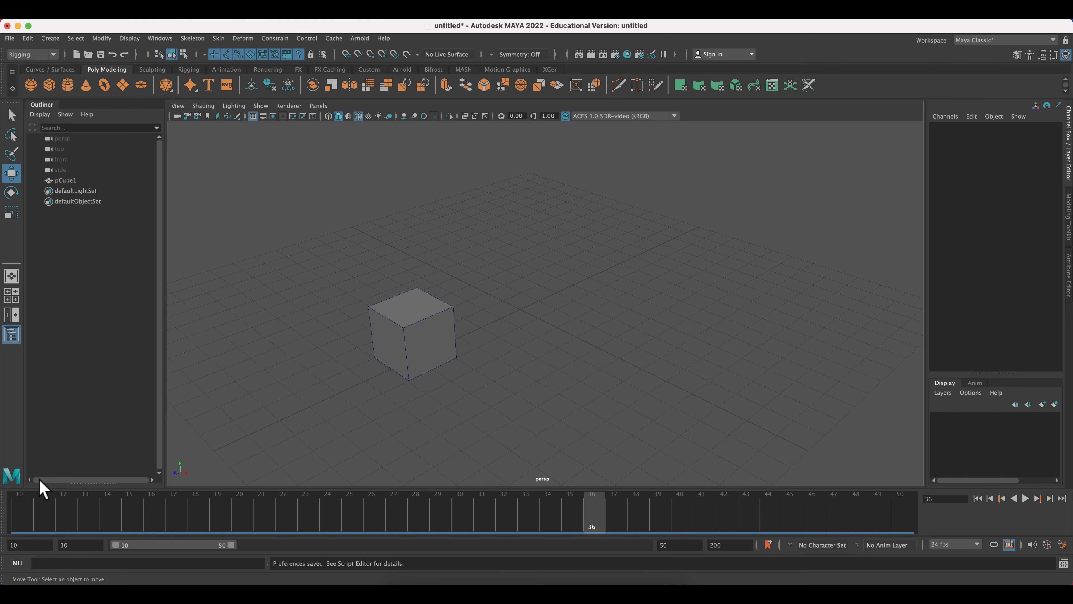
pyautogui.click(262, 510)
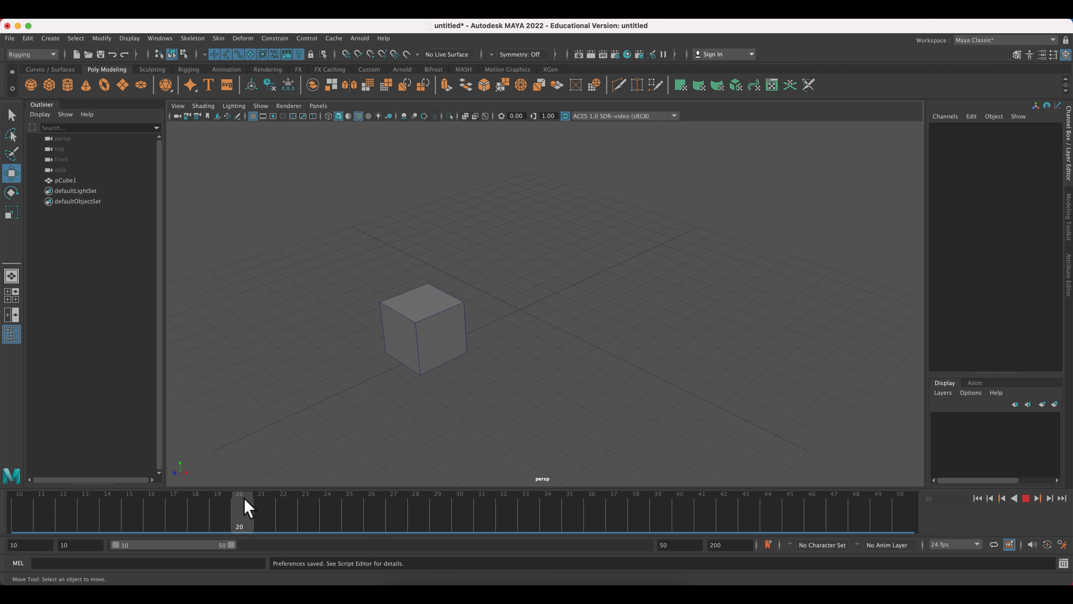
pyautogui.moveTo(674, 512)
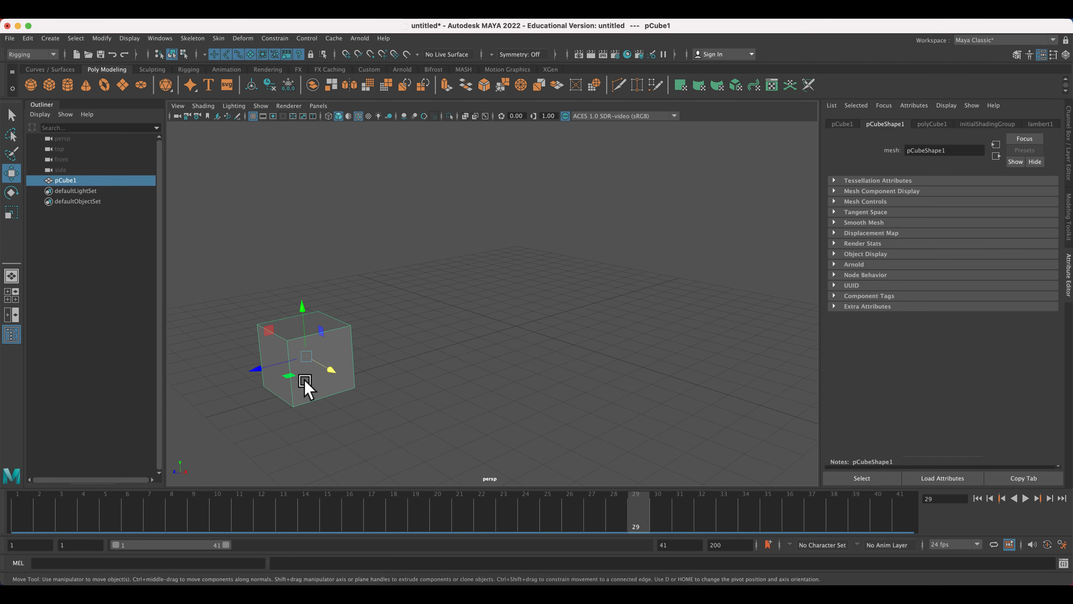
pyautogui.moveTo(56, 540)
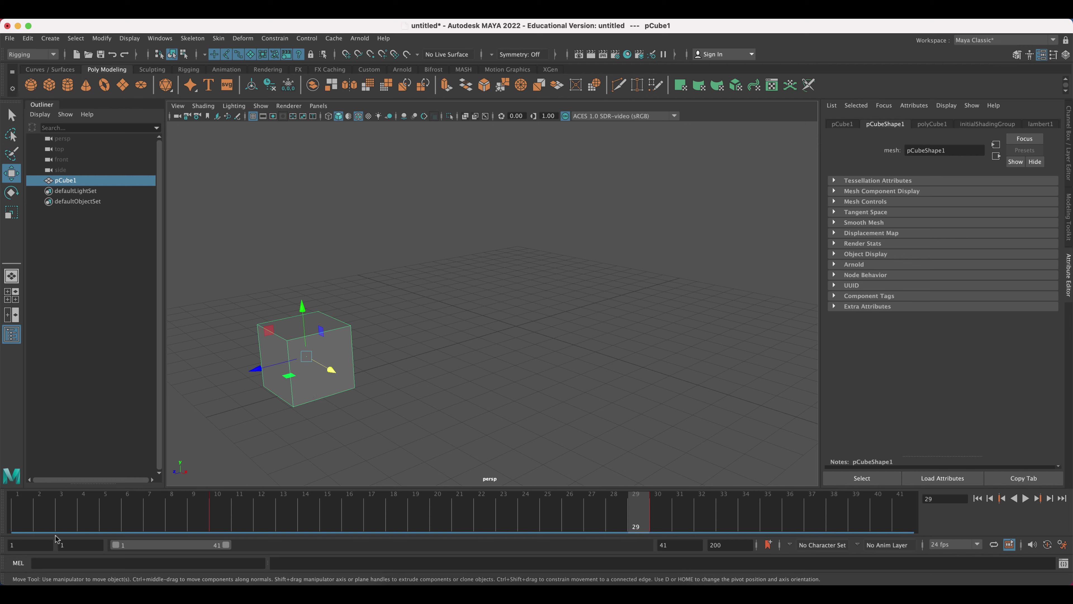
pyautogui.click(218, 510)
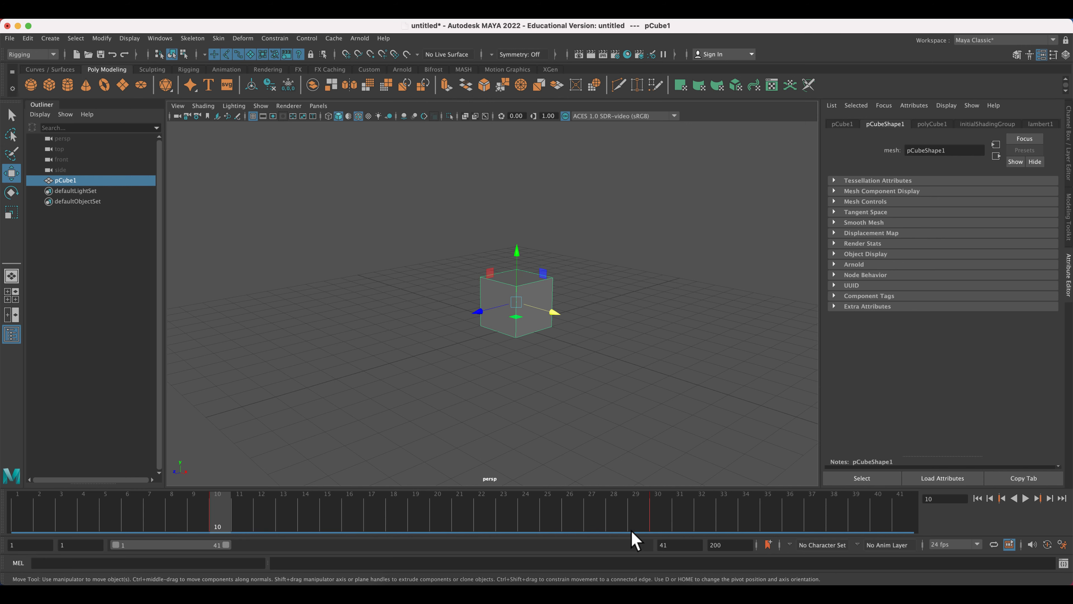
pyautogui.moveTo(673, 521)
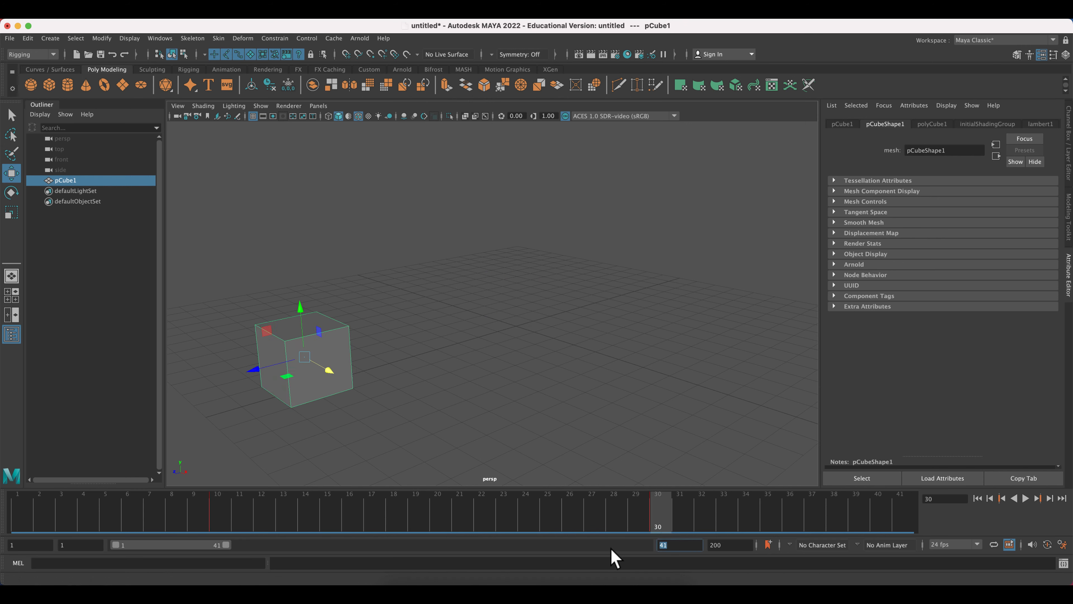
pyautogui.moveTo(15, 505)
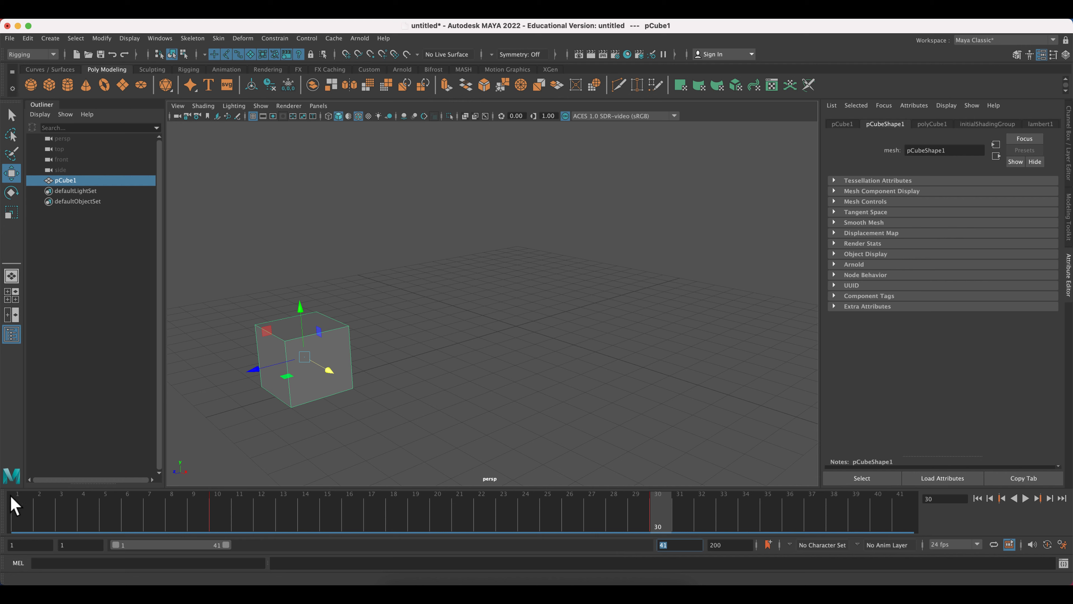
pyautogui.moveTo(28, 489)
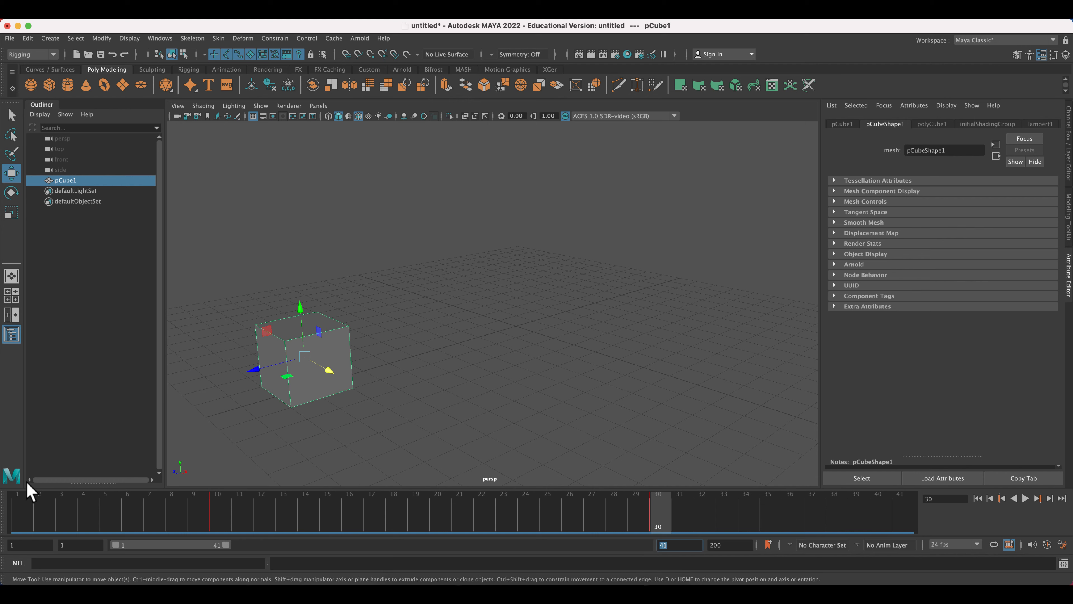
pyautogui.moveTo(10, 532)
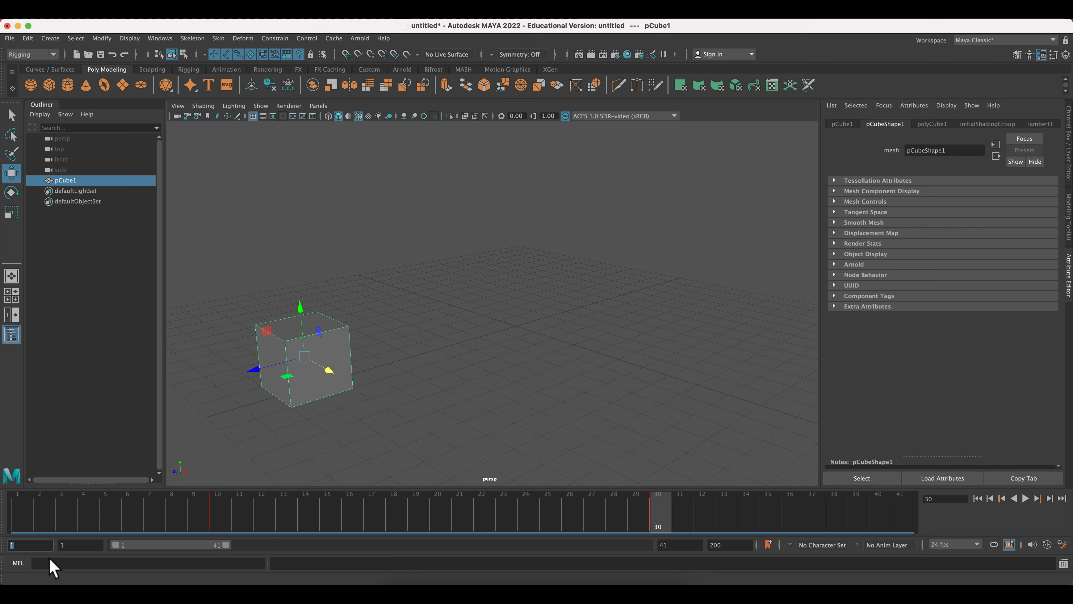
pyautogui.moveTo(31, 545)
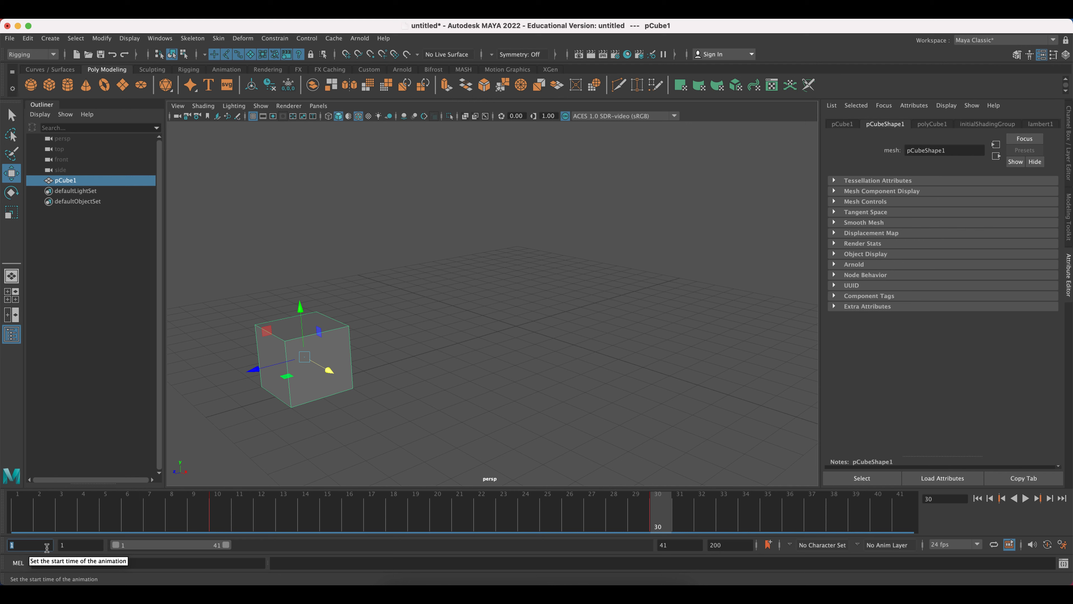
pyautogui.moveTo(745, 545)
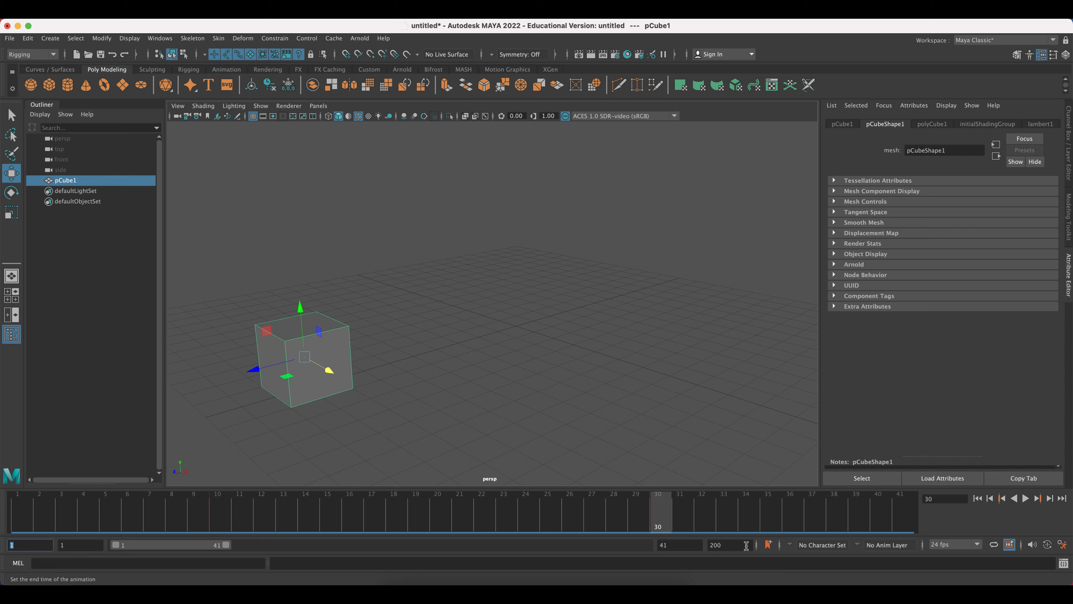
# - Set the playback end frame to 84 so the timeline runs 1–84
pyautogui.tripleClick(716, 544)
pyautogui.write('50')
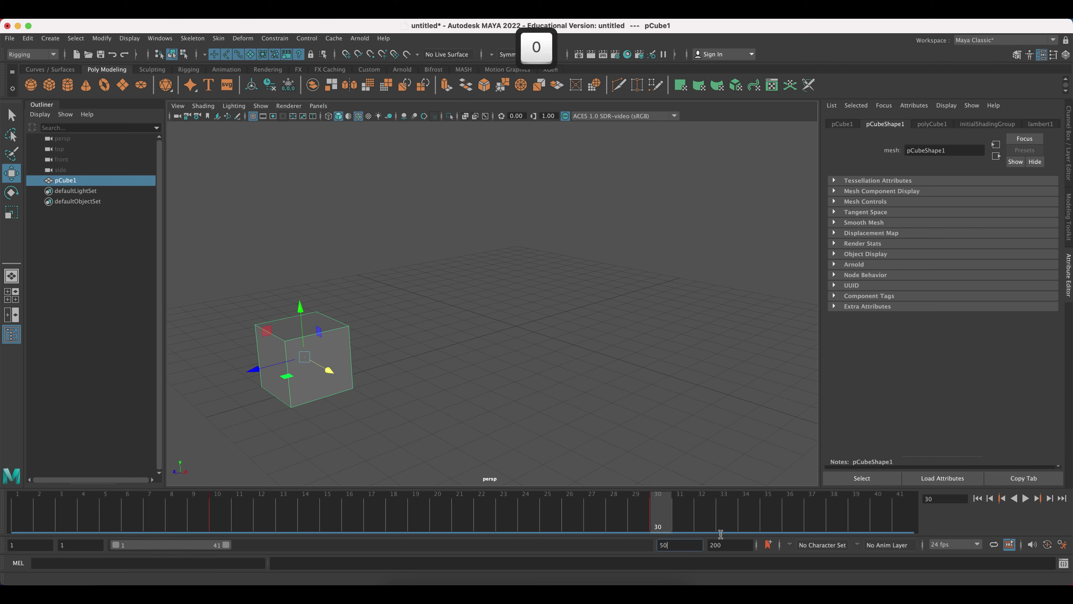
pyautogui.press('Return')
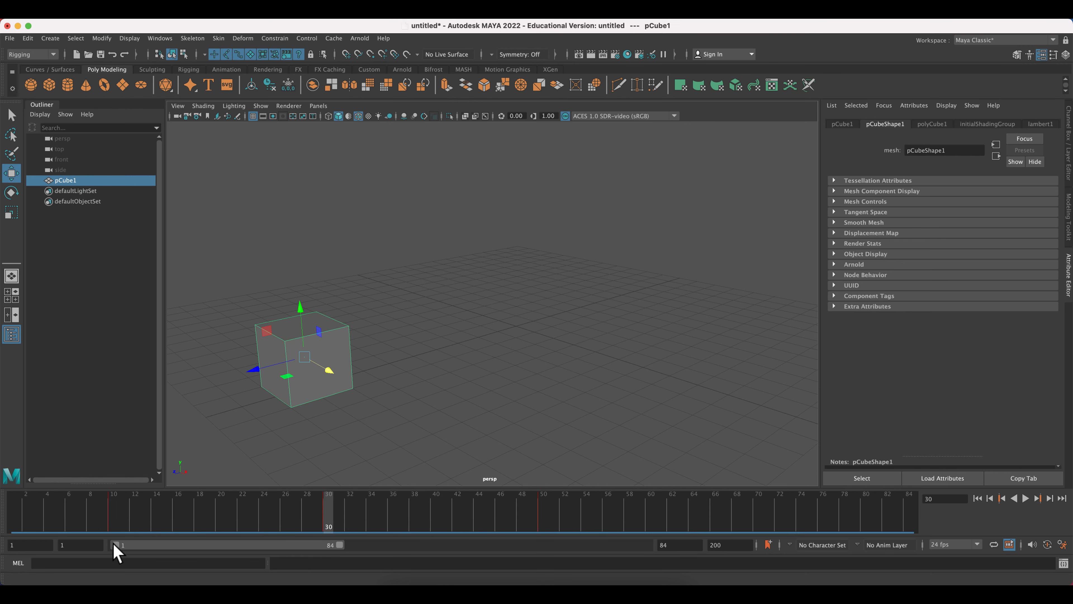
pyautogui.moveTo(101, 548)
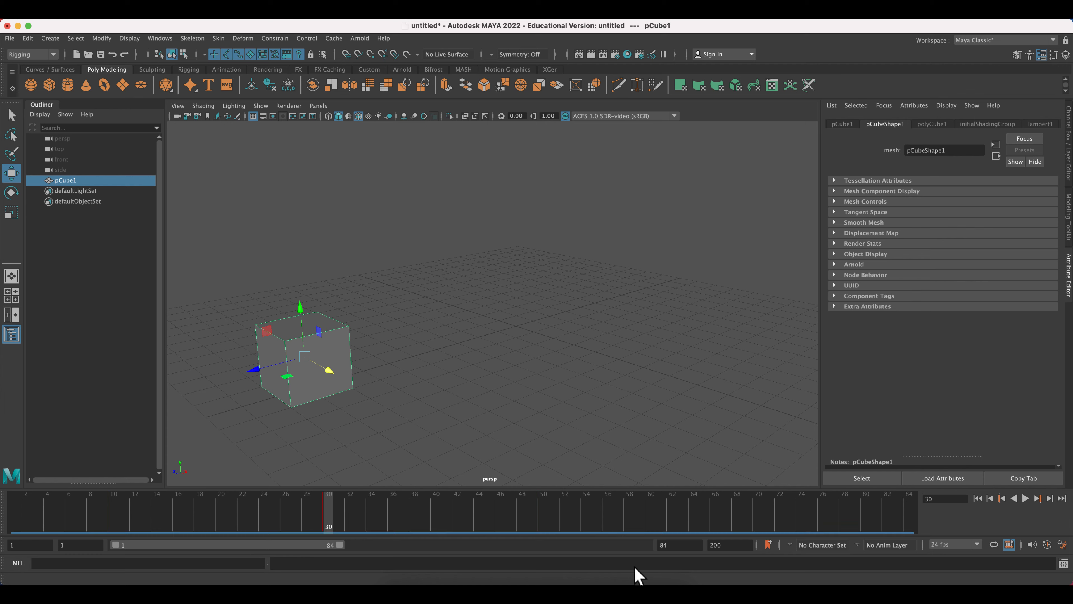
pyautogui.moveTo(412, 547)
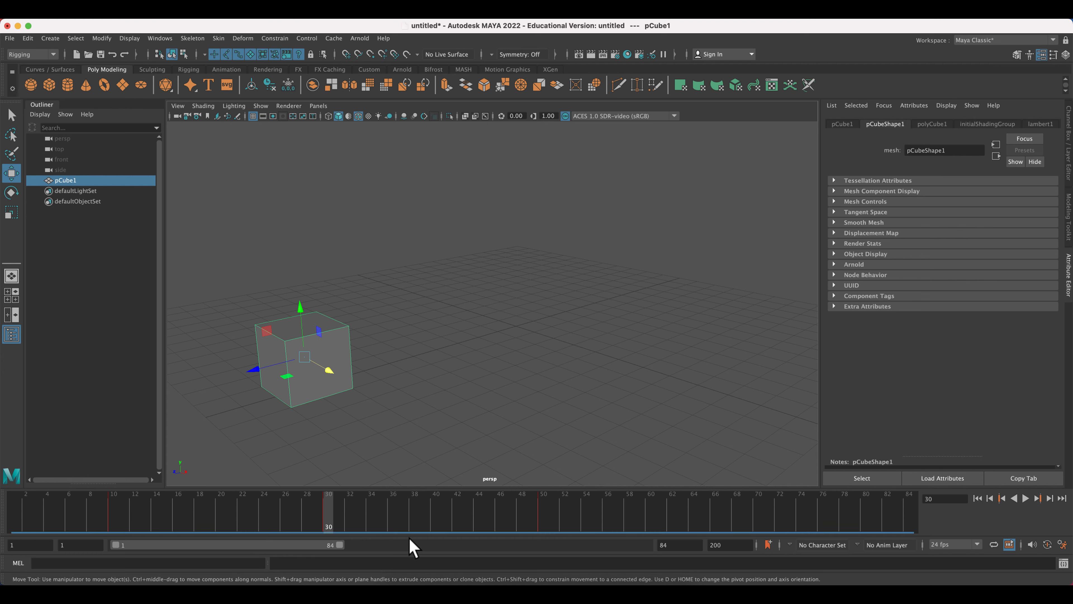
# - Jump to frame 10 and then frame 50 to compare the cube's keyed poses
pyautogui.click(113, 510)
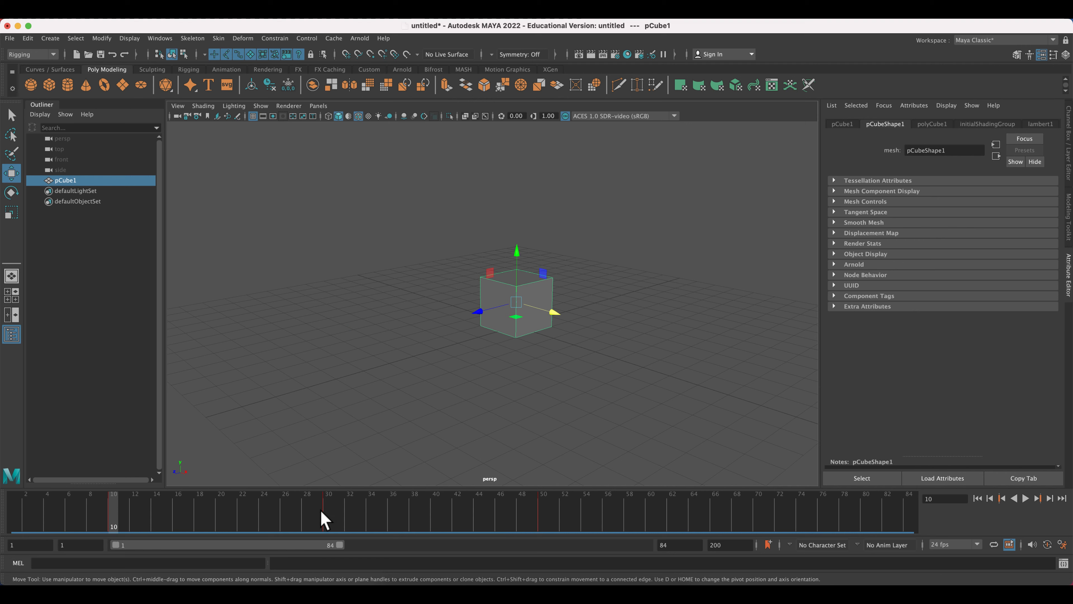
pyautogui.moveTo(317, 527)
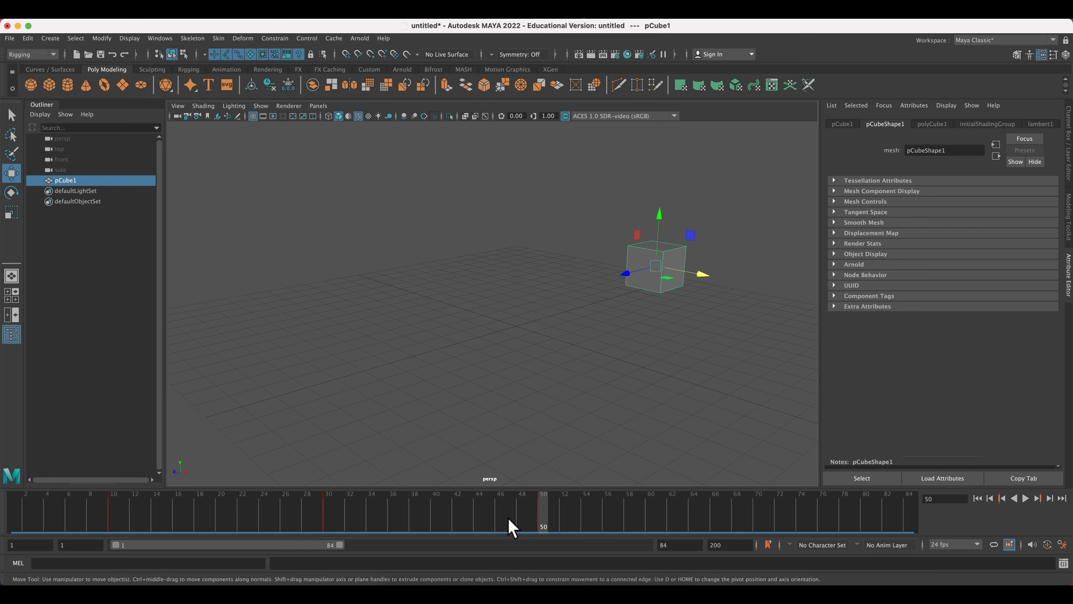
pyautogui.click(113, 510)
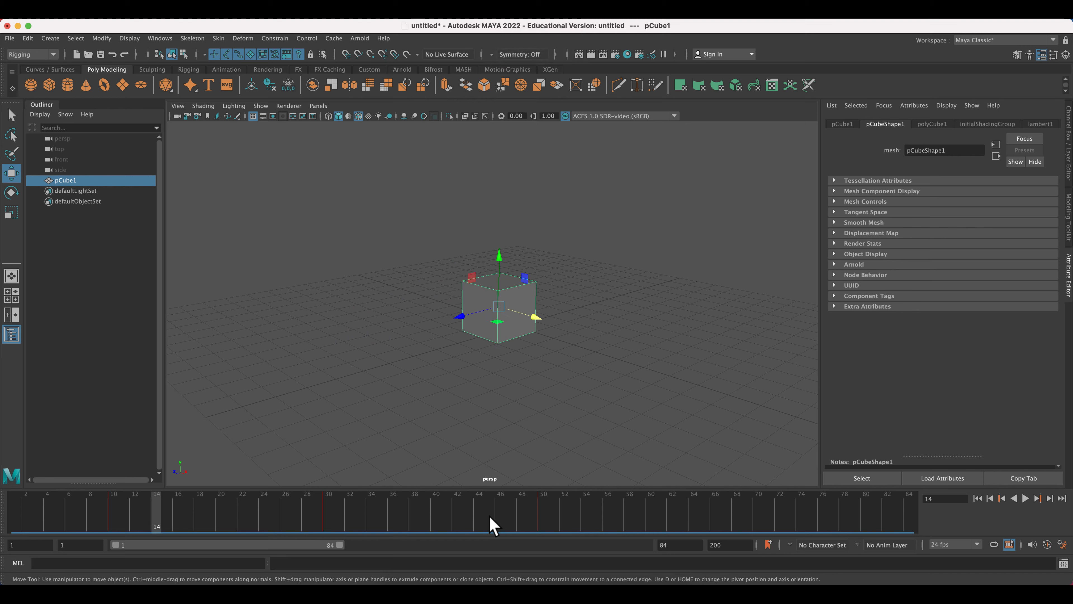
pyautogui.moveTo(392, 370)
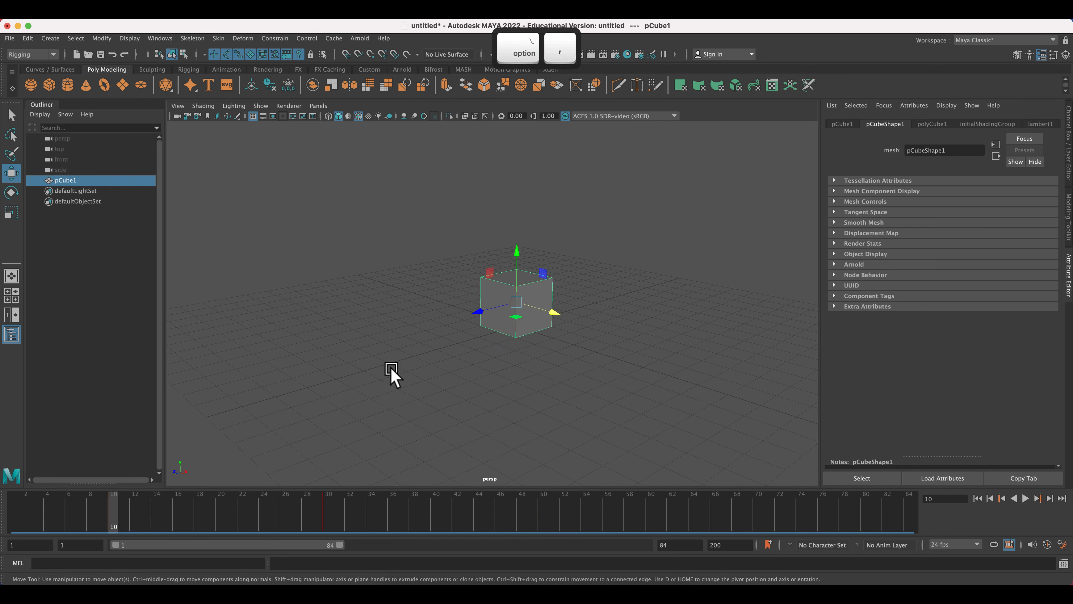
# - Play and stop the animation, then step back and forth between the cube's keyframes
pyautogui.click(1025, 497)
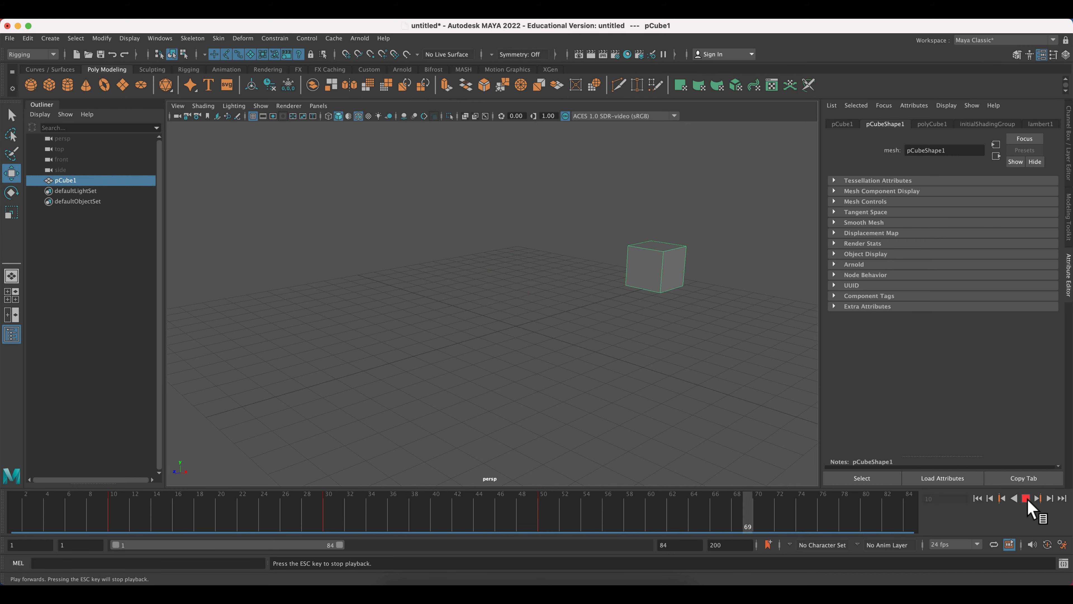
pyautogui.click(1024, 498)
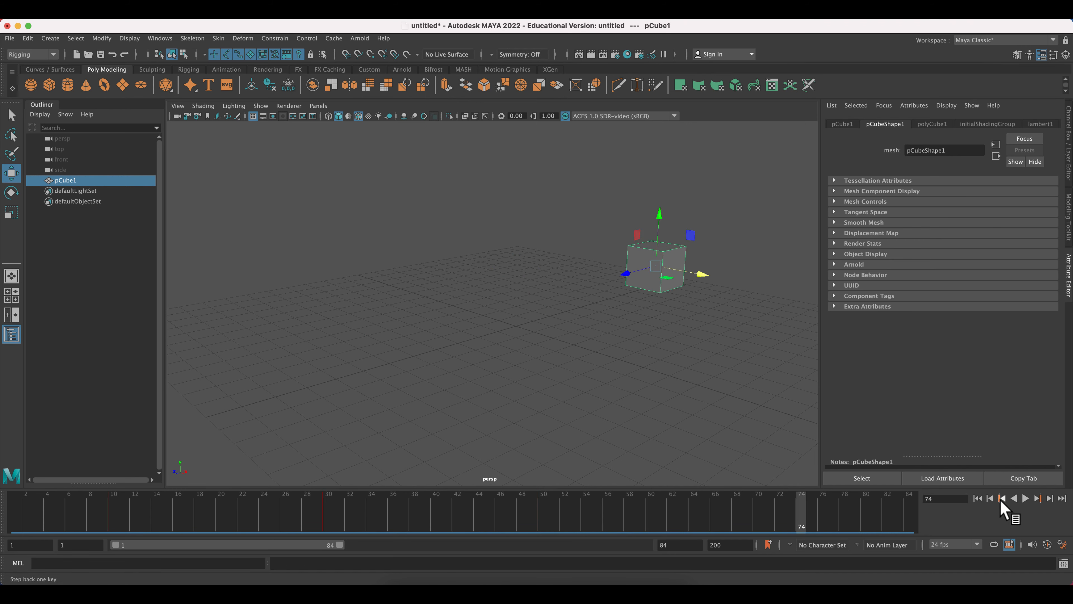
pyautogui.click(1026, 498)
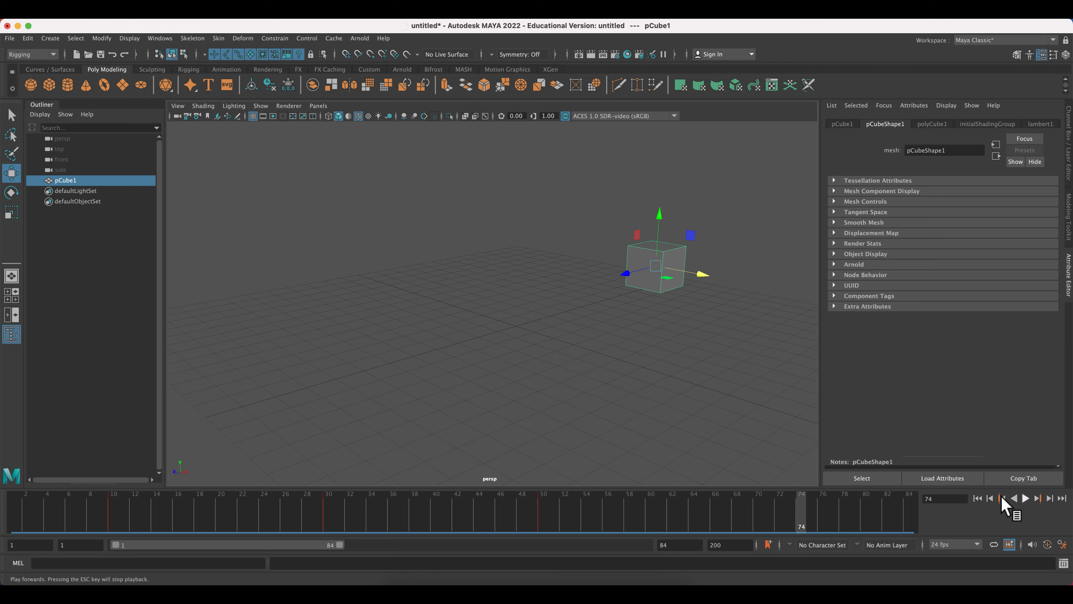
pyautogui.click(1001, 498)
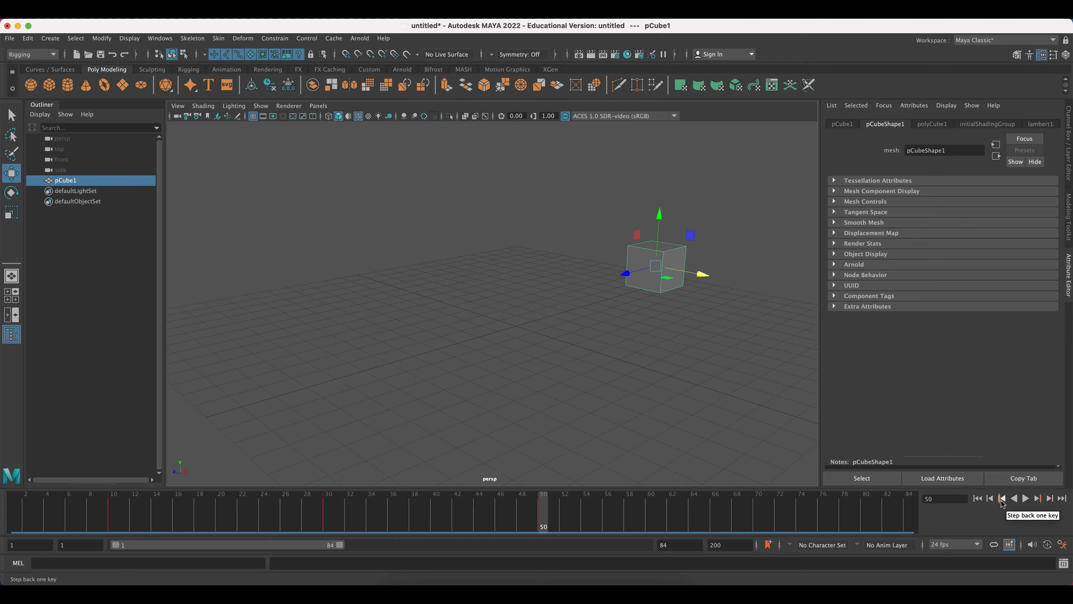
pyautogui.click(1000, 498)
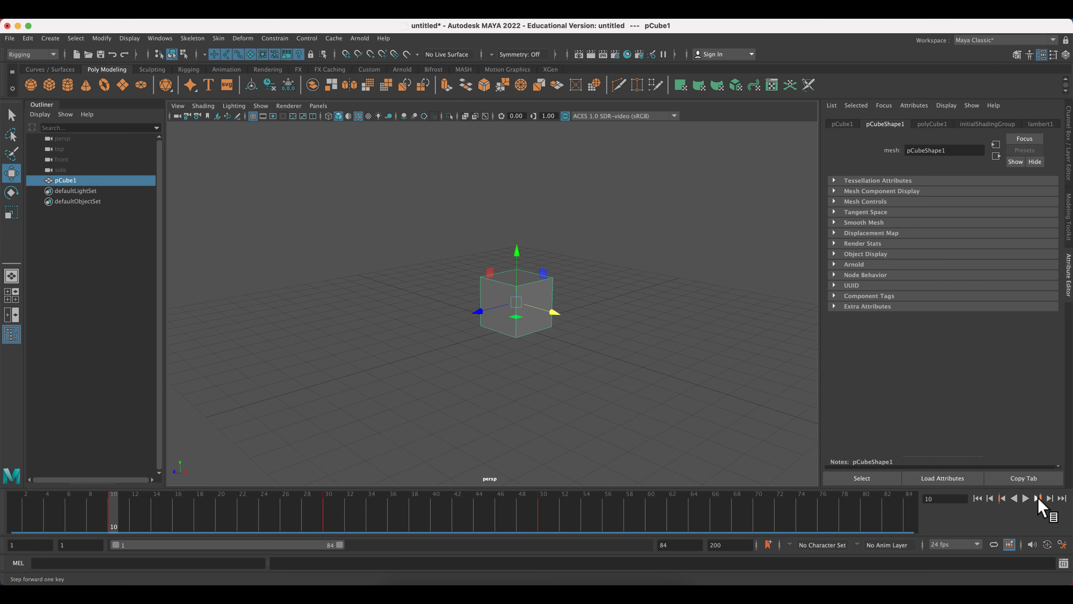
pyautogui.moveTo(1002, 506)
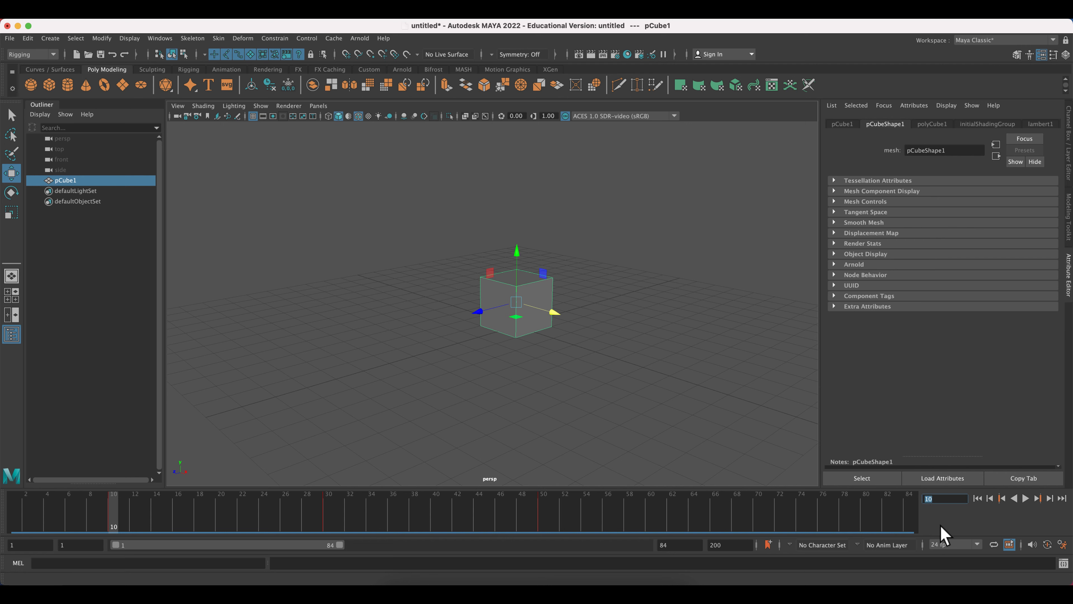
pyautogui.moveTo(942, 478)
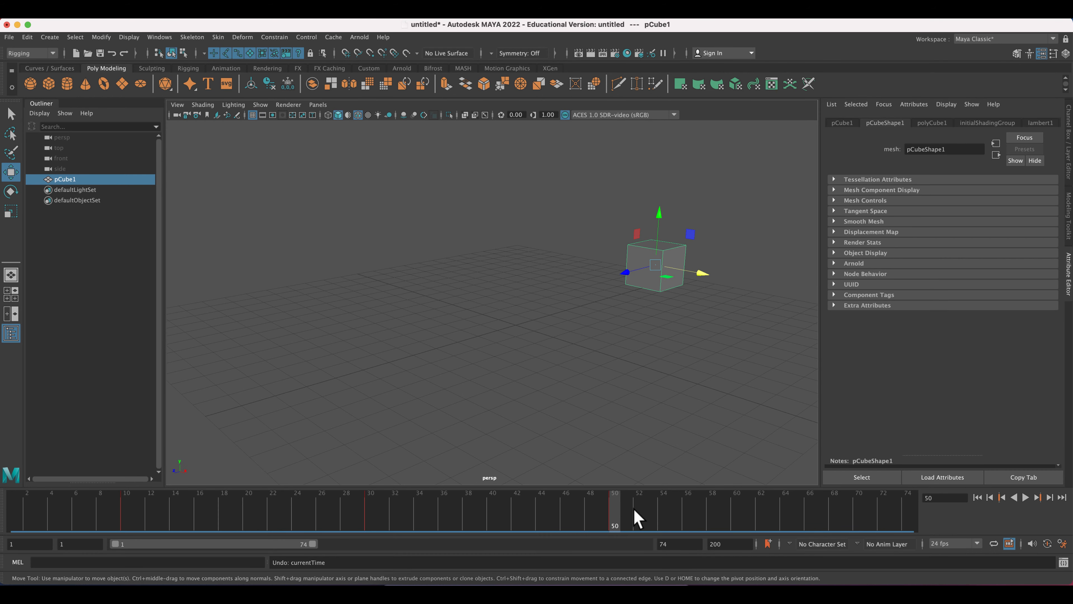
pyautogui.moveTo(293, 537)
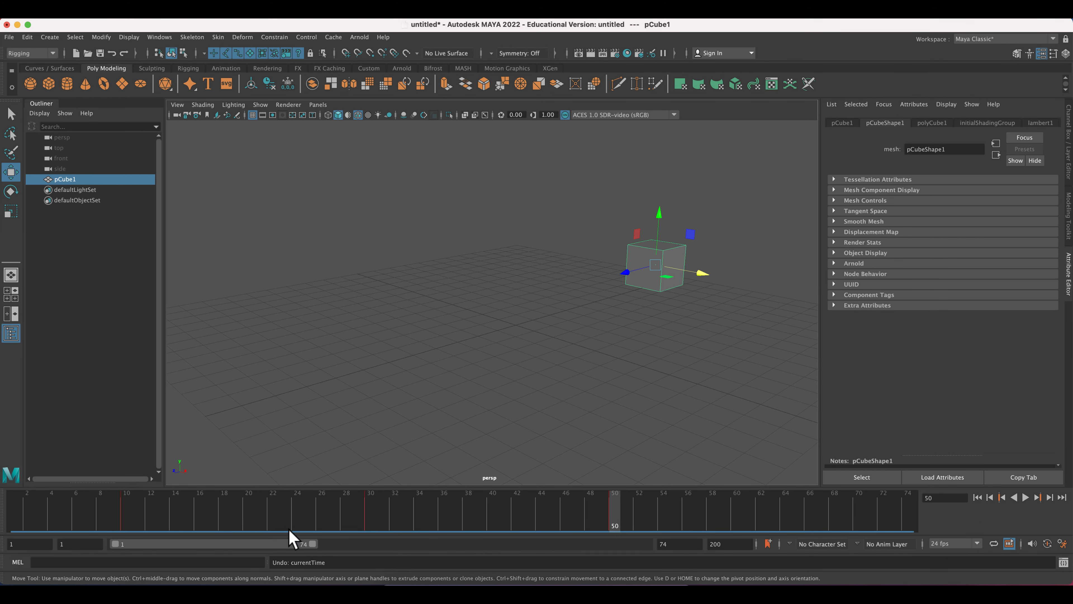
pyautogui.moveTo(802, 517)
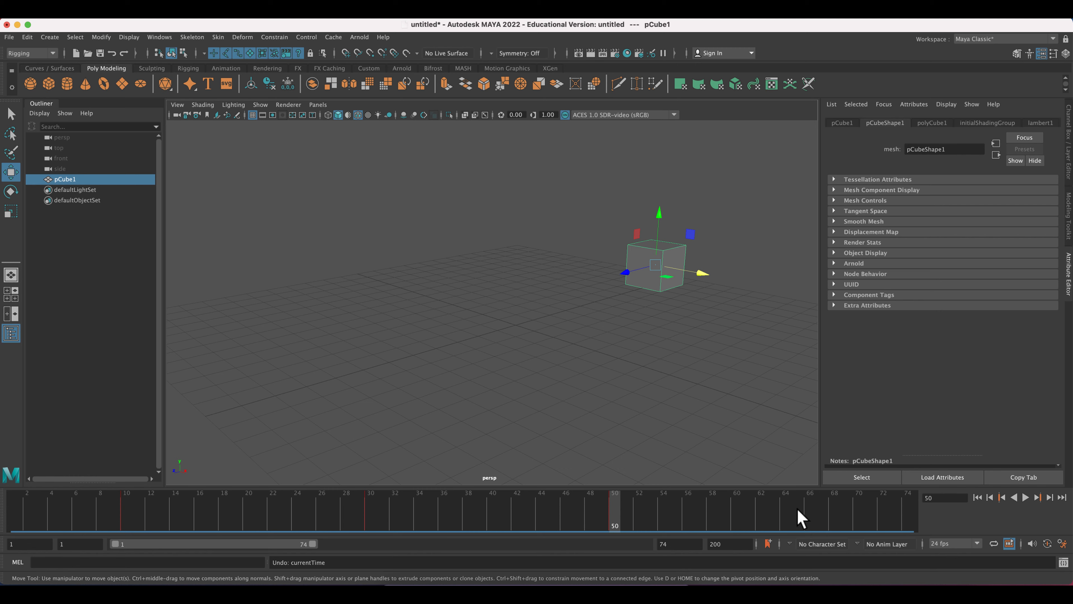
pyautogui.moveTo(597, 471)
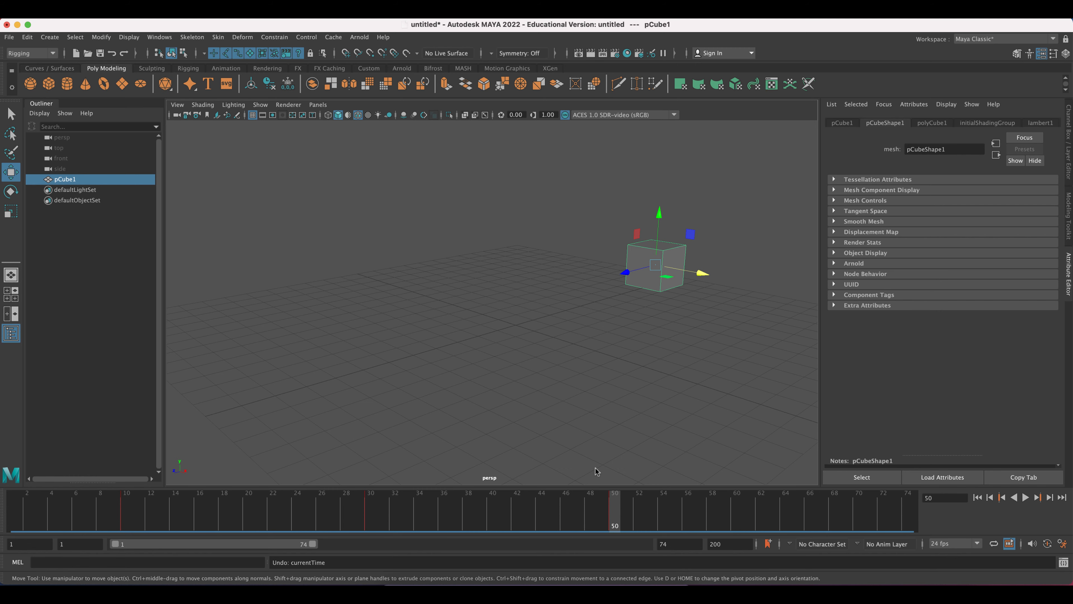
pyautogui.moveTo(128, 518)
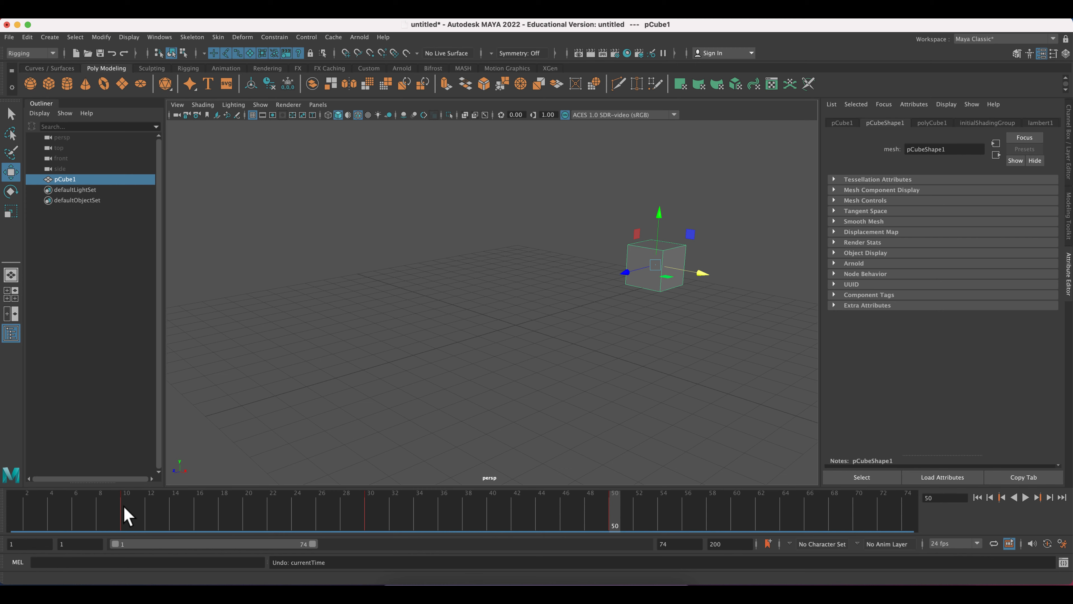
# - Shift-select the frame 30–50 keys on the Time Slider and rescale their timing earlier
pyautogui.press('shift')
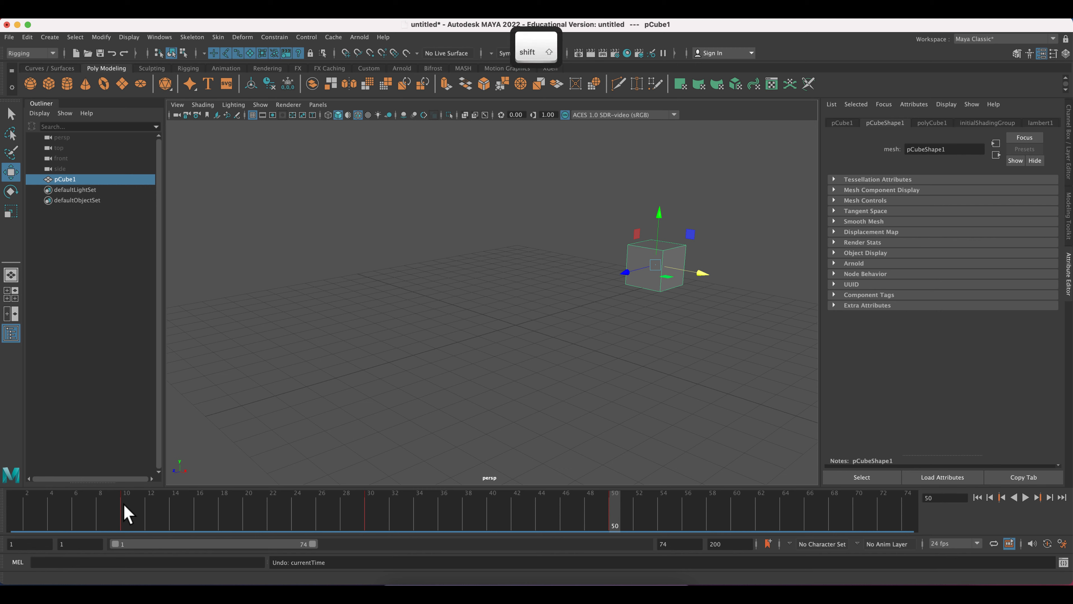
pyautogui.click(126, 510)
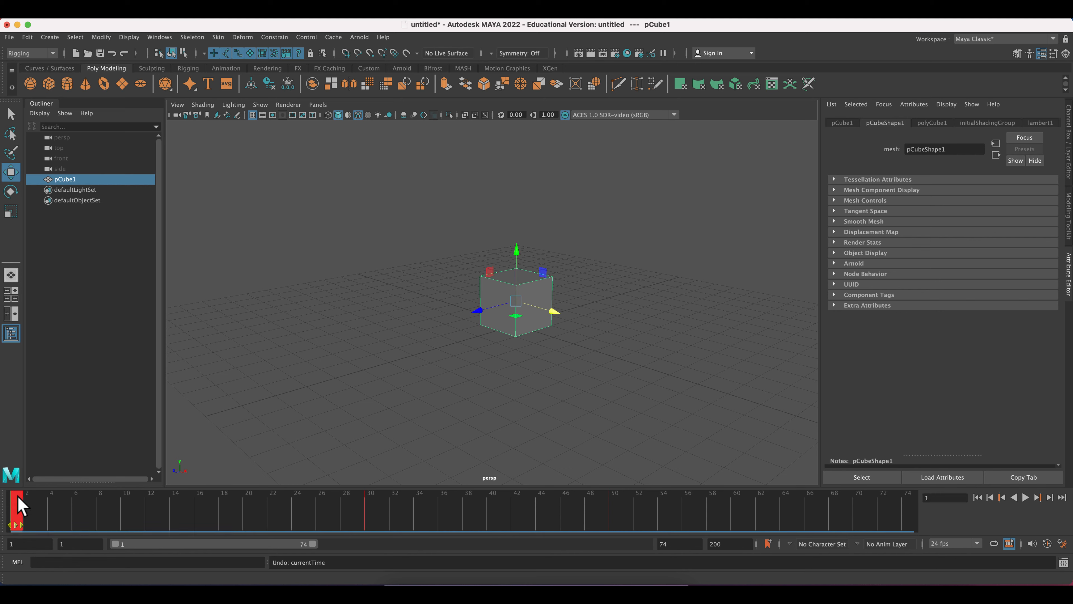
pyautogui.moveTo(353, 523)
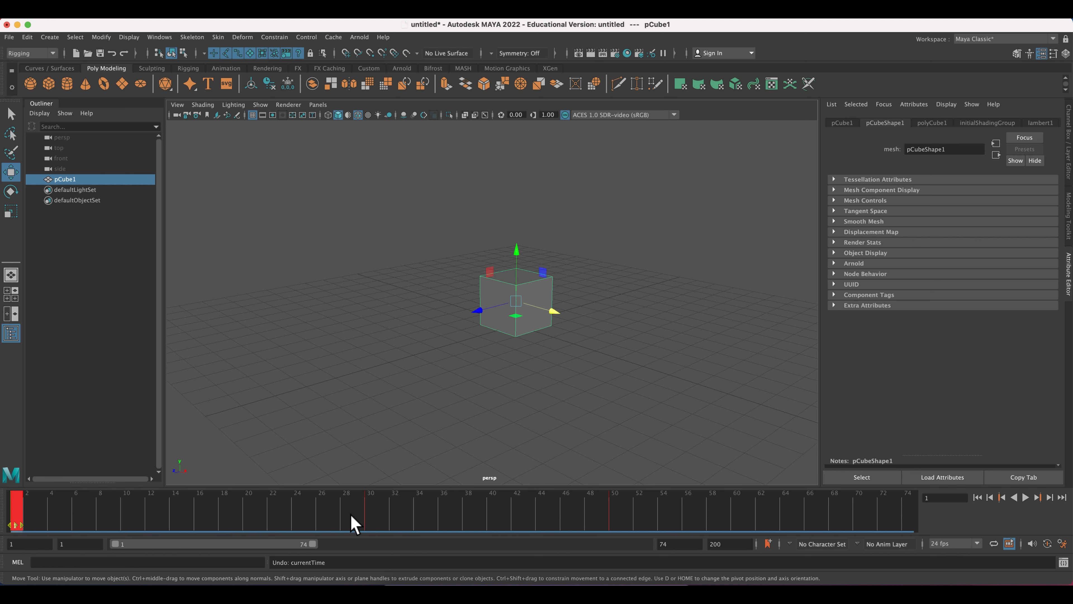
pyautogui.press('shift')
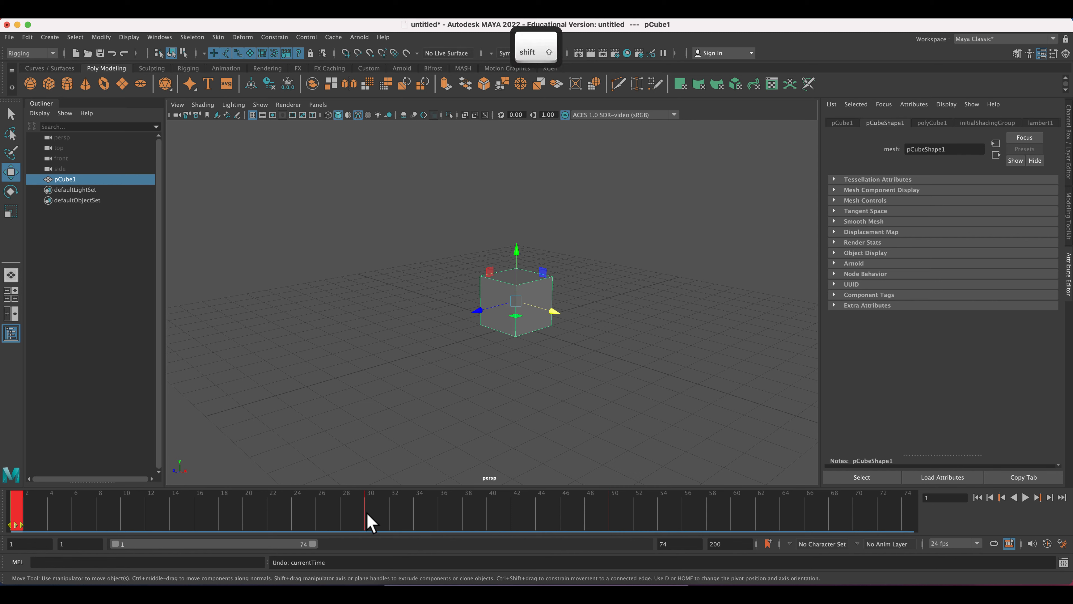
pyautogui.click(370, 510)
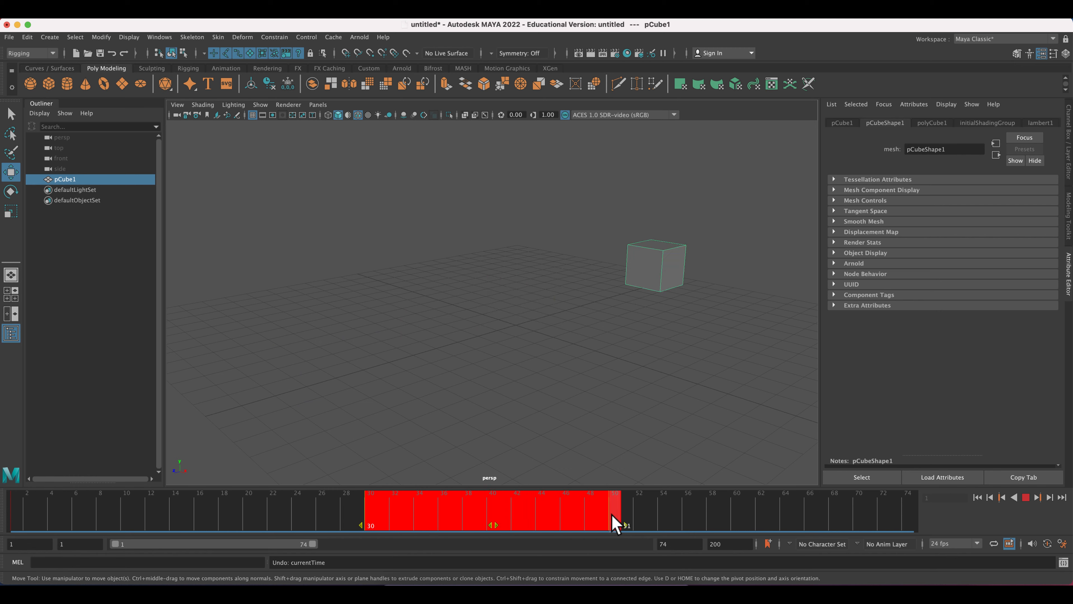
pyautogui.click(485, 510)
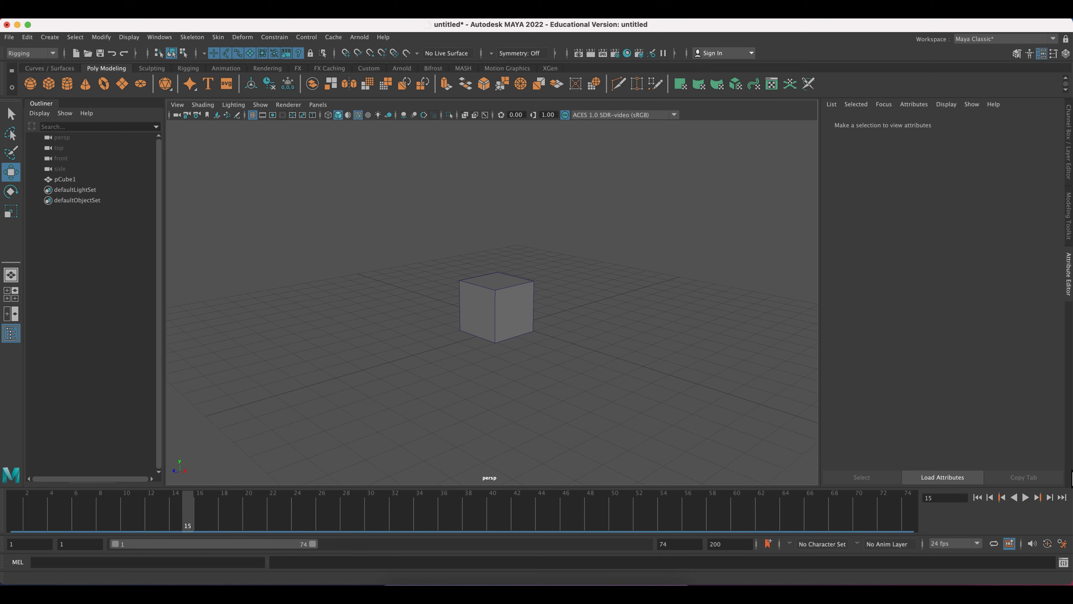
# - Play and stop the retimed animation, then reselect the cube in the viewport
pyautogui.click(1025, 497)
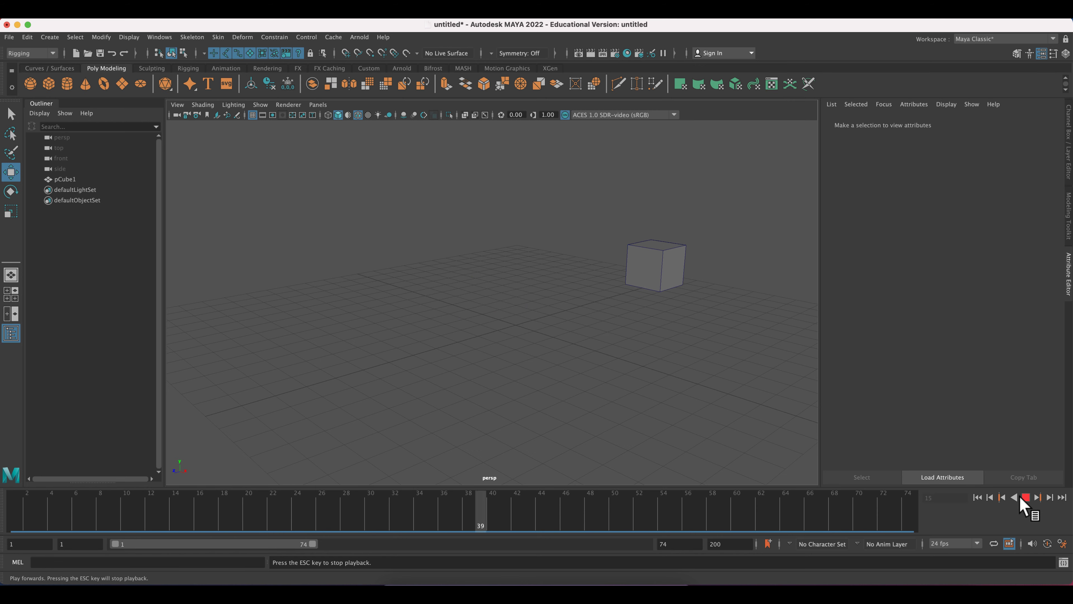
pyautogui.click(1026, 498)
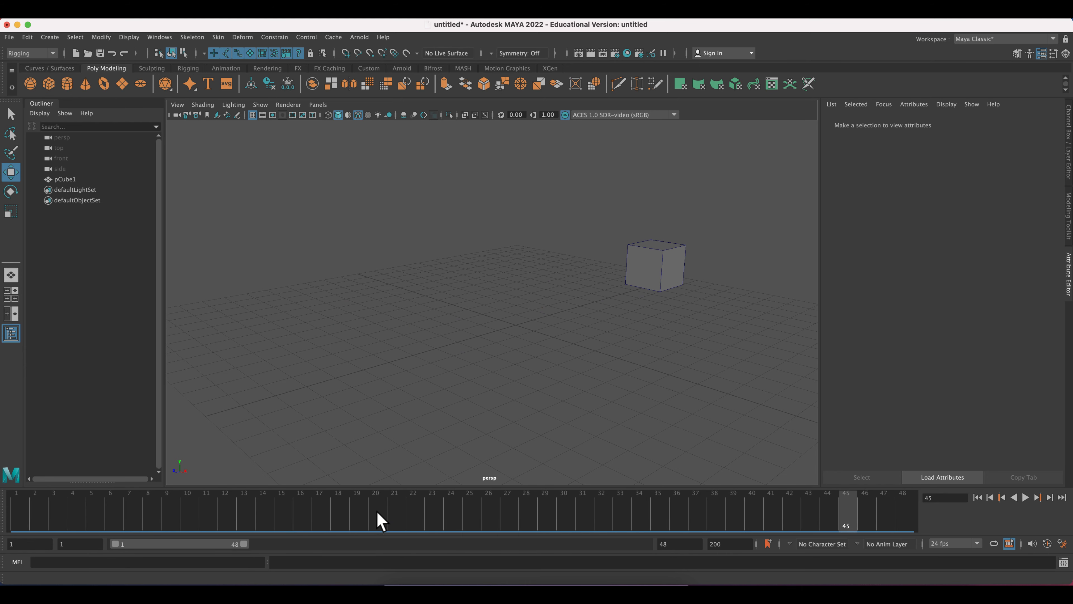
pyautogui.click(653, 263)
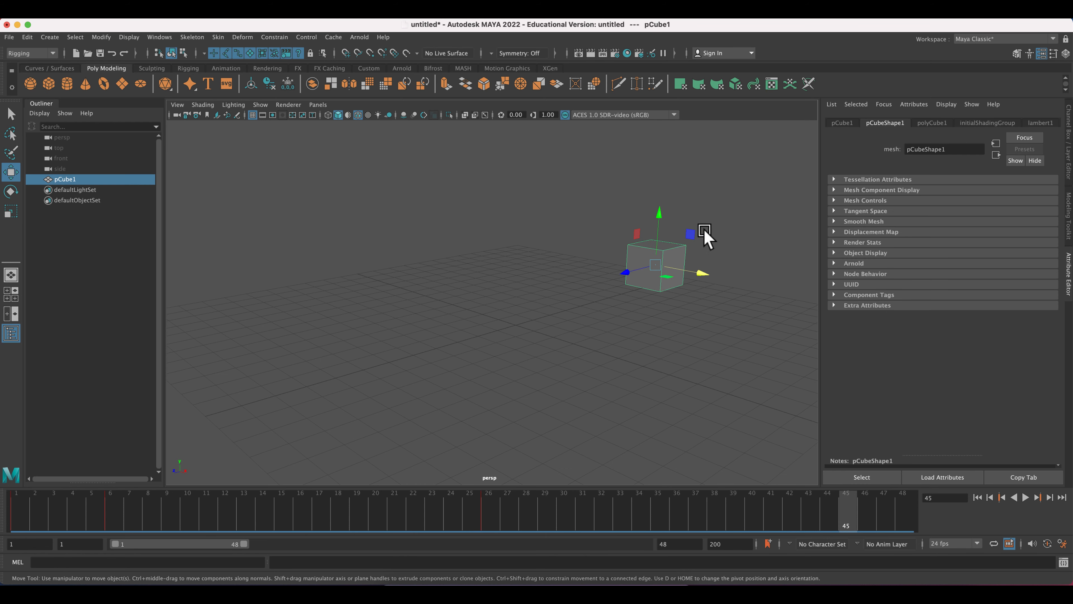
pyautogui.moveTo(19, 527)
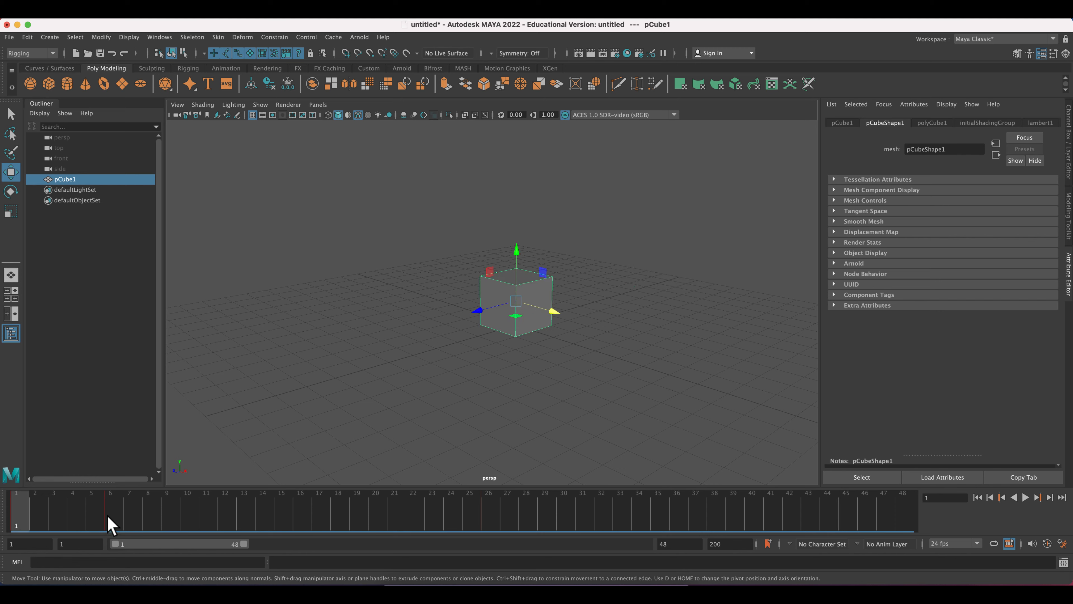
# - Scrub to frames 1, 29 and 25 to check the cube's poses in the 48-frame range
pyautogui.click(488, 506)
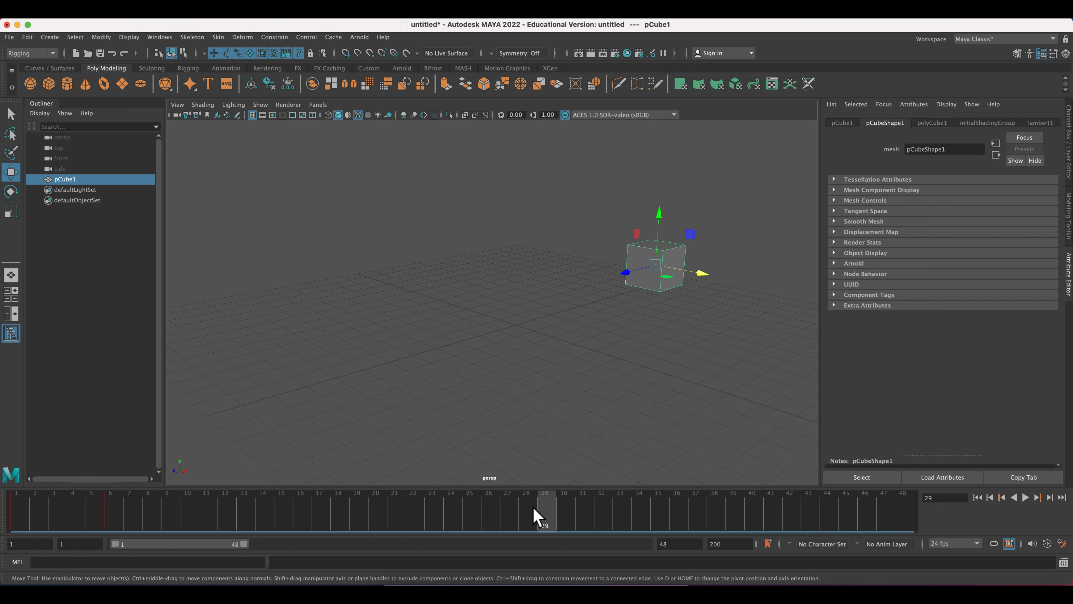
pyautogui.click(488, 503)
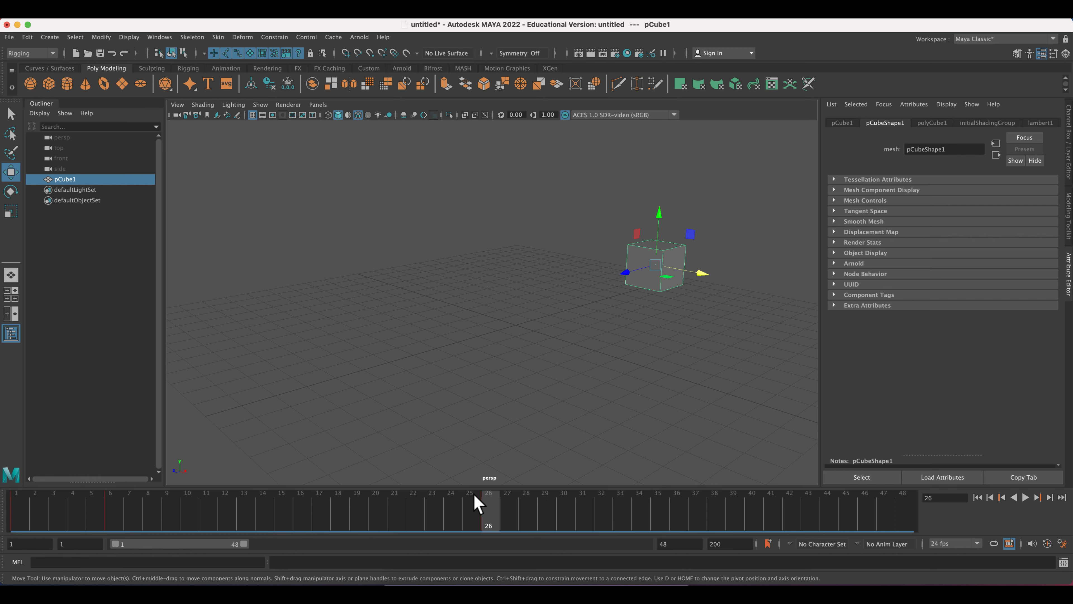
pyautogui.moveTo(547, 525)
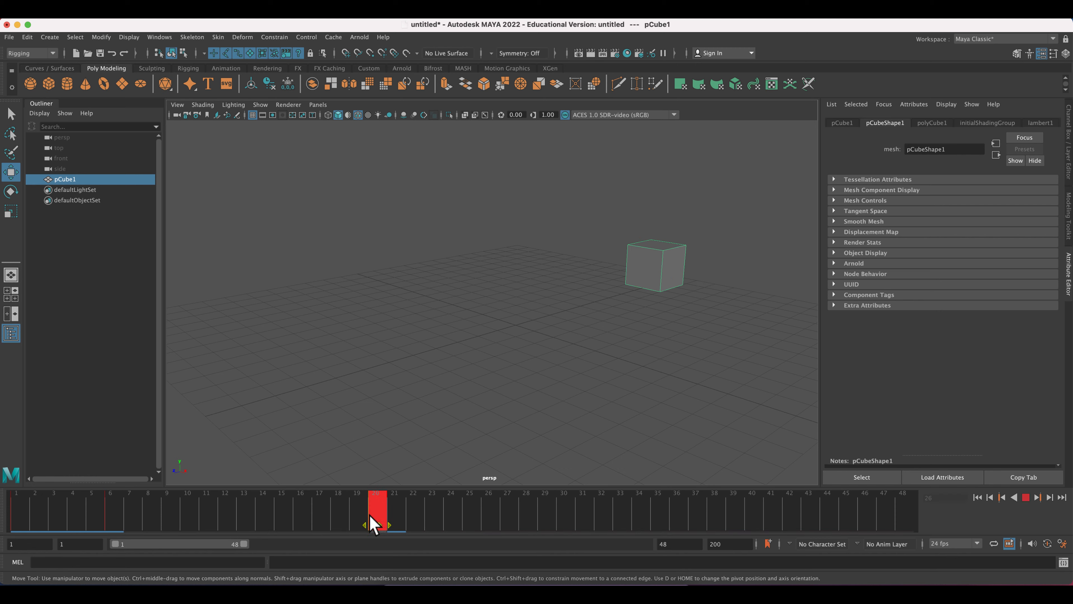
pyautogui.click(469, 510)
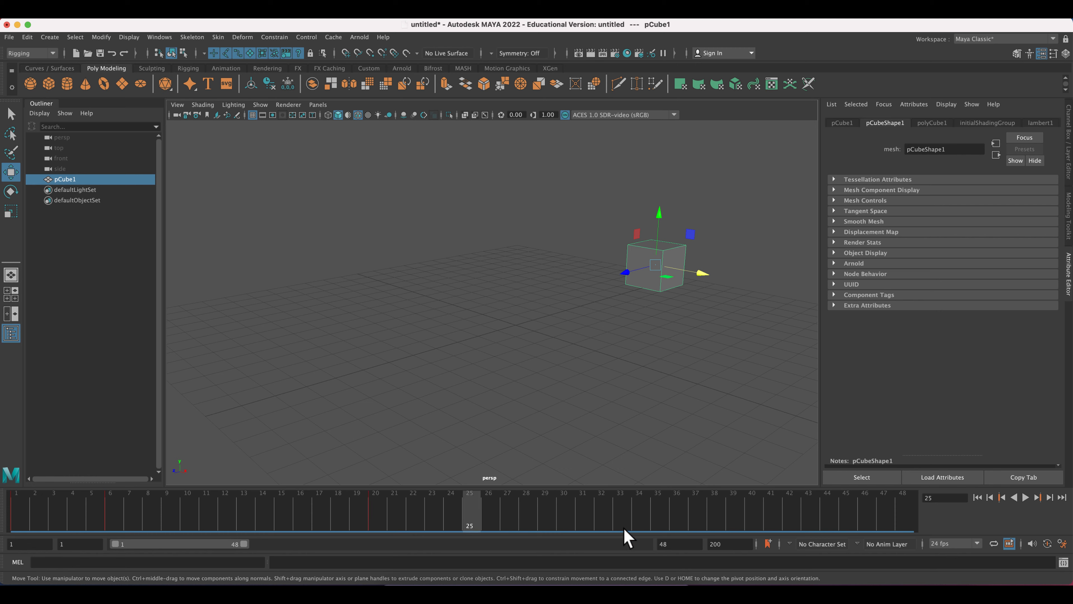
pyautogui.moveTo(17, 523)
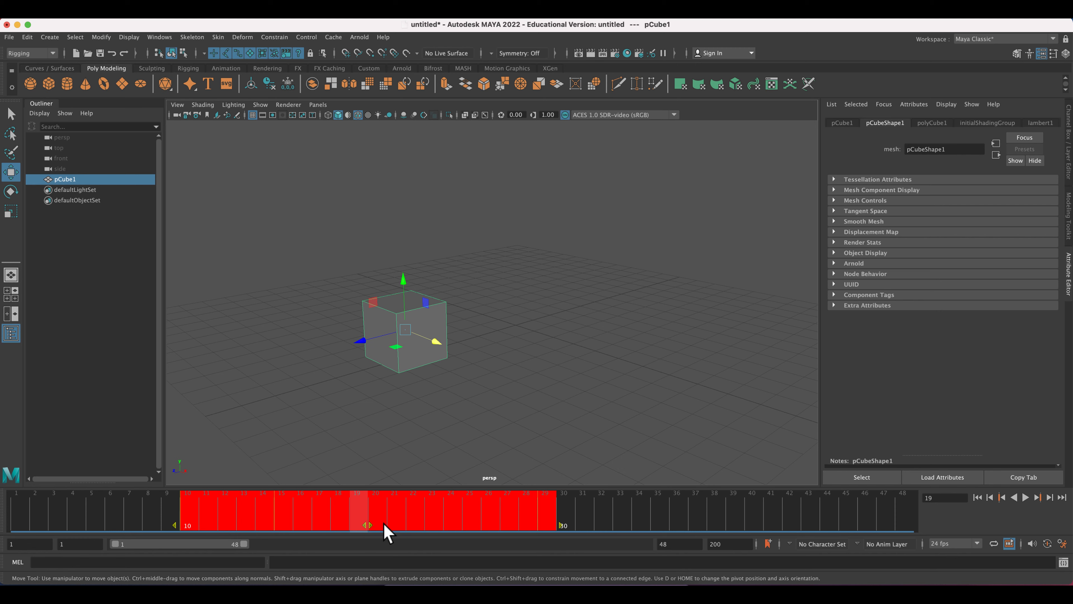
pyautogui.moveTo(375, 530)
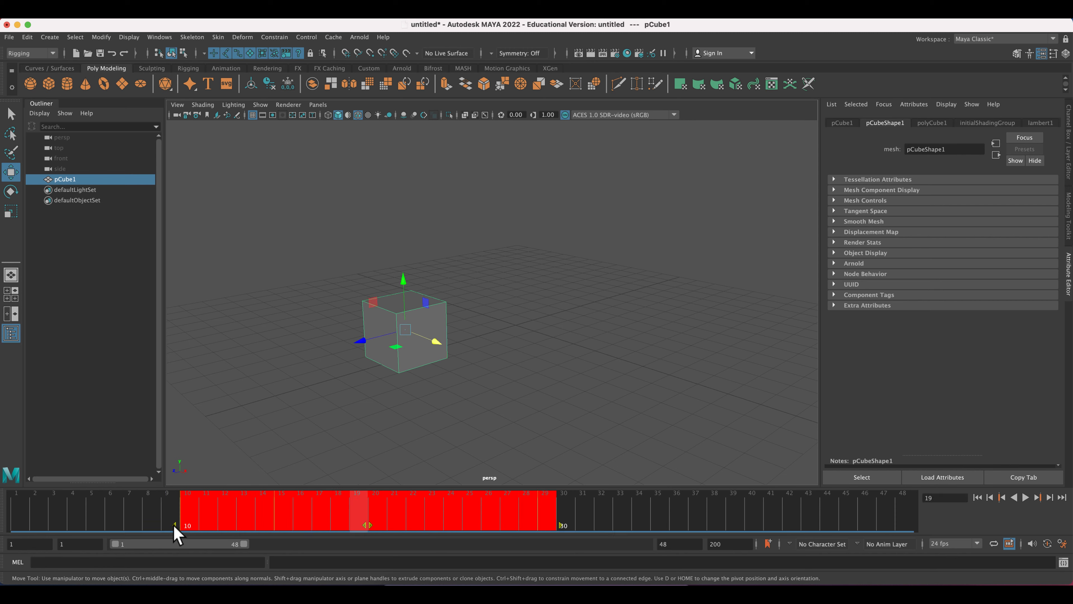
pyautogui.moveTo(452, 531)
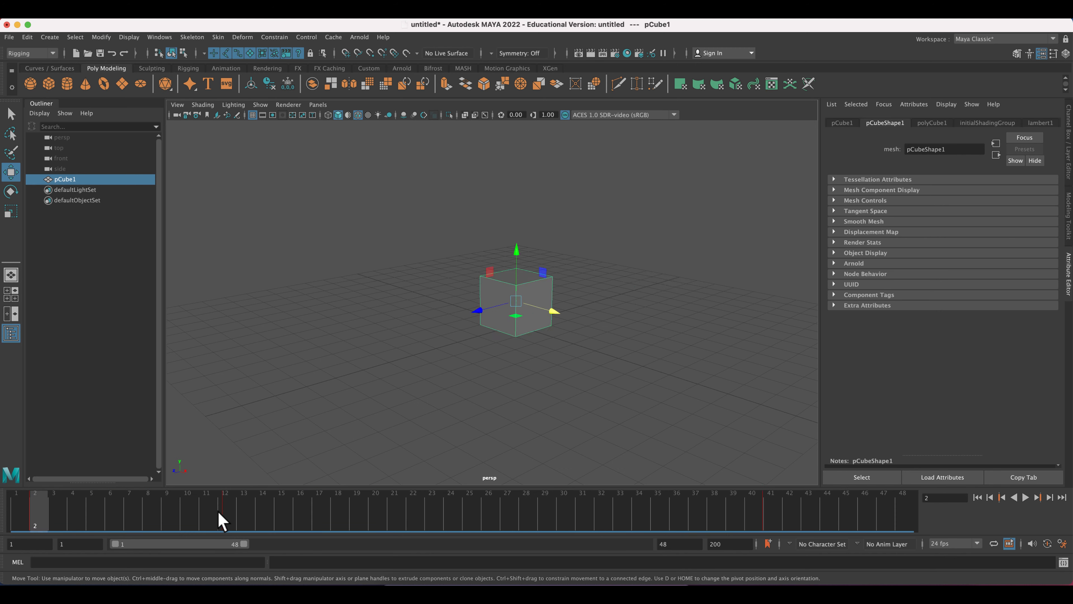
pyautogui.moveTo(225, 526)
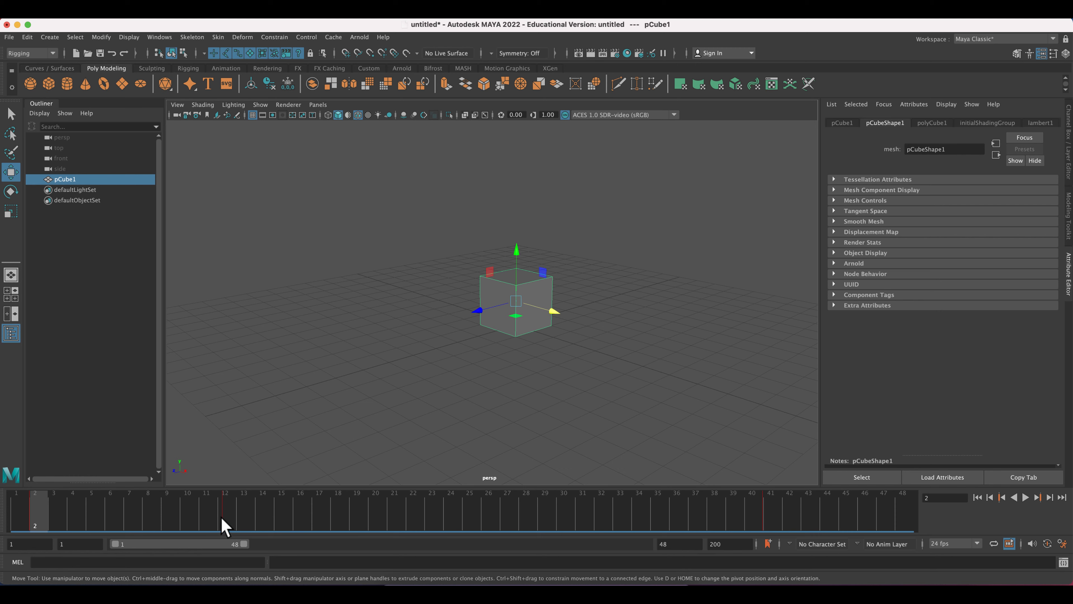
pyautogui.moveTo(226, 510)
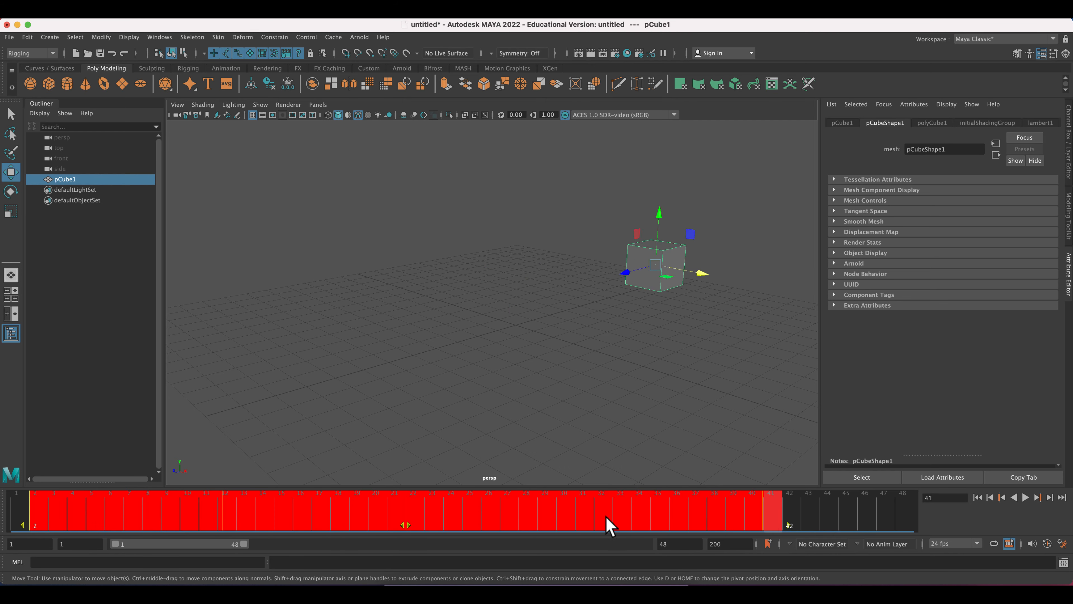
# - Snap the selected keys to whole frames via the Time Slider menu, then play and stop the animation
pyautogui.rightClick(609, 525)
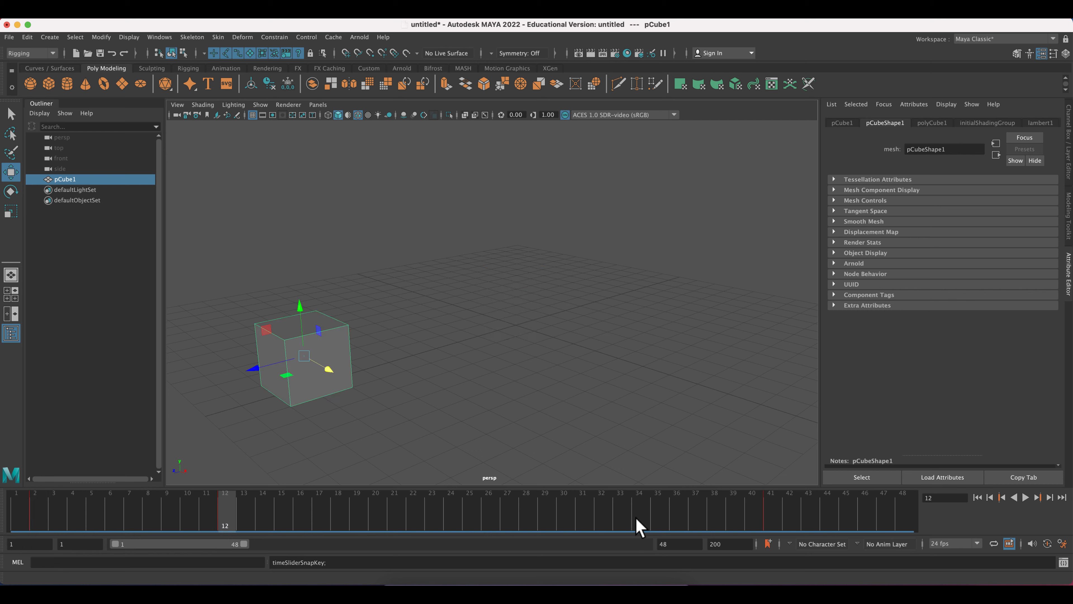
pyautogui.click(1024, 497)
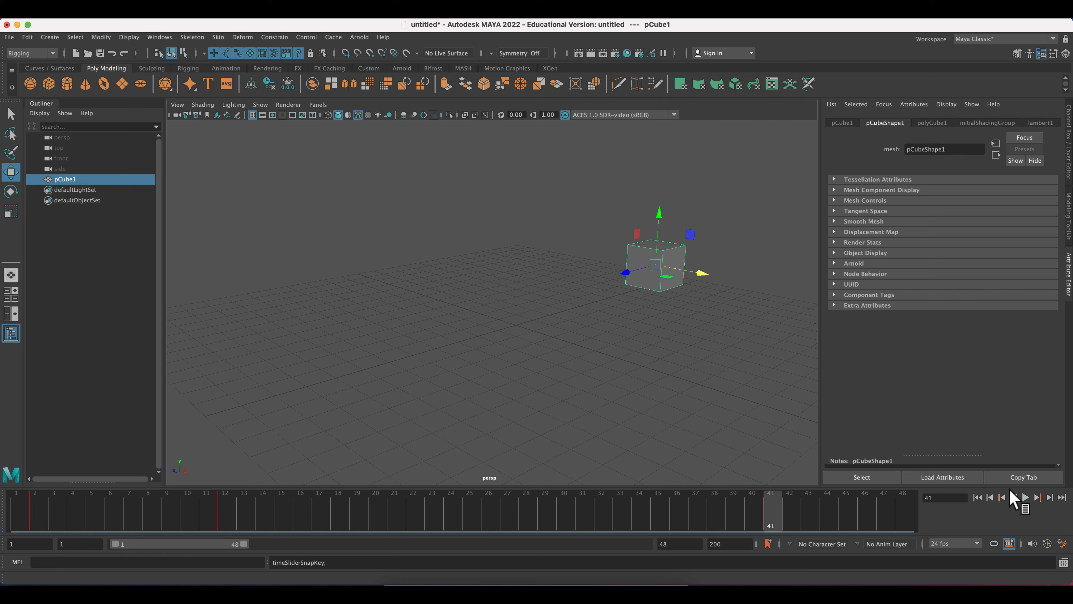
pyautogui.click(1025, 497)
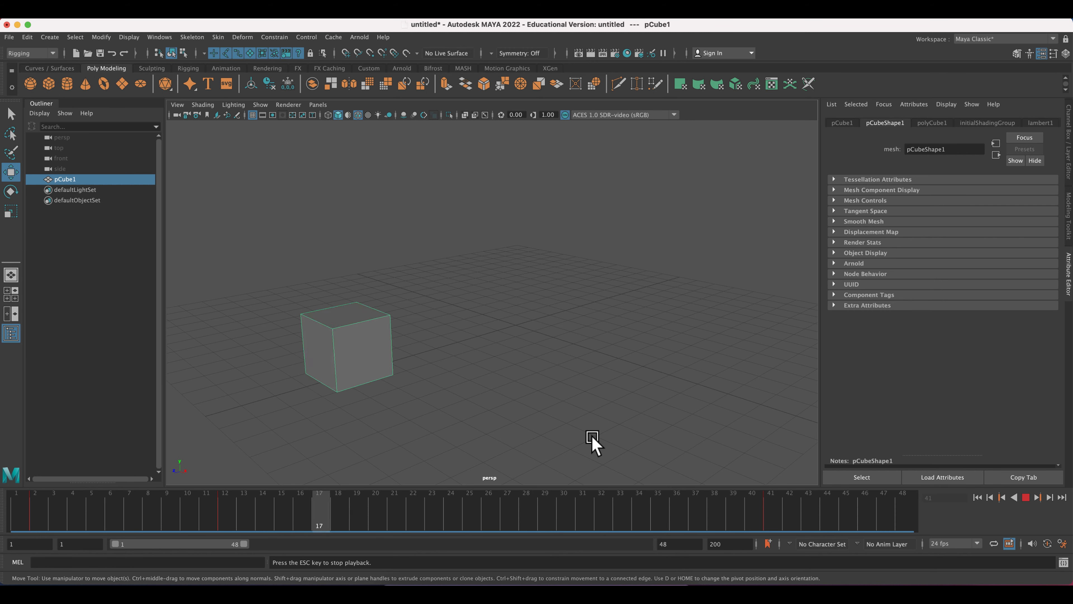
pyautogui.click(1025, 497)
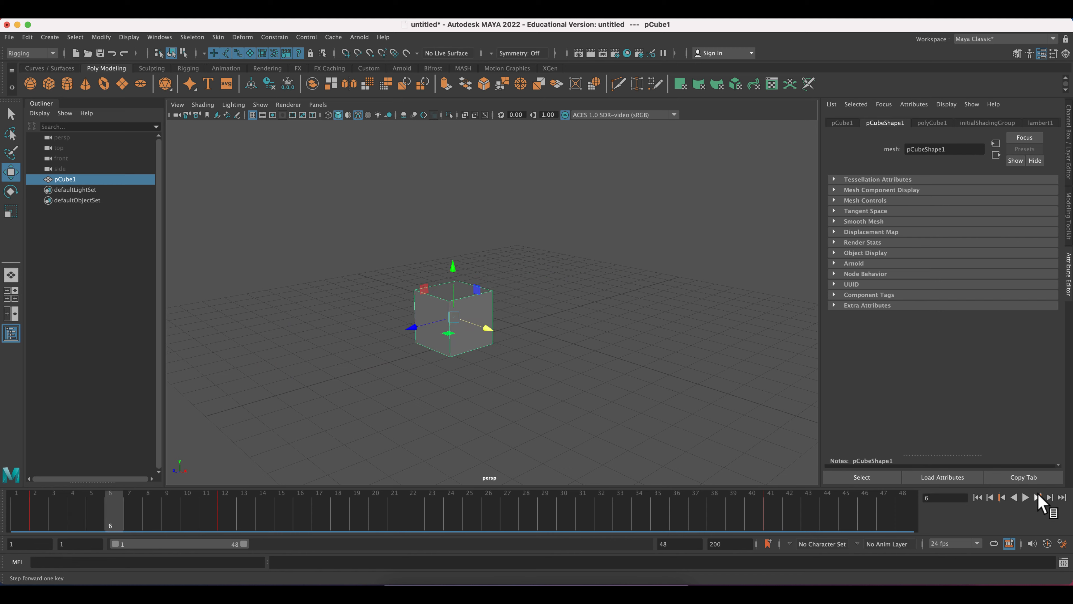
pyautogui.moveTo(975, 48)
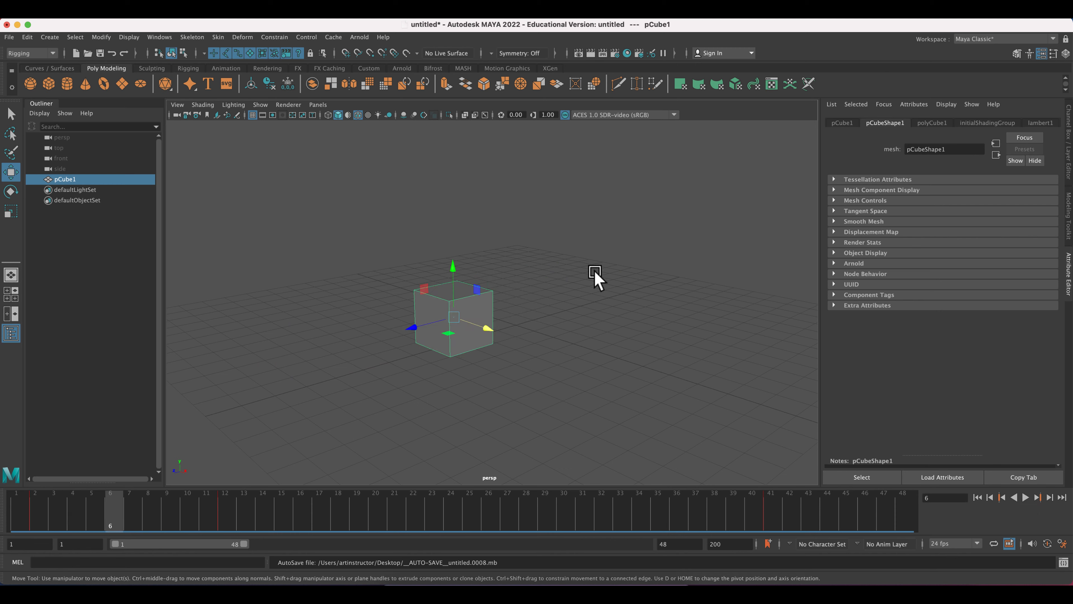
pyautogui.moveTo(451, 363)
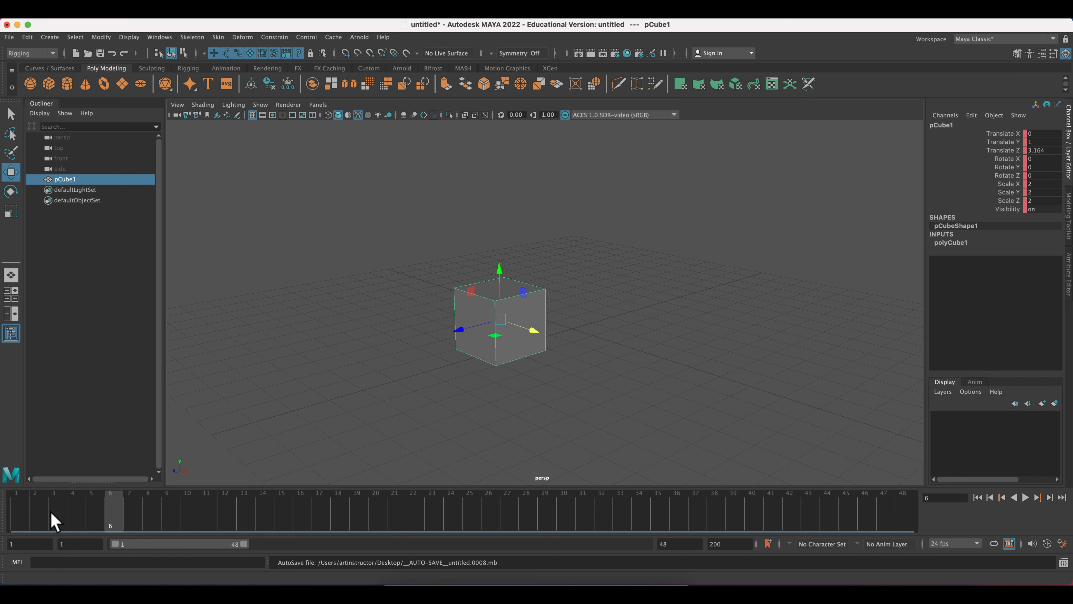
pyautogui.moveTo(502, 326)
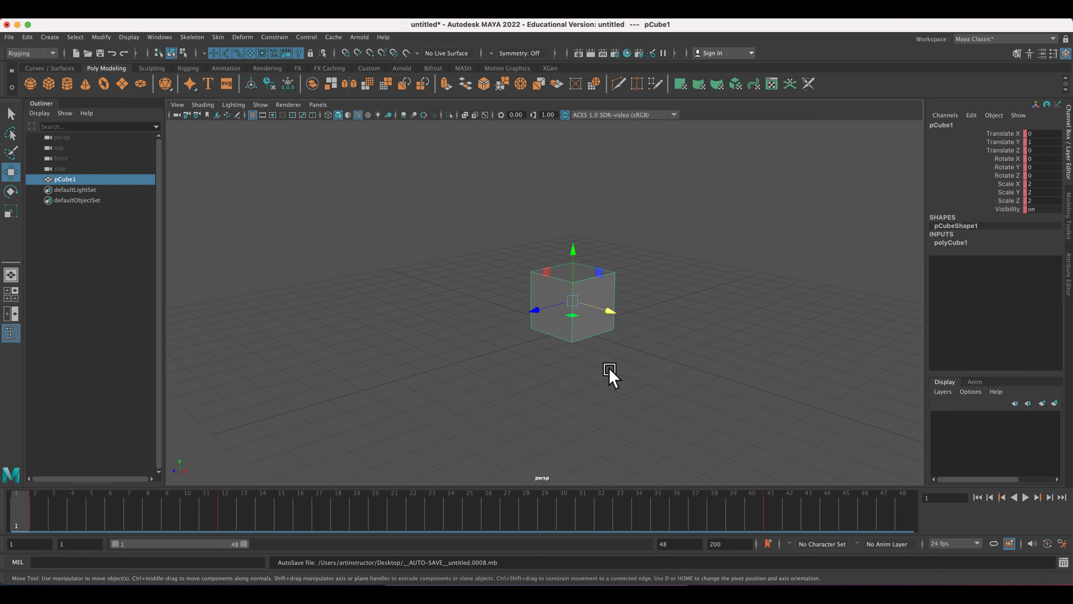
pyautogui.moveTo(1019, 142)
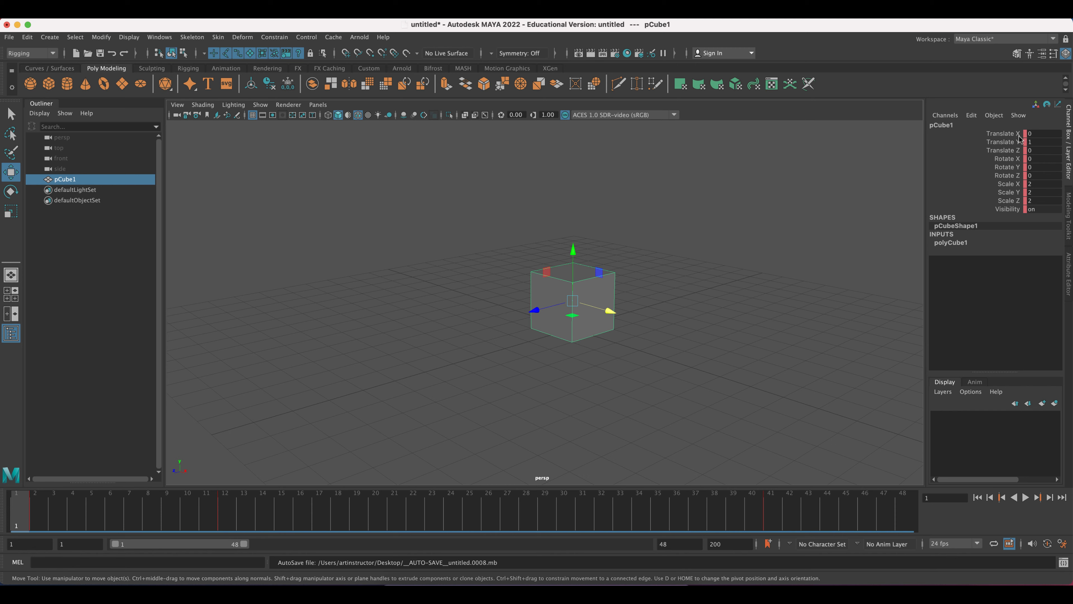
pyautogui.moveTo(1019, 137)
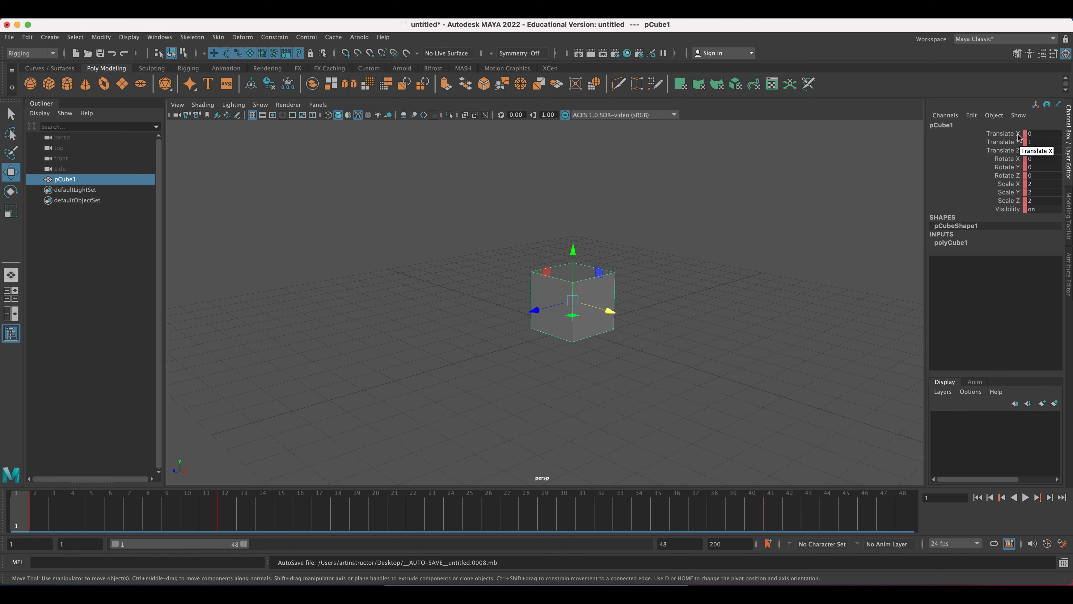
pyautogui.moveTo(607, 263)
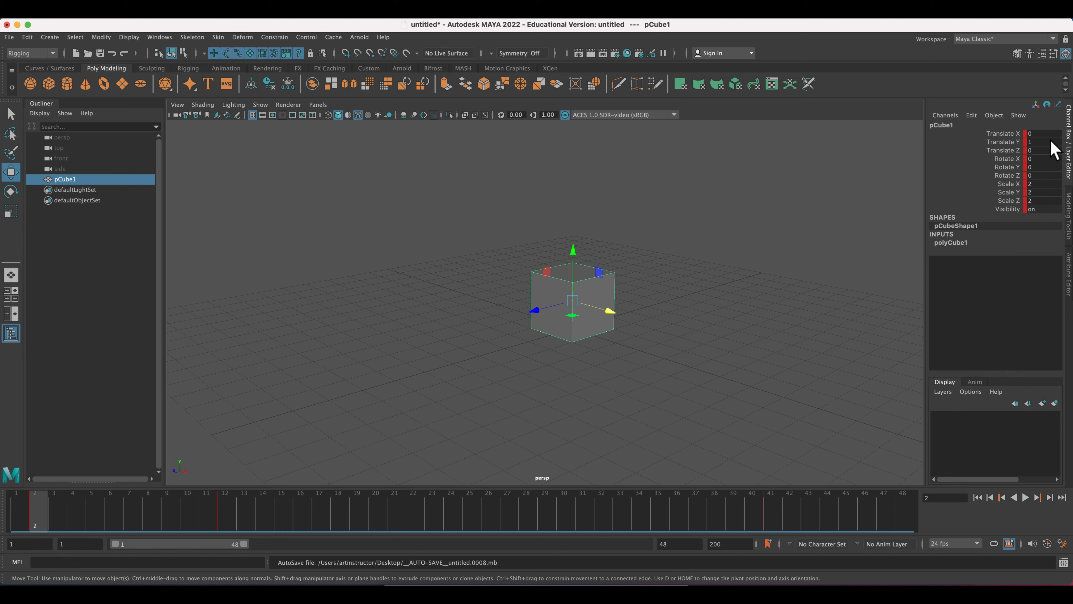
pyautogui.moveTo(34, 521)
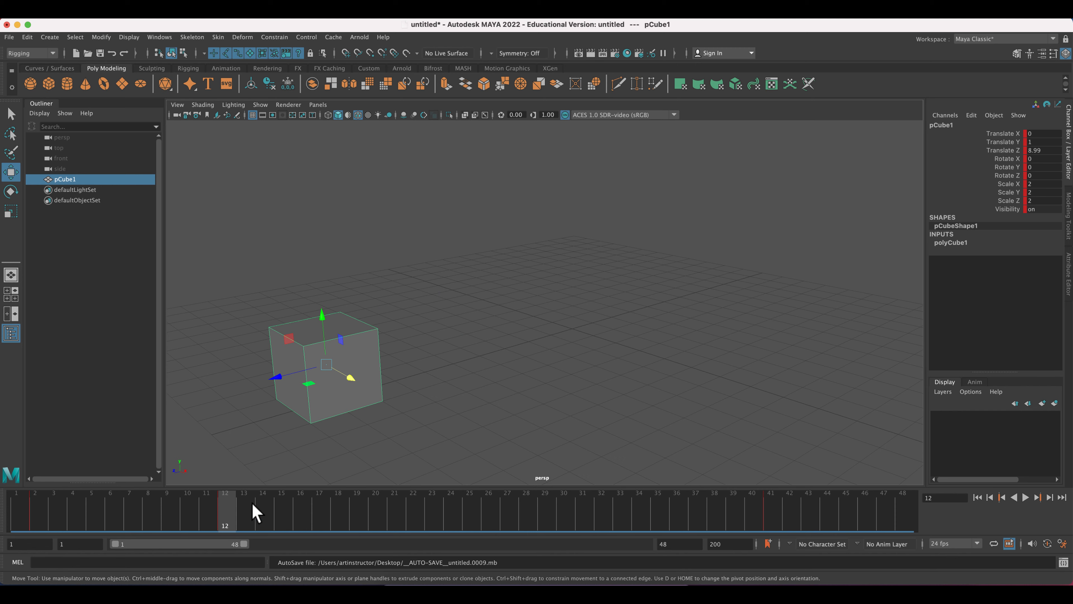
pyautogui.moveTo(156, 533)
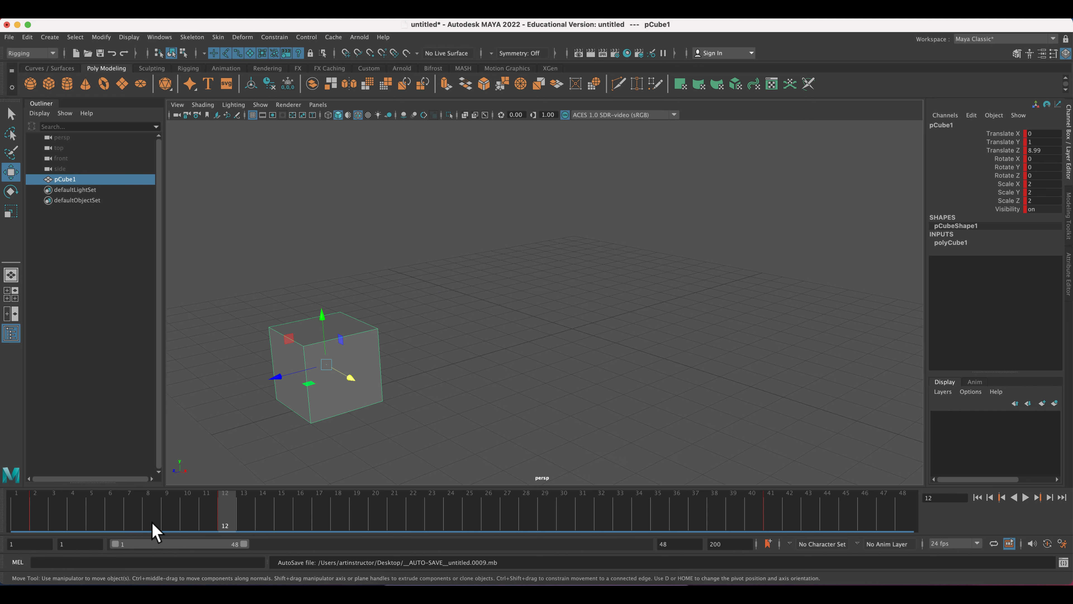
pyautogui.moveTo(353, 489)
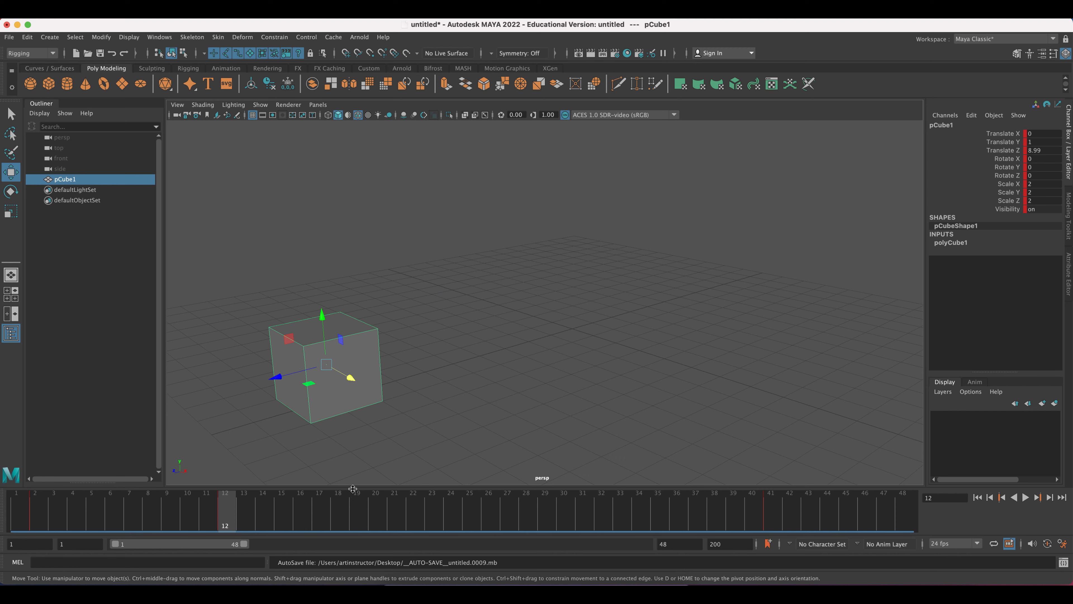
pyautogui.moveTo(376, 509)
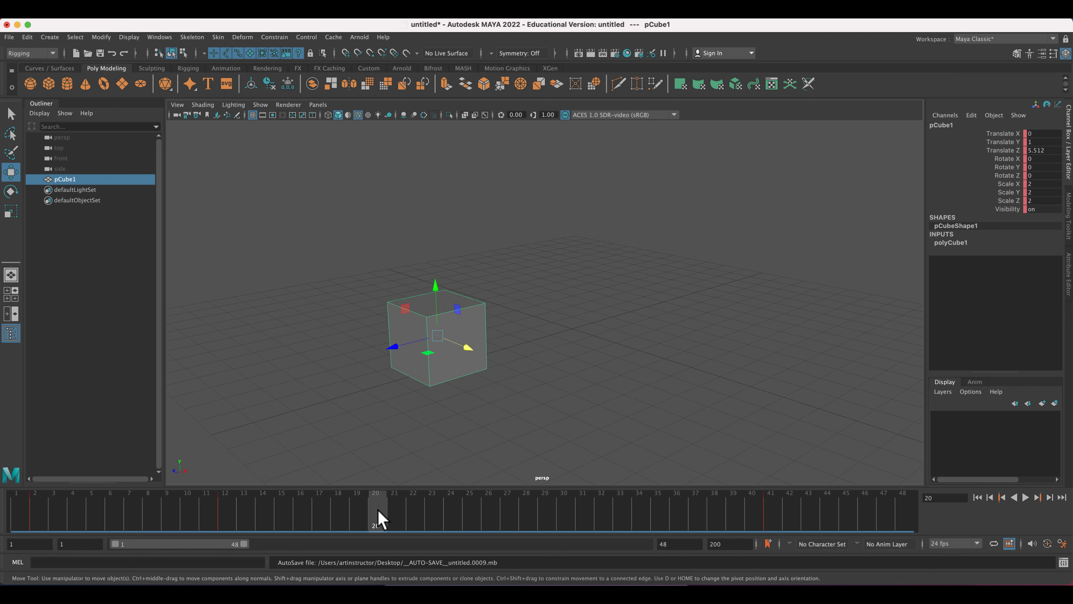
pyautogui.moveTo(421, 376)
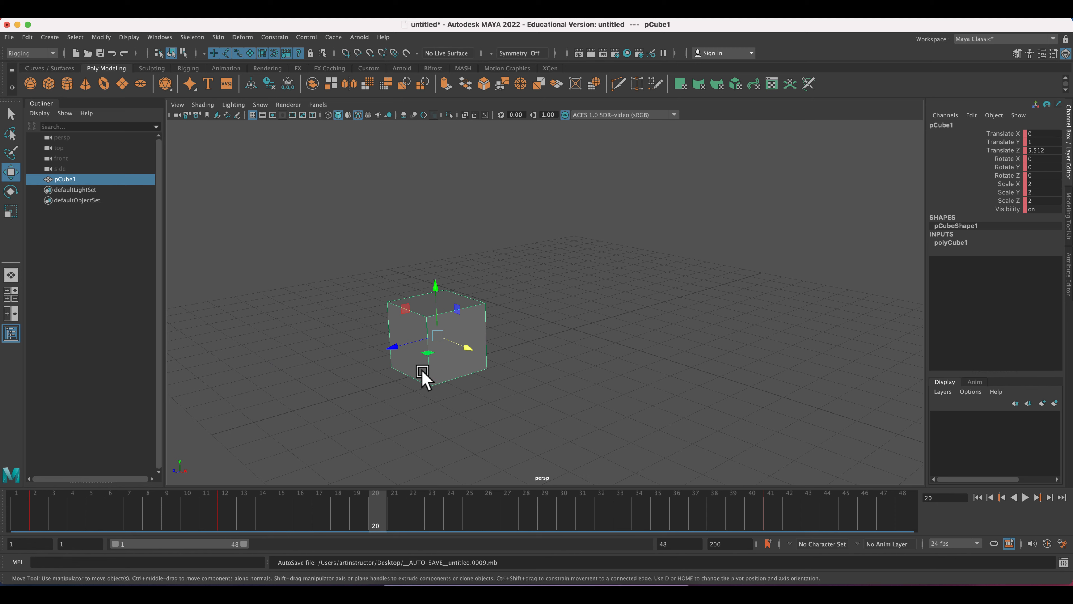
# - Switch to the Rotate tool and set the cube's Rotate Y to 270 at frame 20
pyautogui.press('e')
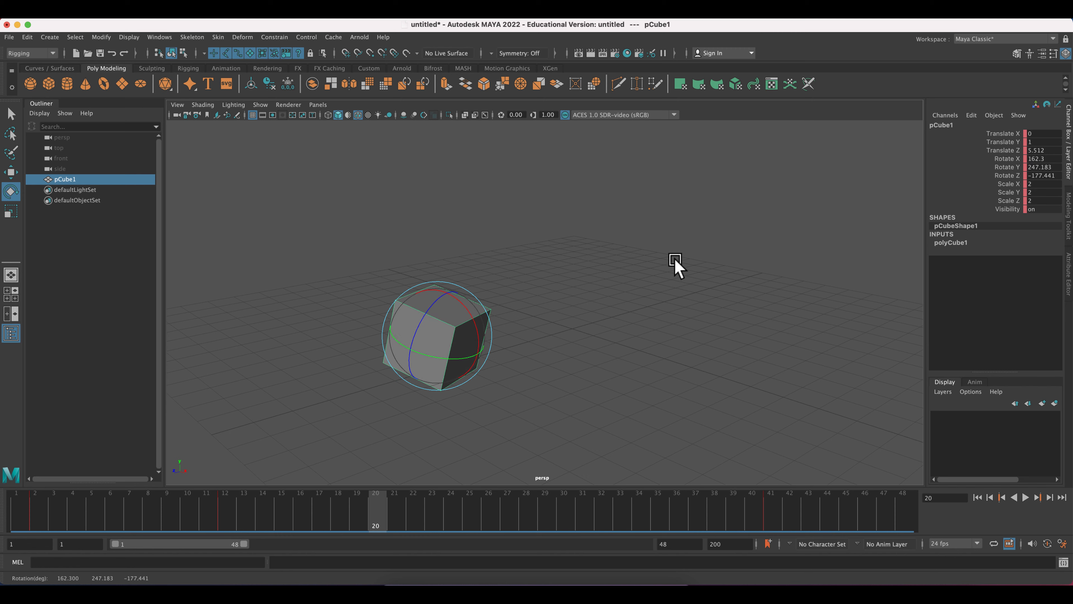
pyautogui.press('cmd+z')
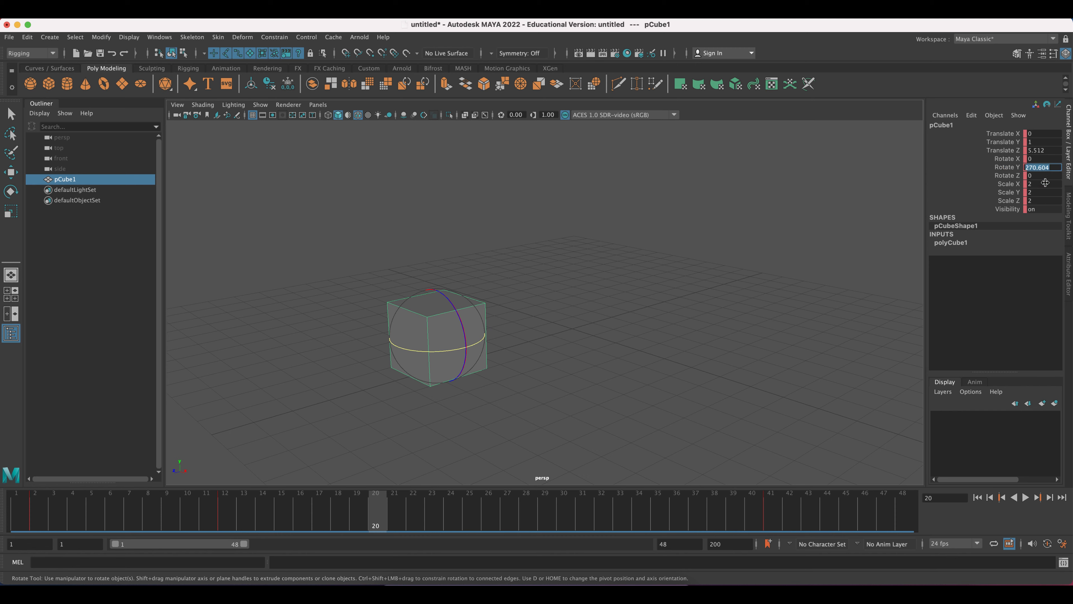
pyautogui.write('270')
pyautogui.press('Return')
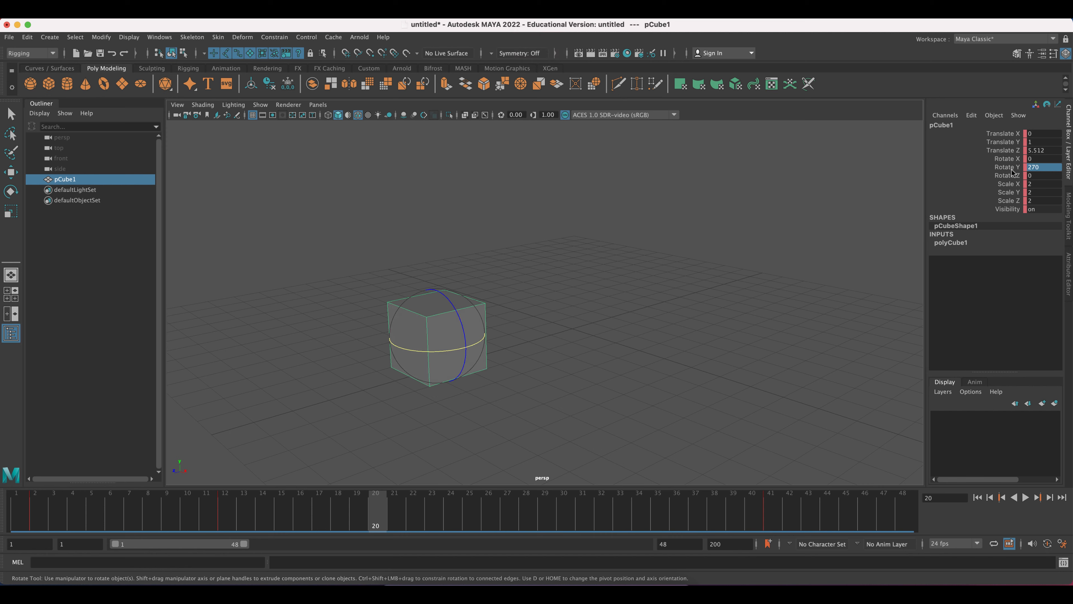
# - Key the Rotate Y channel at 270 on frame 20 using Key Selected
pyautogui.rightClick(1007, 167)
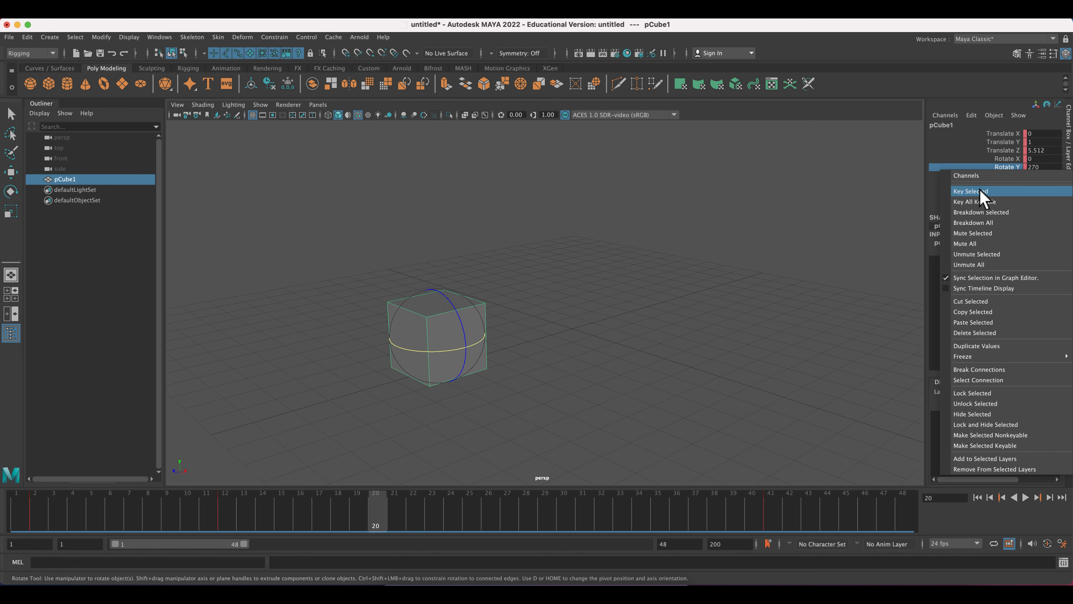
pyautogui.moveTo(984, 200)
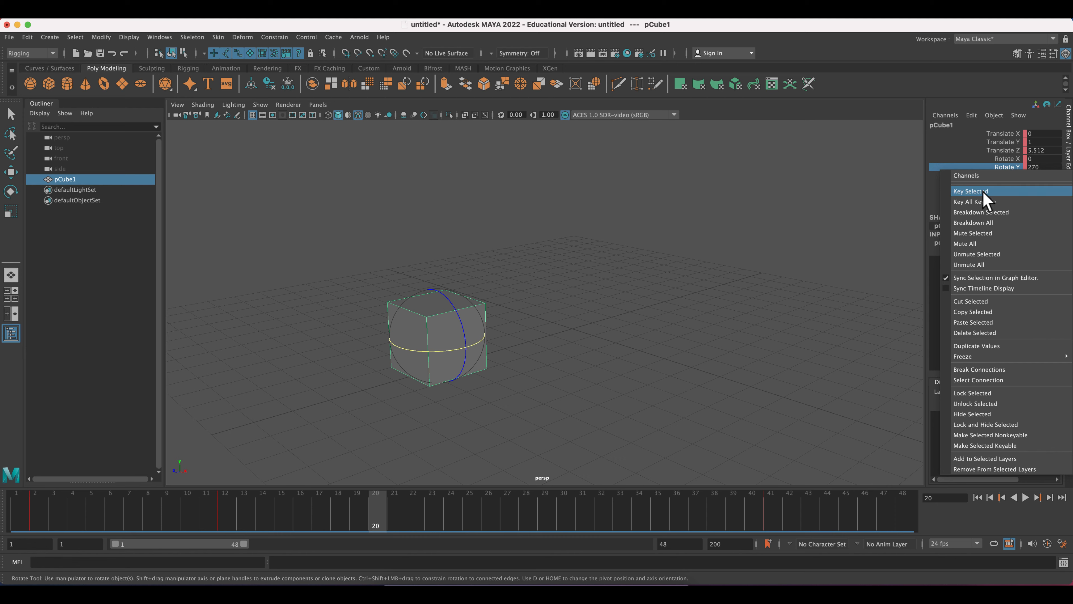
pyautogui.moveTo(991, 201)
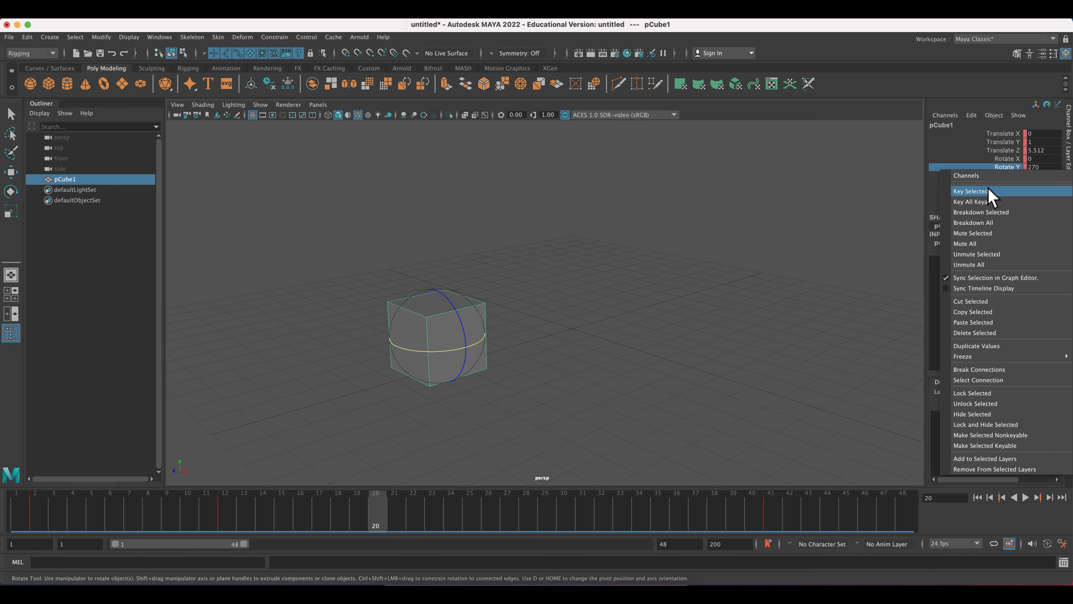
pyautogui.moveTo(999, 201)
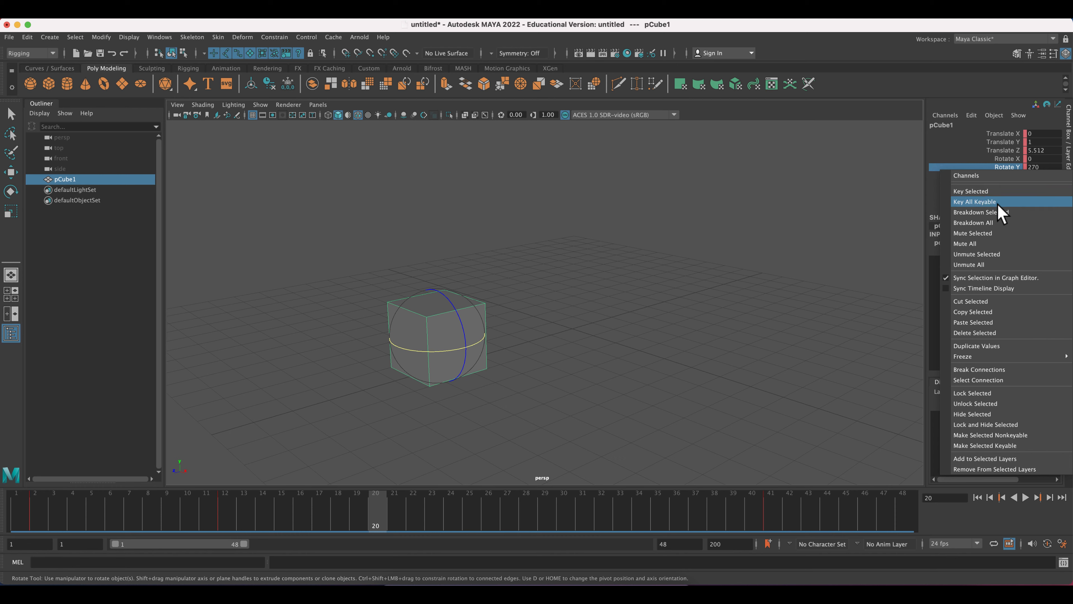
pyautogui.moveTo(972, 191)
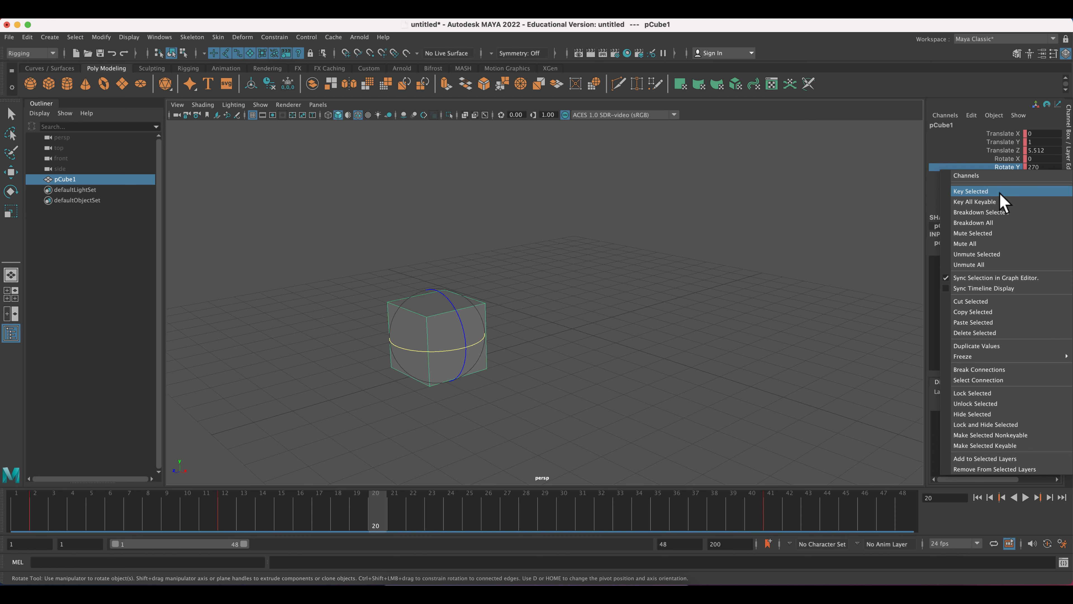
pyautogui.click(971, 191)
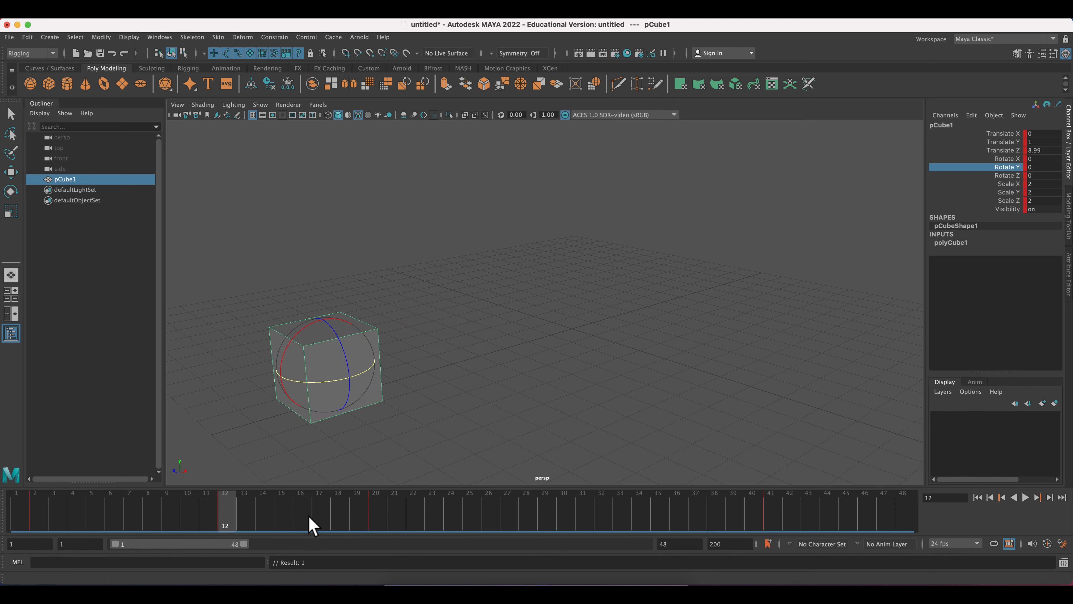
pyautogui.moveTo(790, 524)
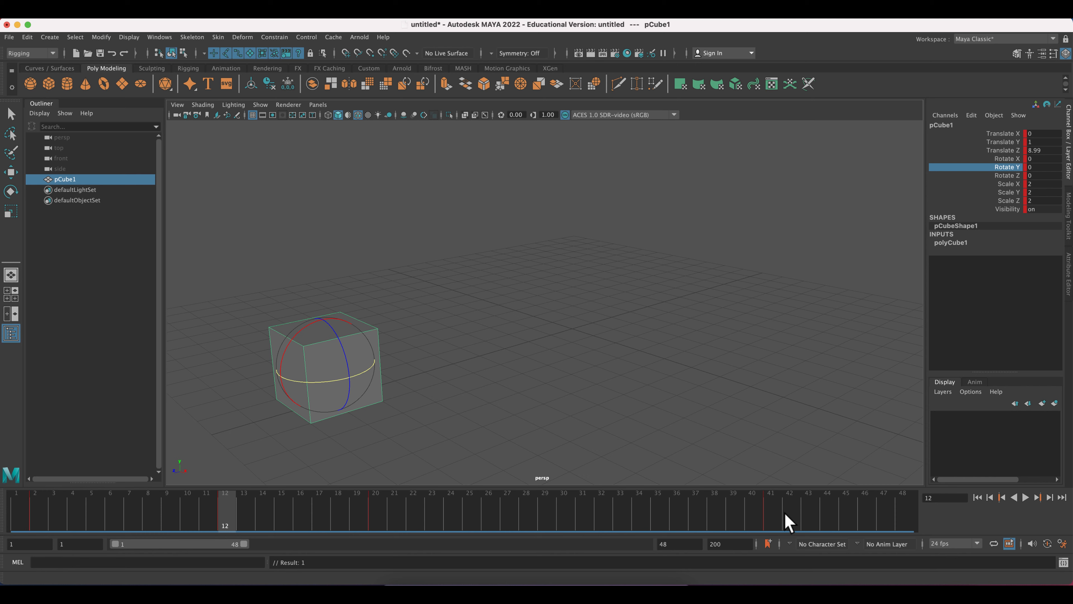
# - Move along the Time Slider toward frame 34 for the 70-degree Y rotation key
pyautogui.click(373, 510)
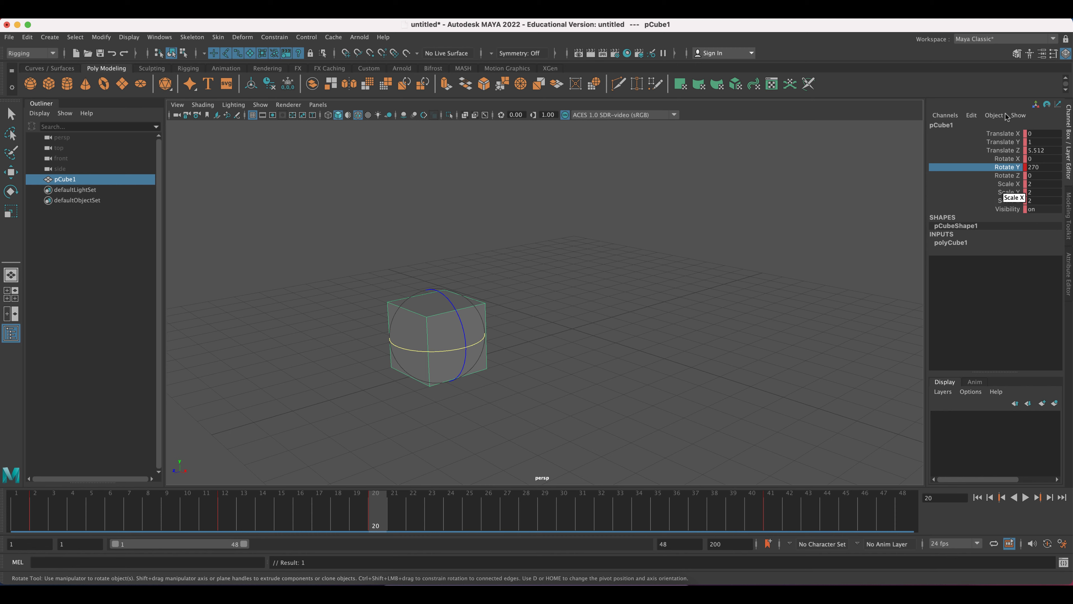
pyautogui.moveTo(500, 439)
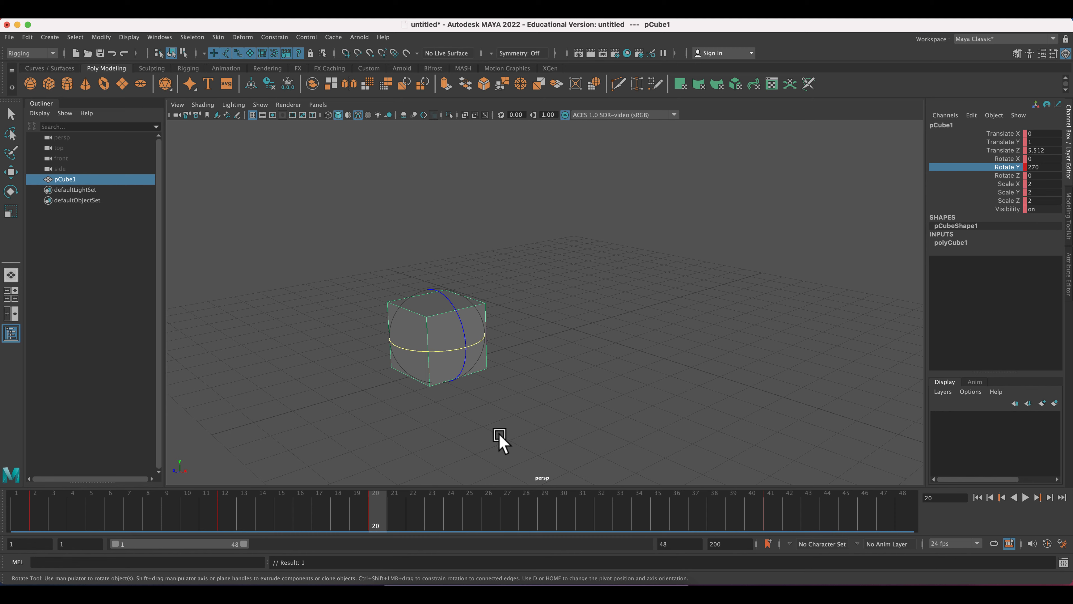
pyautogui.moveTo(640, 530)
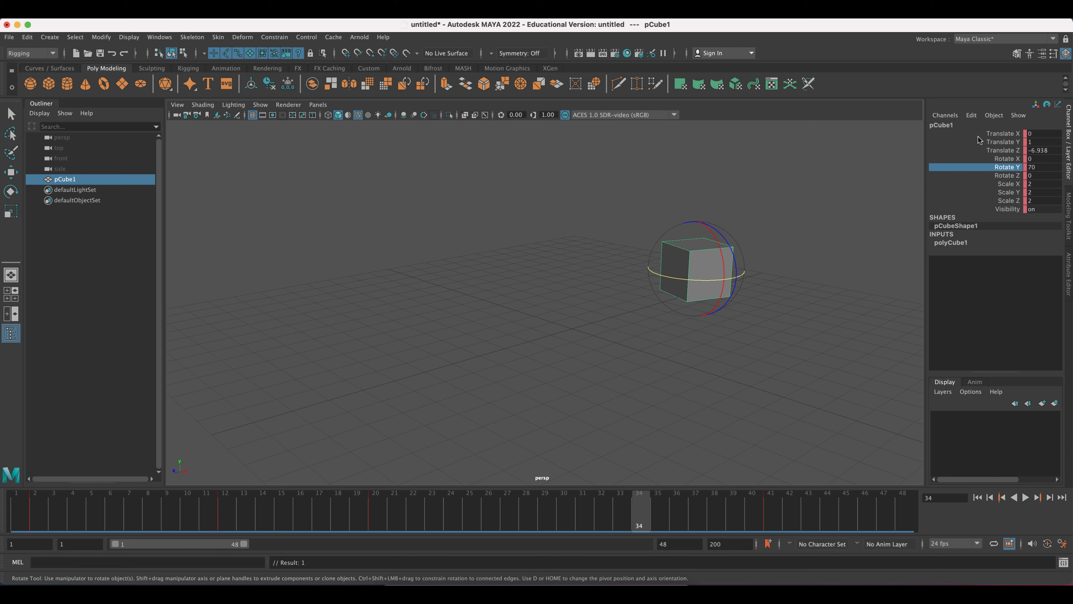
pyautogui.moveTo(1003, 133)
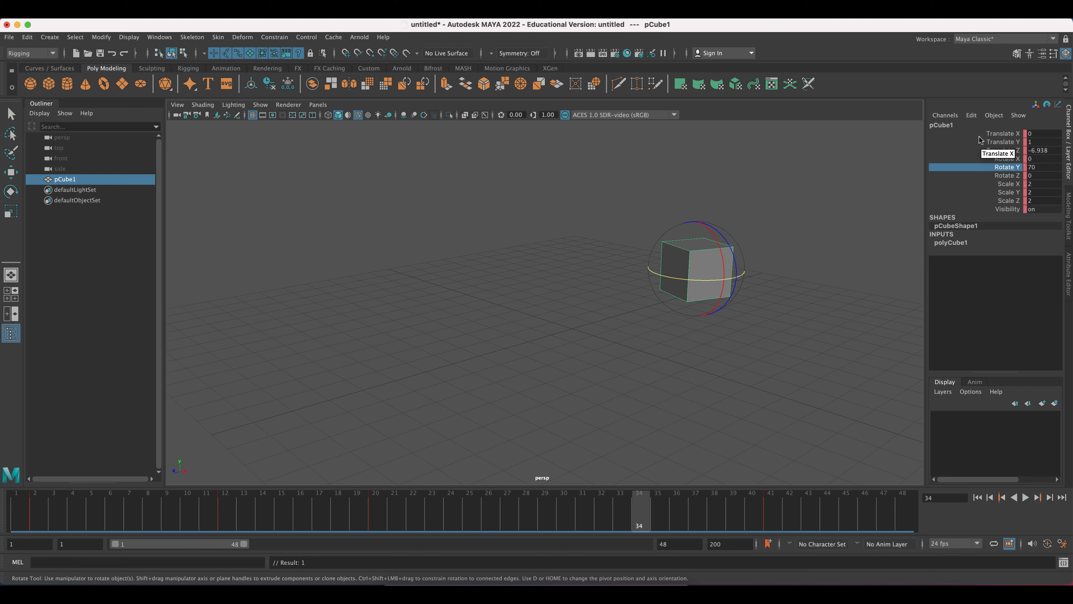
pyautogui.moveTo(661, 267)
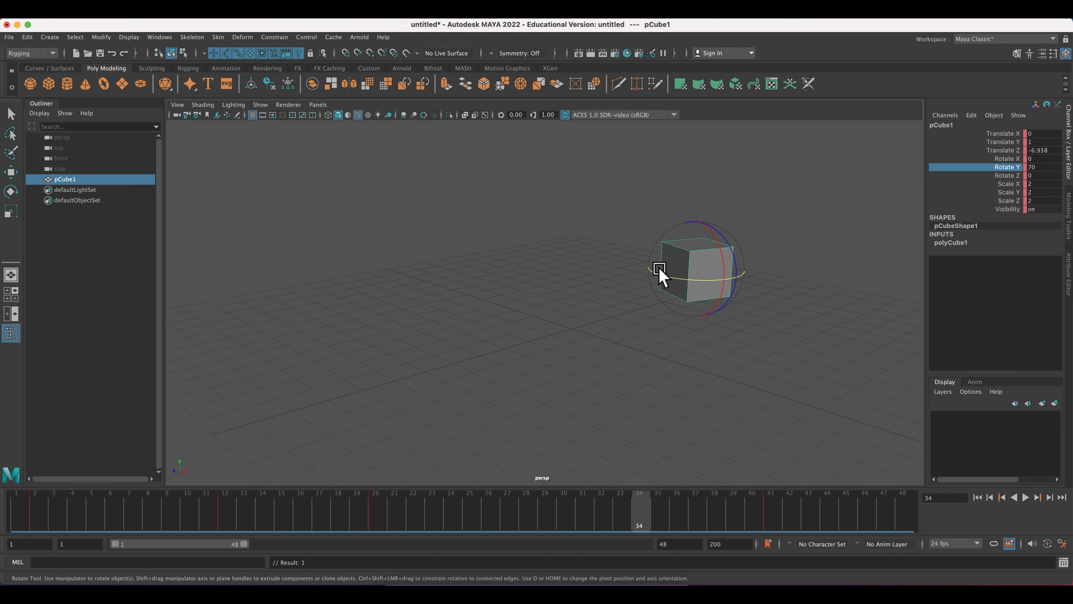
pyautogui.moveTo(696, 294)
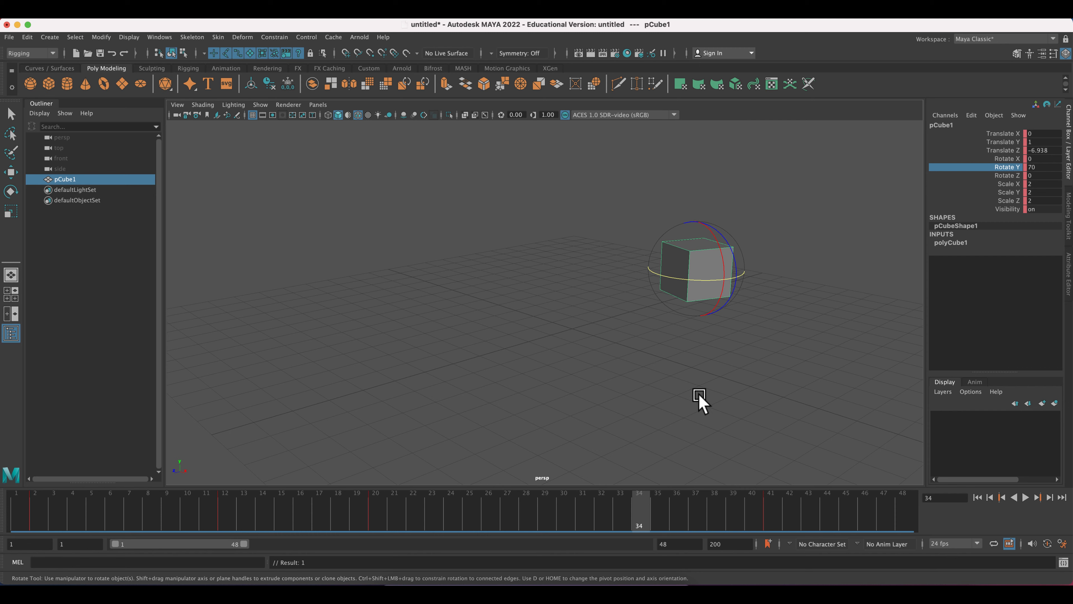
pyautogui.moveTo(658, 394)
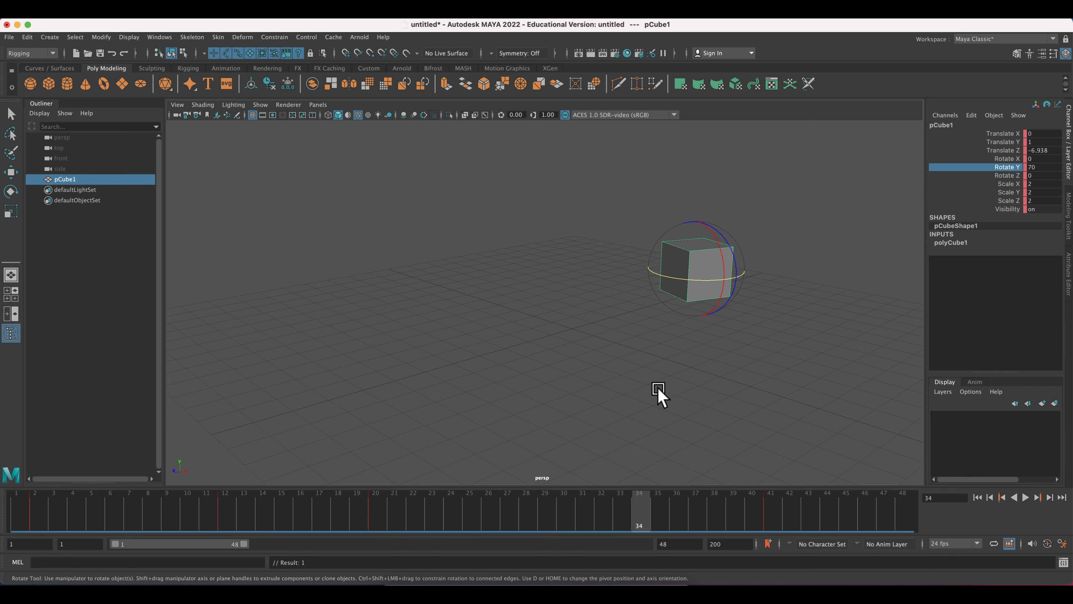
pyautogui.moveTo(382, 308)
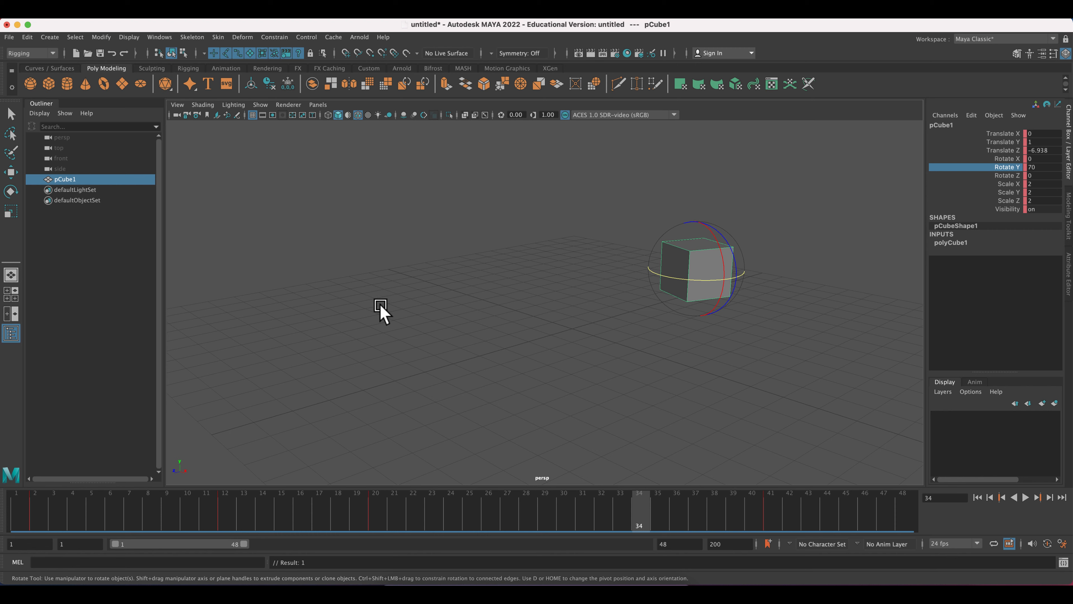
pyautogui.moveTo(409, 205)
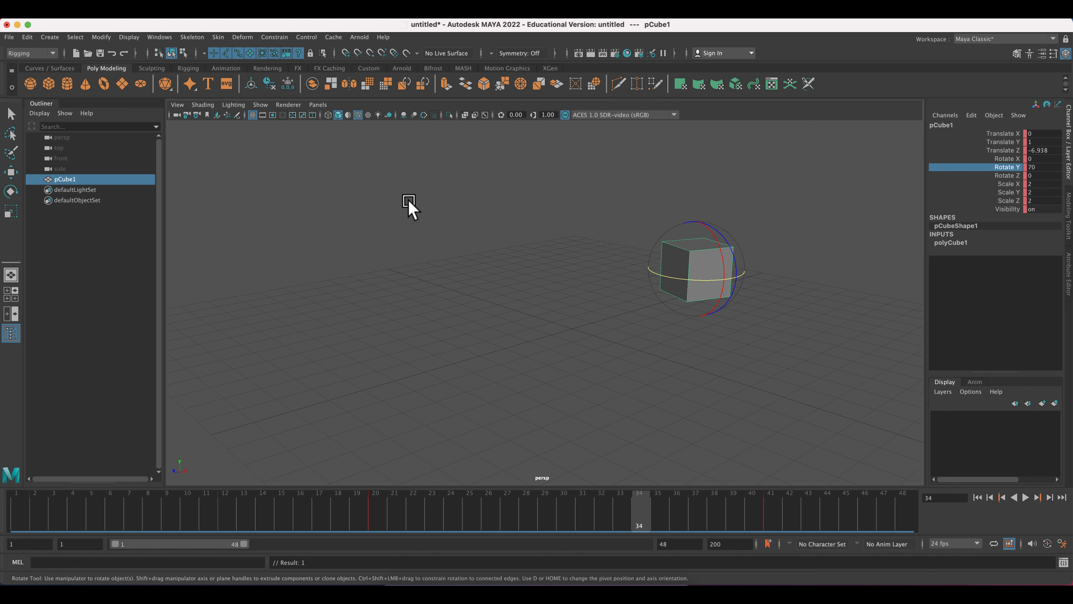
pyautogui.moveTo(723, 291)
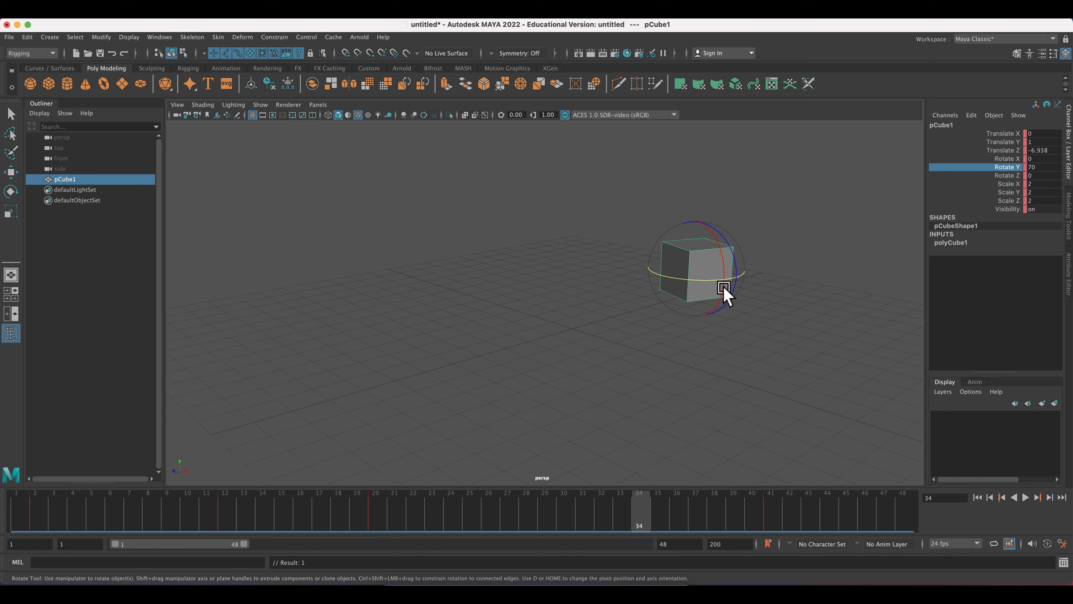
pyautogui.moveTo(376, 518)
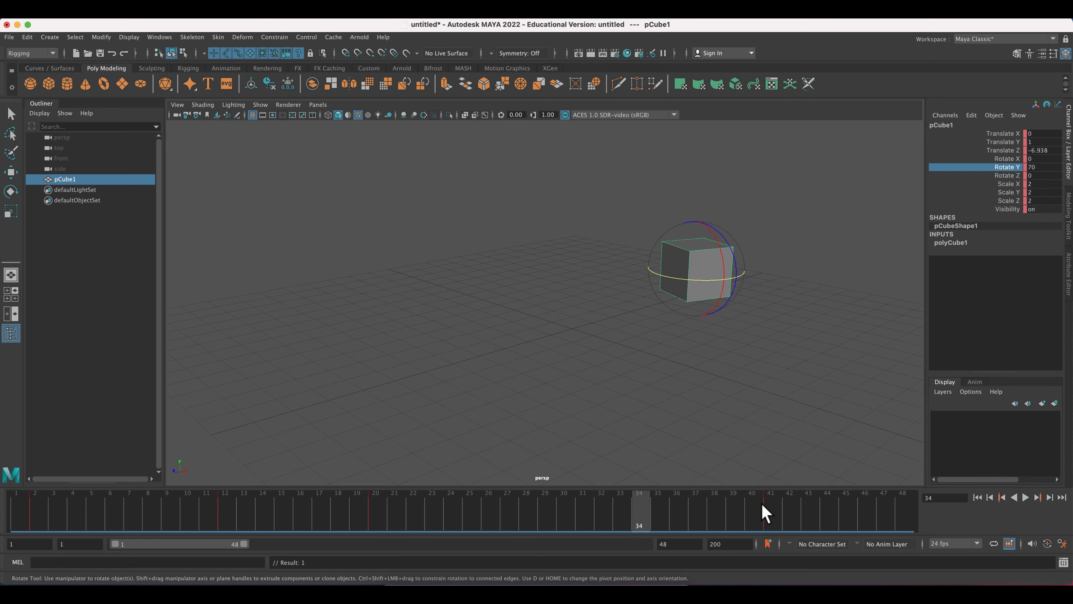
# - Play the animation forwards and backwards, stop, and jump to frame 42
pyautogui.click(1025, 498)
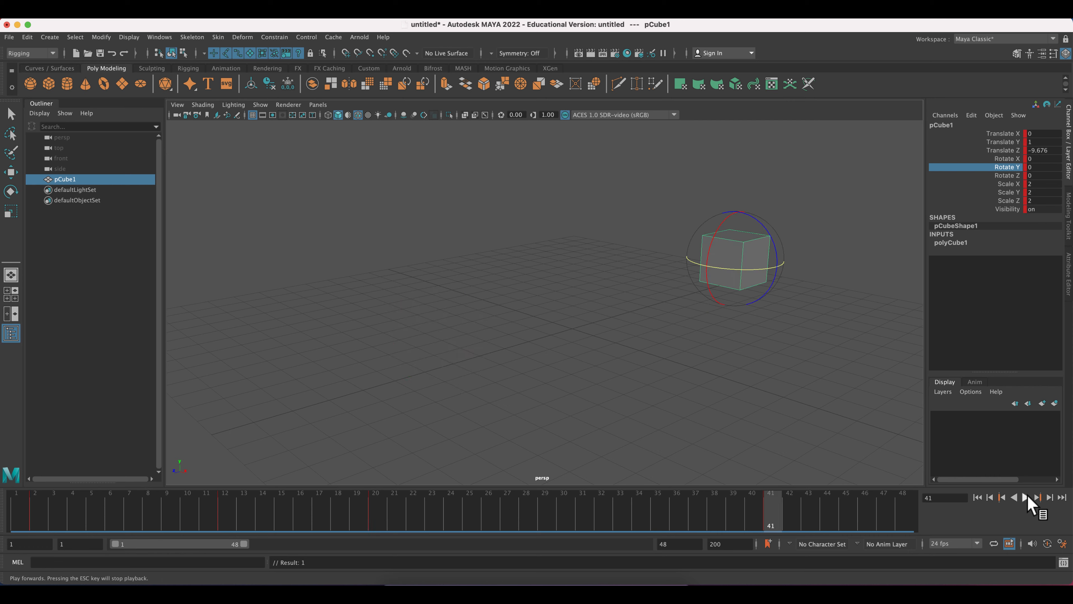
pyautogui.click(1025, 498)
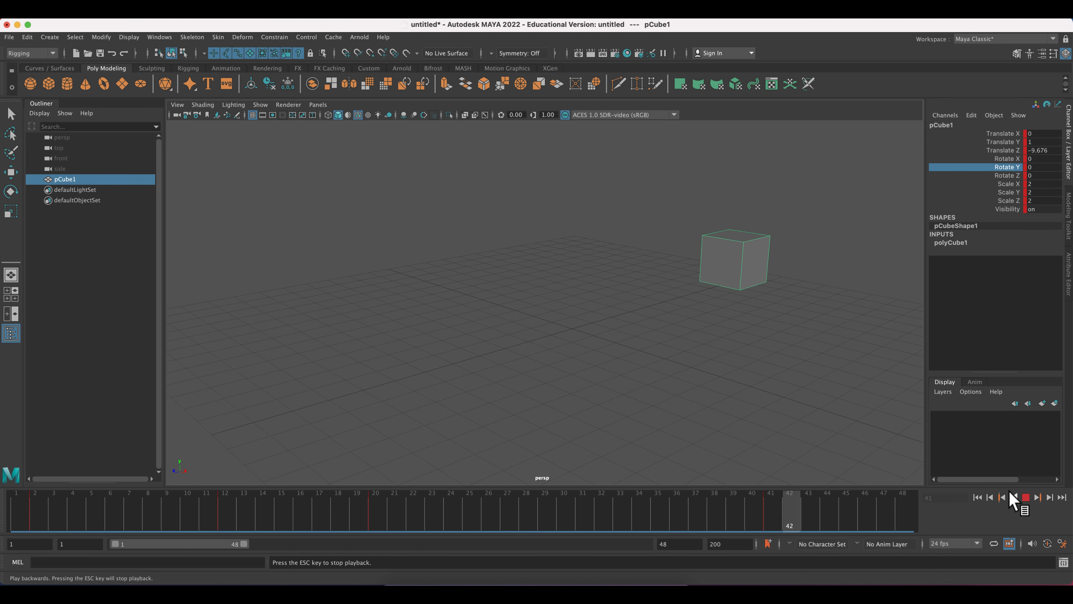
pyautogui.click(1025, 497)
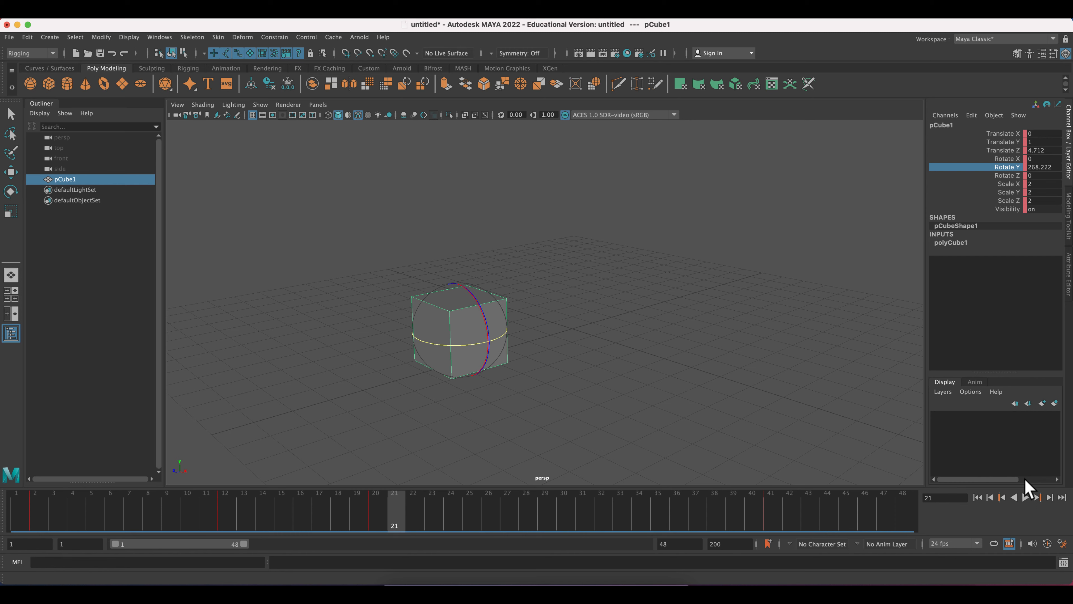
pyautogui.moveTo(630, 476)
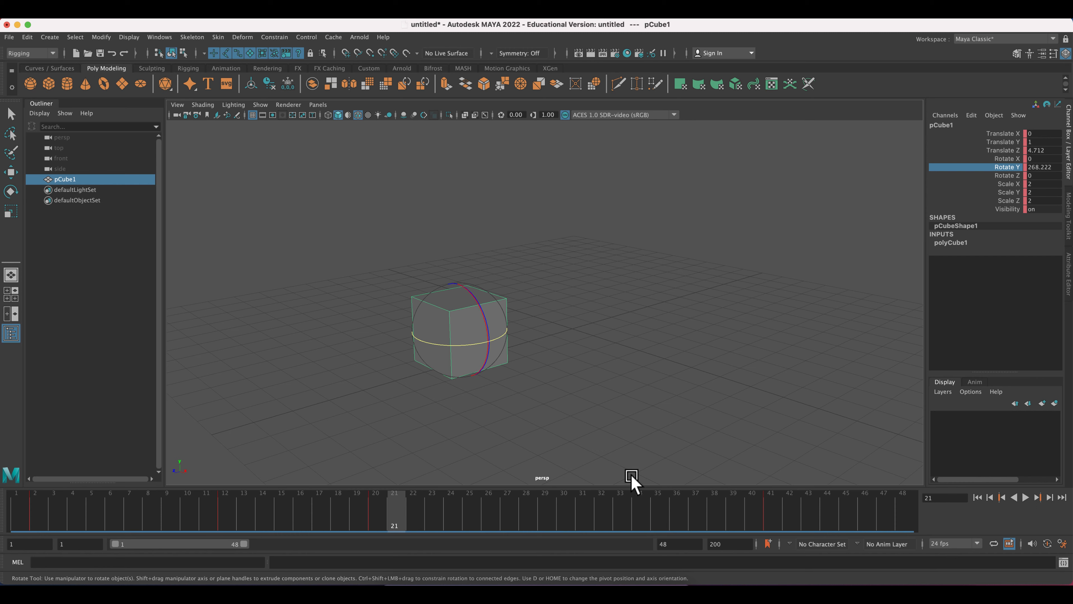
pyautogui.moveTo(593, 507)
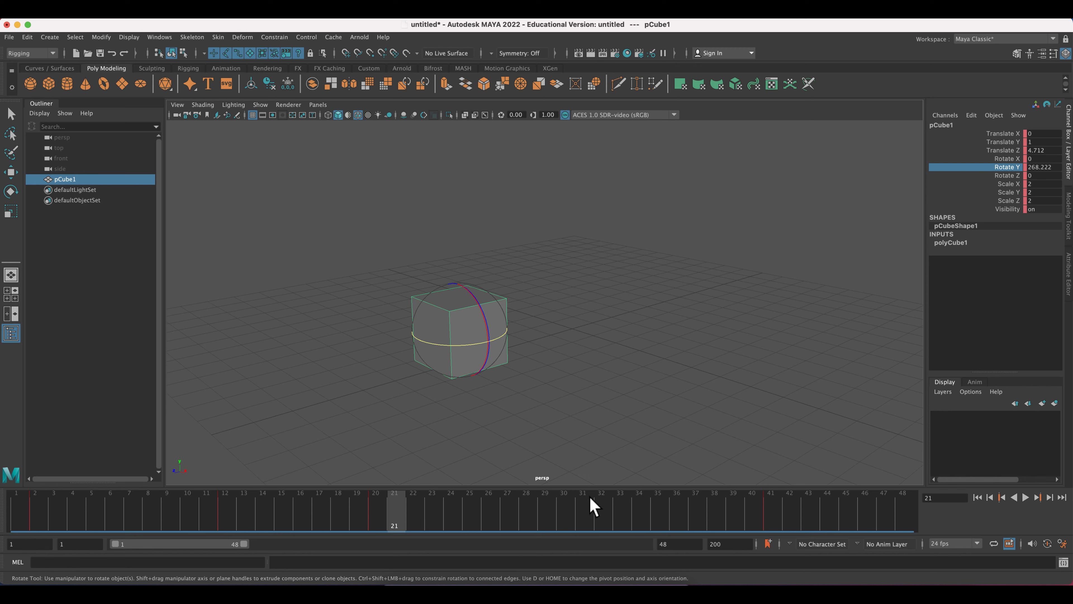
pyautogui.click(488, 512)
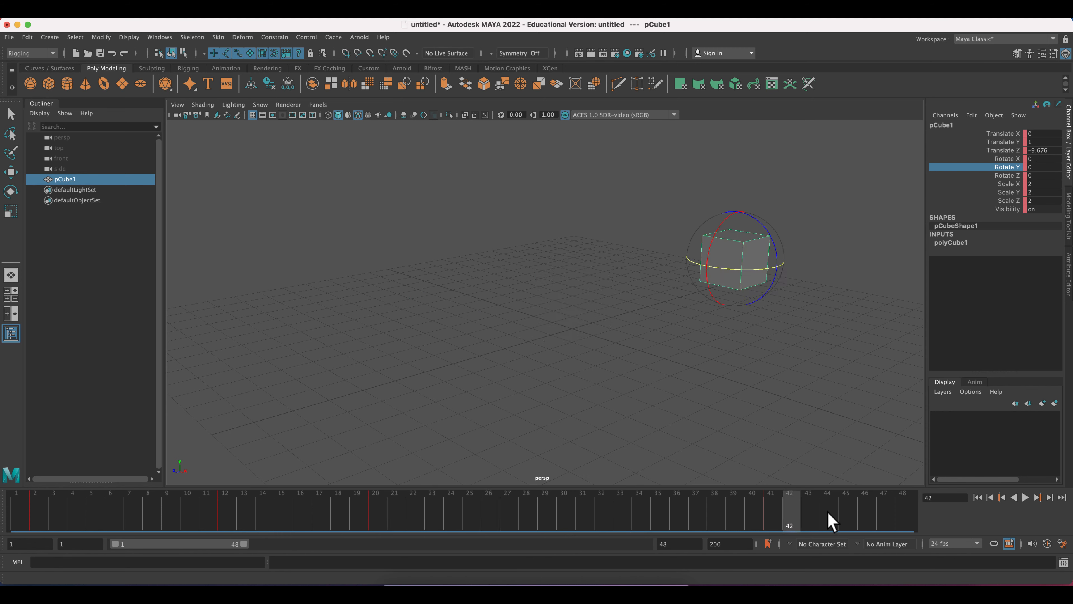
# - Scale the cube to 5.37 on X and key the Scale X channel via Key Selected
pyautogui.press('r')
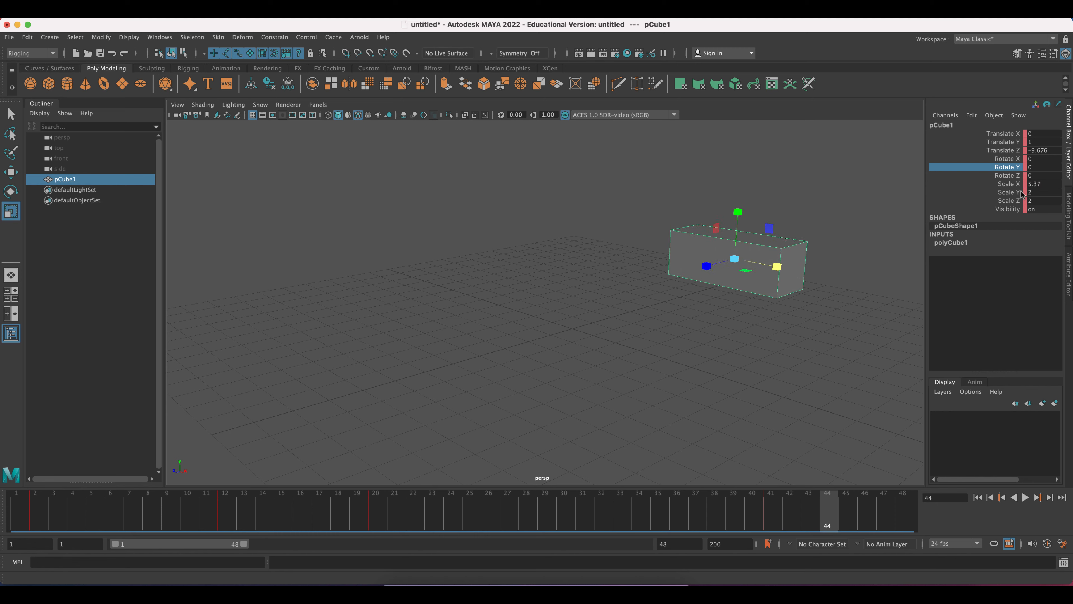
pyautogui.rightClick(1006, 183)
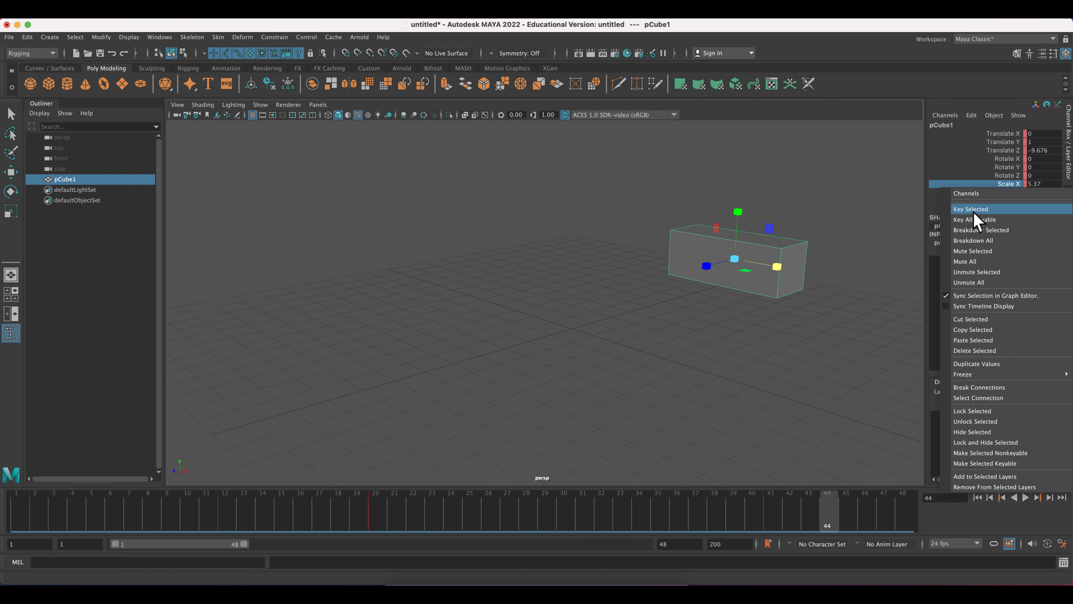
pyautogui.click(971, 208)
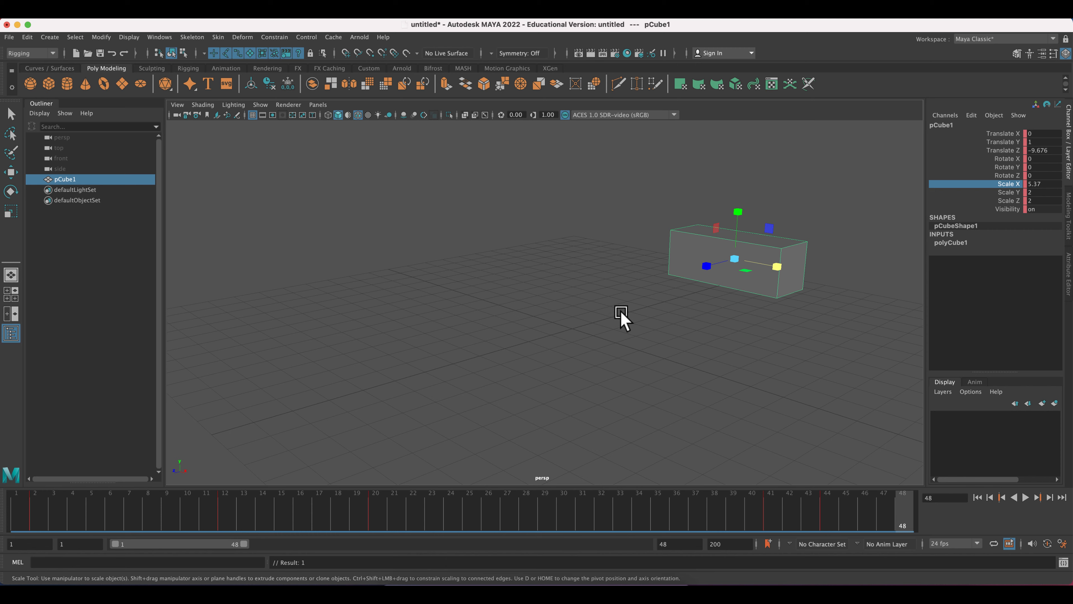
pyautogui.moveTo(690, 558)
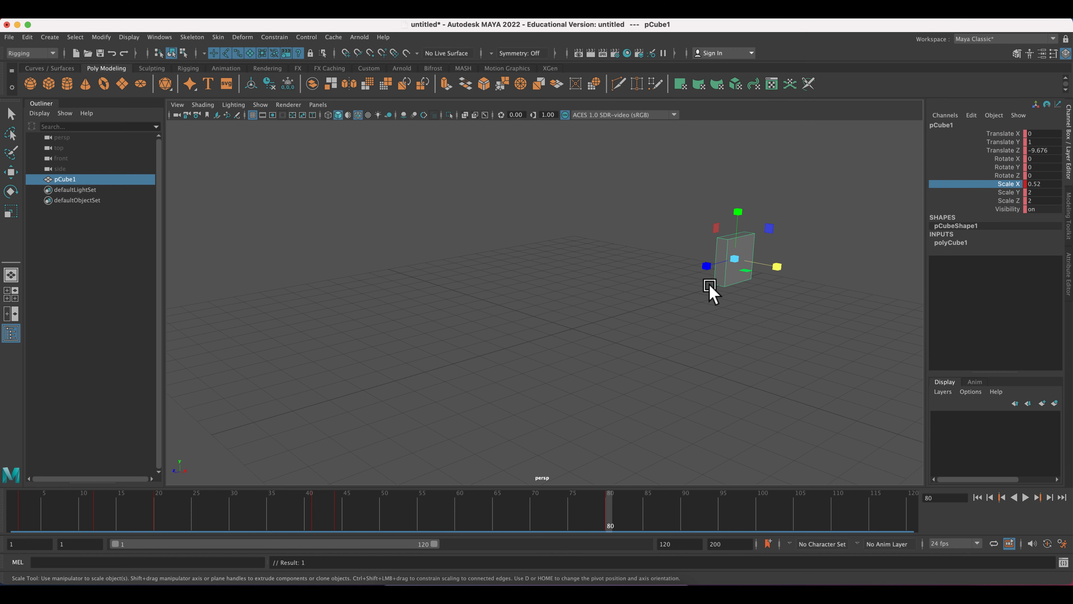
# - At frame 80 set the cube to Scale X 0.52, Rotate Y -442.483 and Translate Z -1.741
pyautogui.click(11, 172)
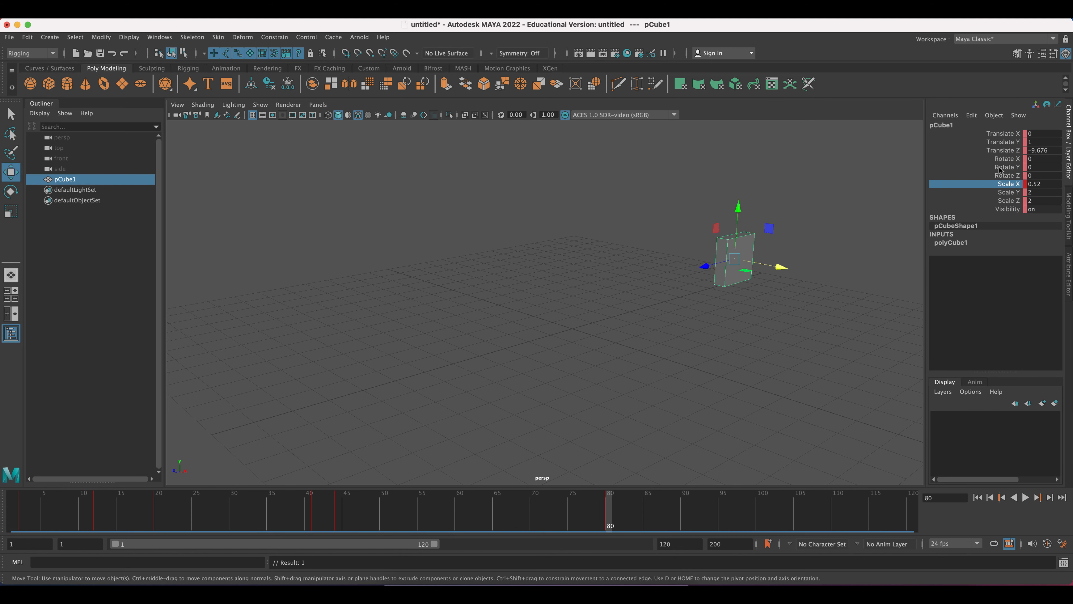
pyautogui.press('e')
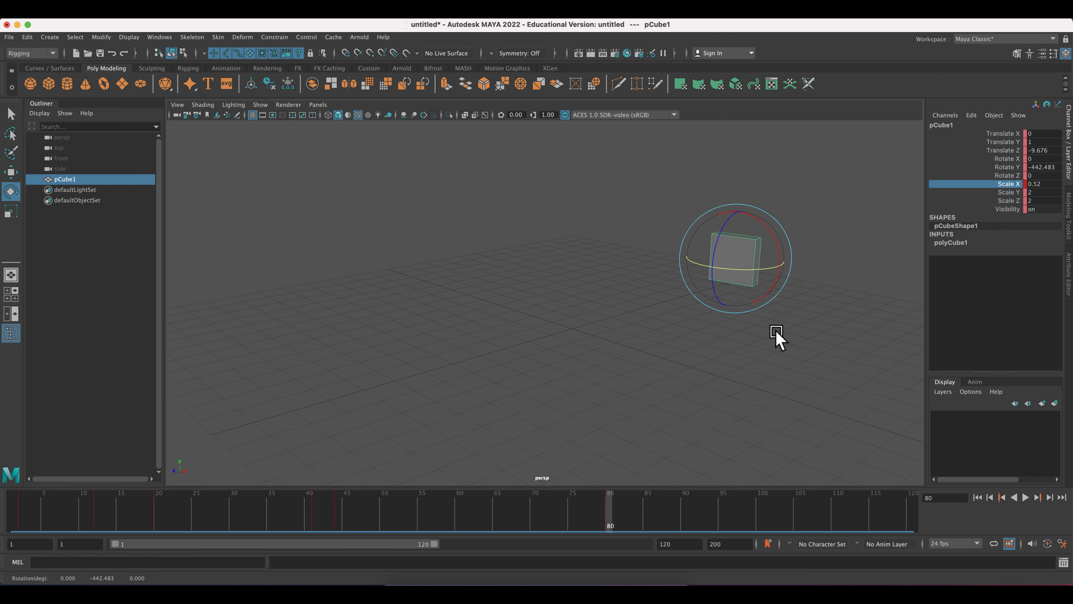
pyautogui.press('w')
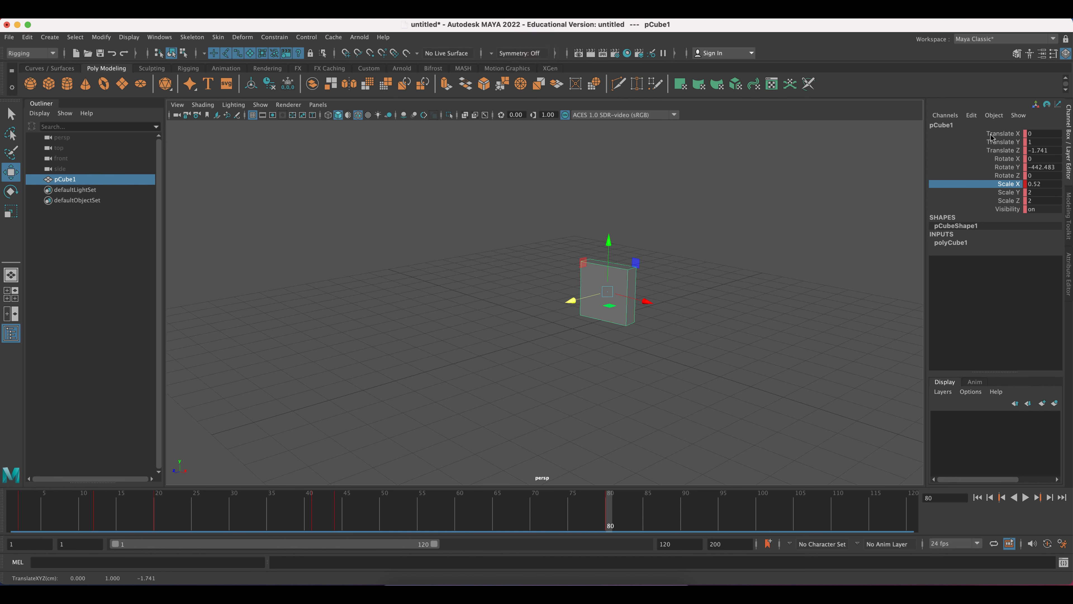
# - At frame 104 resize the cube to Scale X 0.332 and set a key
pyautogui.rightClick(993, 171)
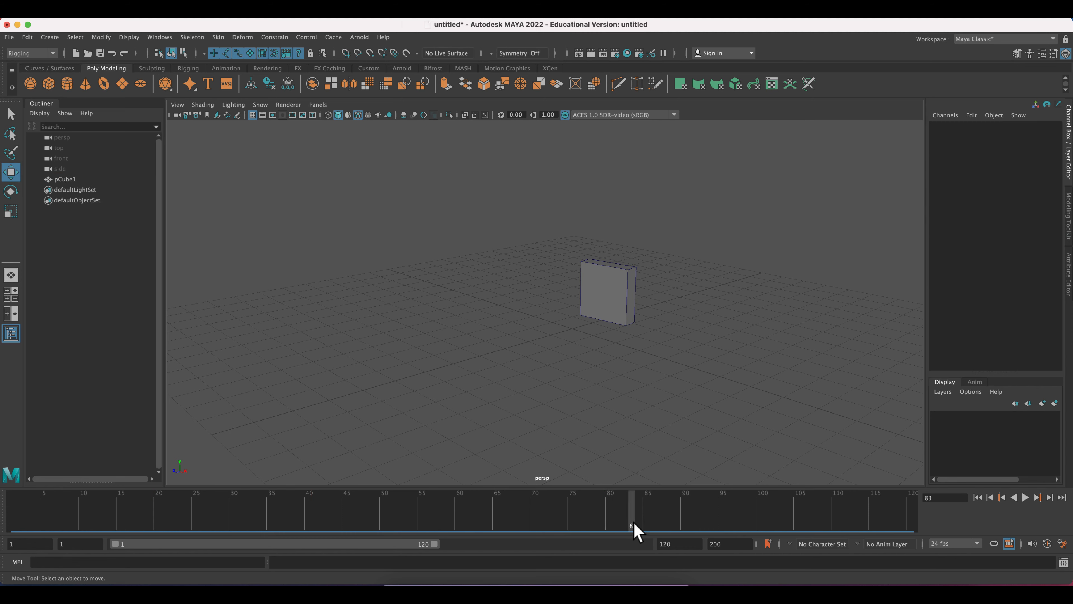
pyautogui.click(607, 291)
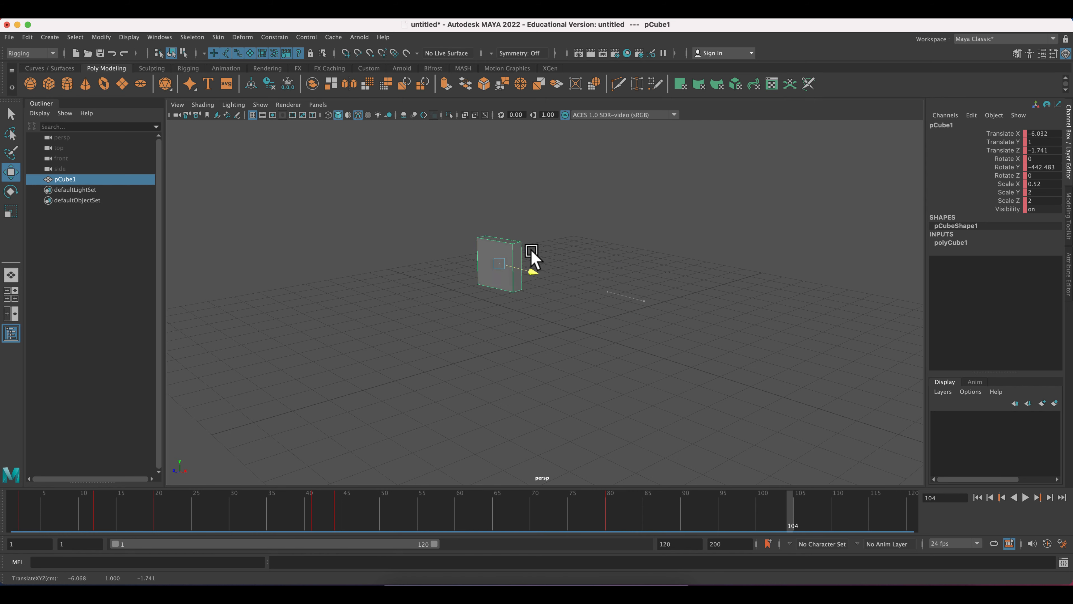
pyautogui.press('r')
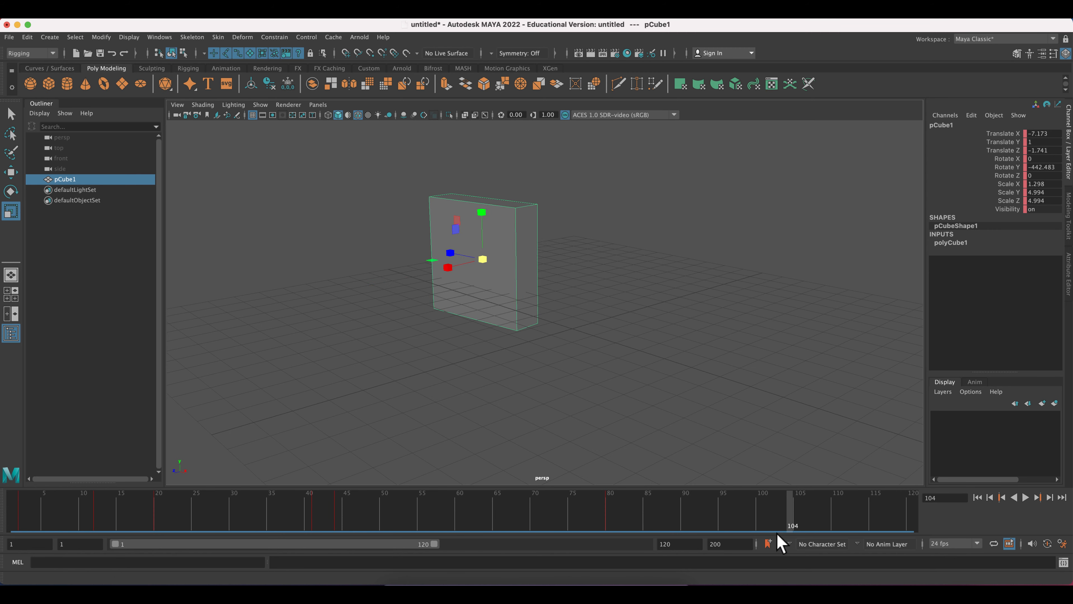
pyautogui.press('s')
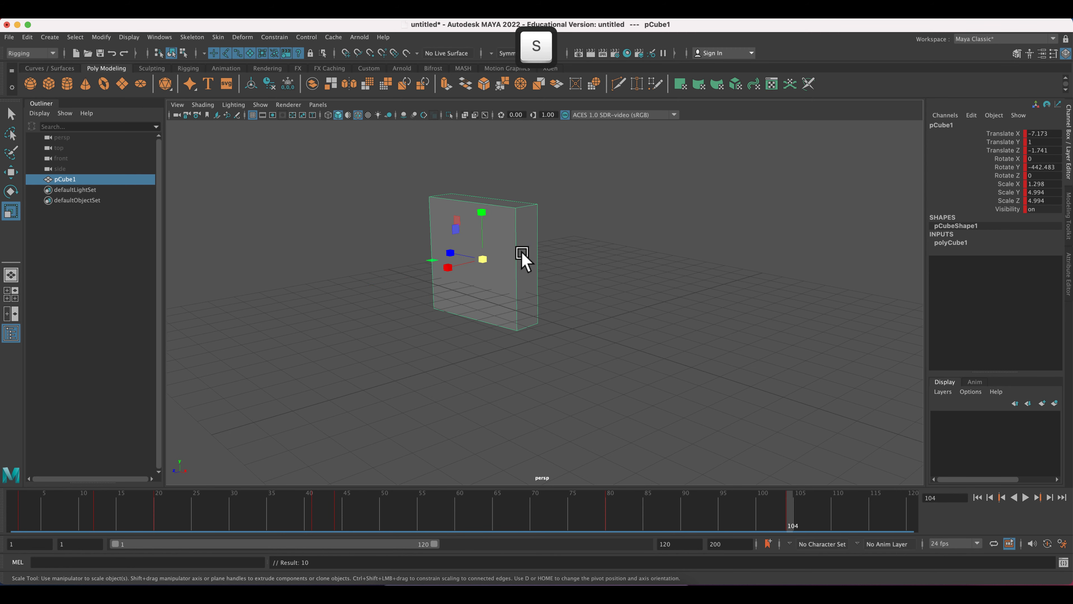
# - Move the cube to Translate X 1.582, rotate it to Rotate X -206.782 and key the pose
pyautogui.press('w')
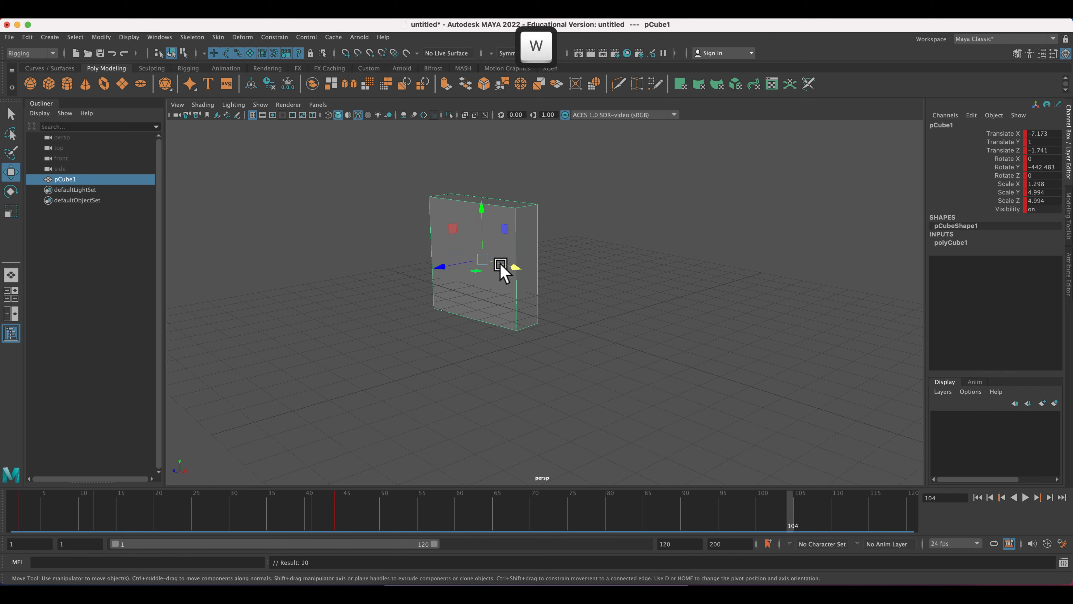
pyautogui.press('r')
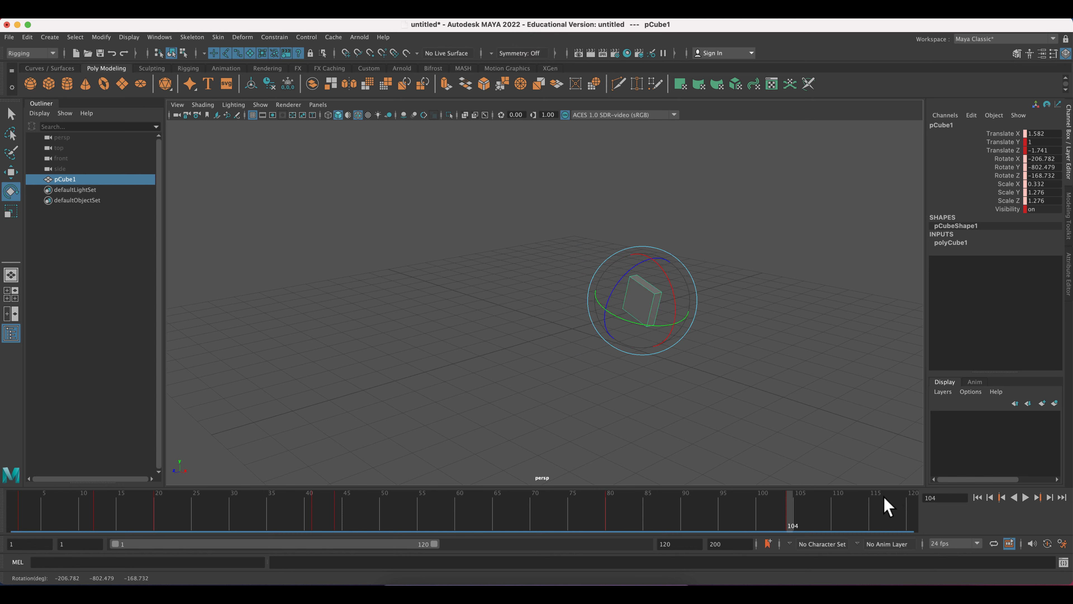
pyautogui.press('s')
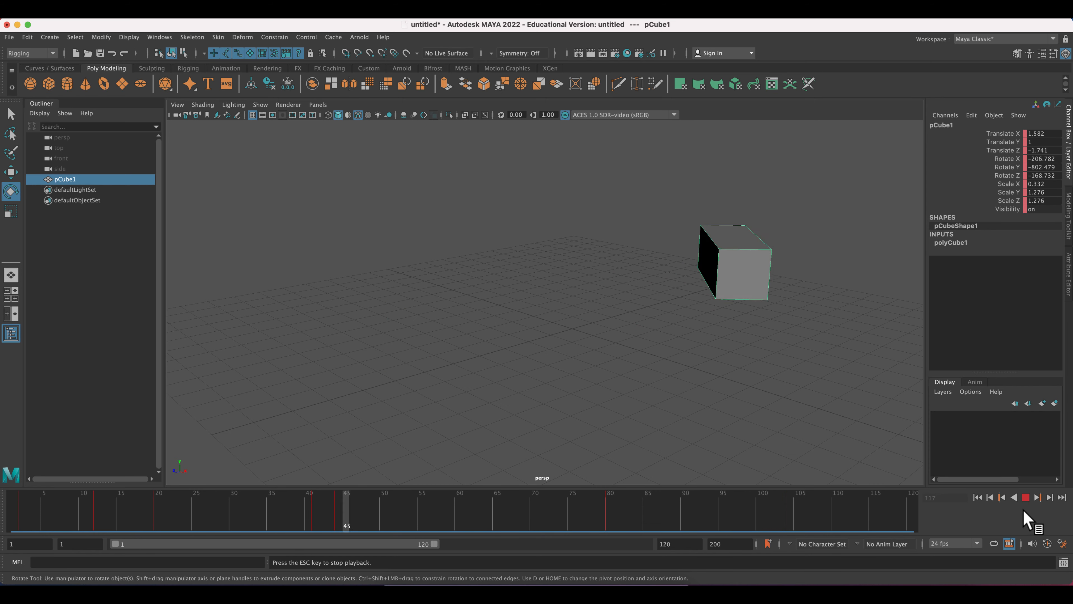
# - Play the 120-frame cube animation forwards and stop it at frame 120
pyautogui.click(1024, 498)
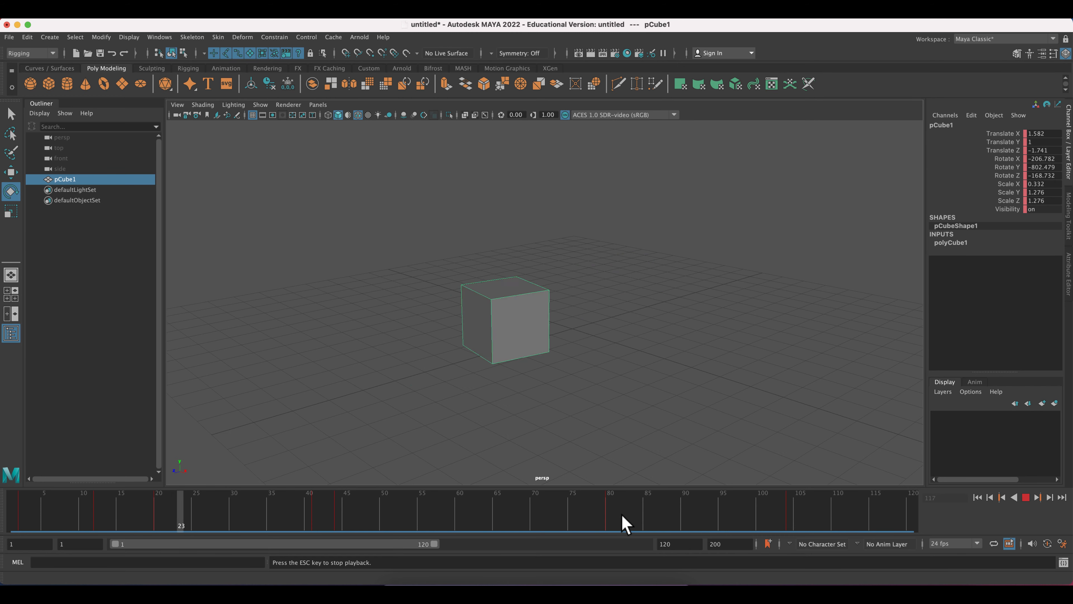
pyautogui.click(1025, 497)
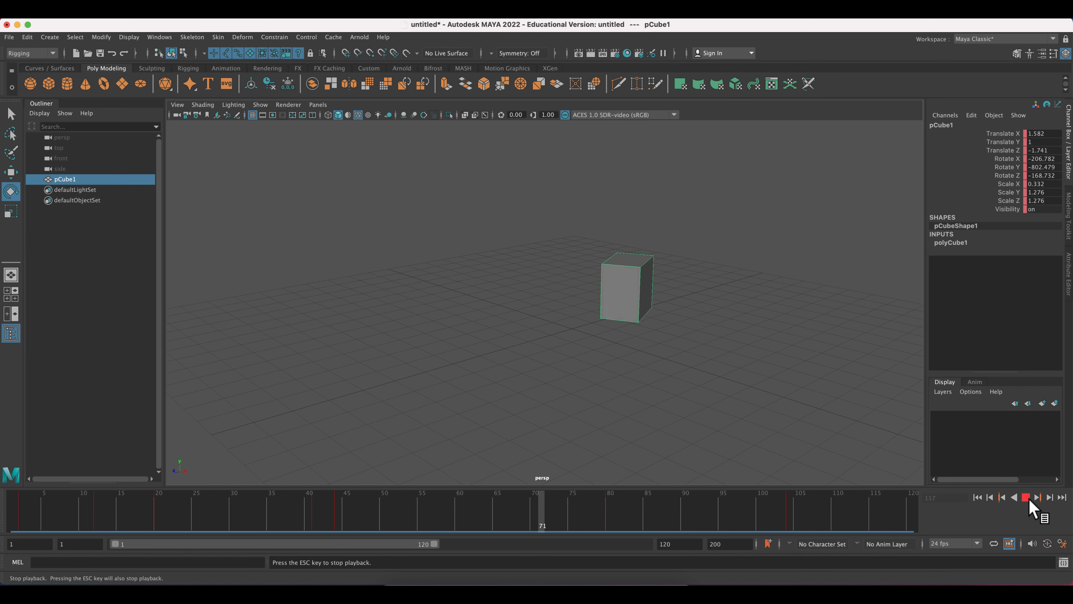
pyautogui.click(1025, 498)
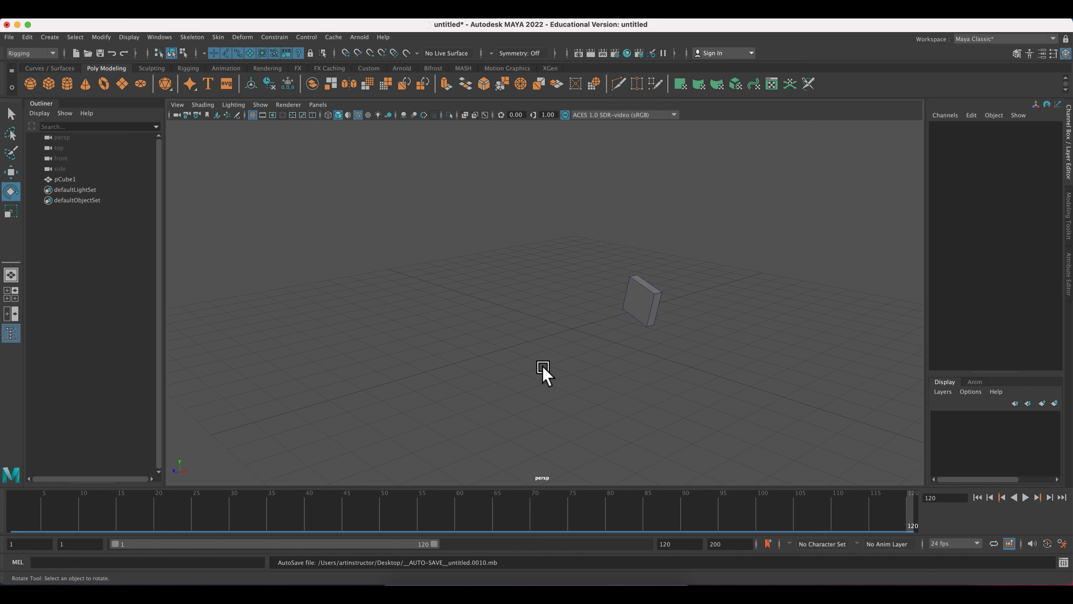
pyautogui.moveTo(323, 128)
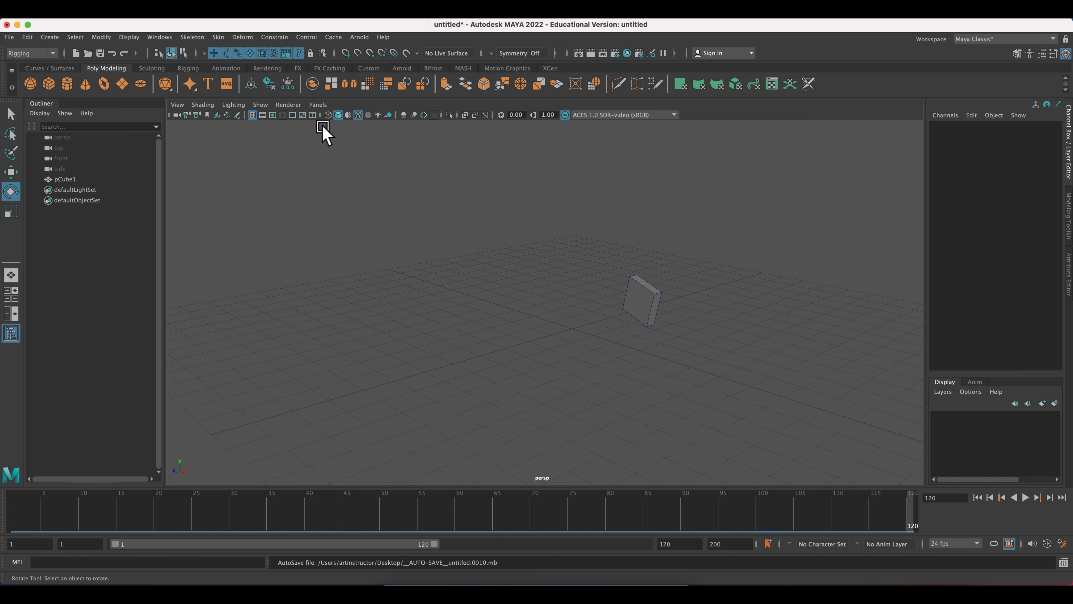
pyautogui.moveTo(332, 135)
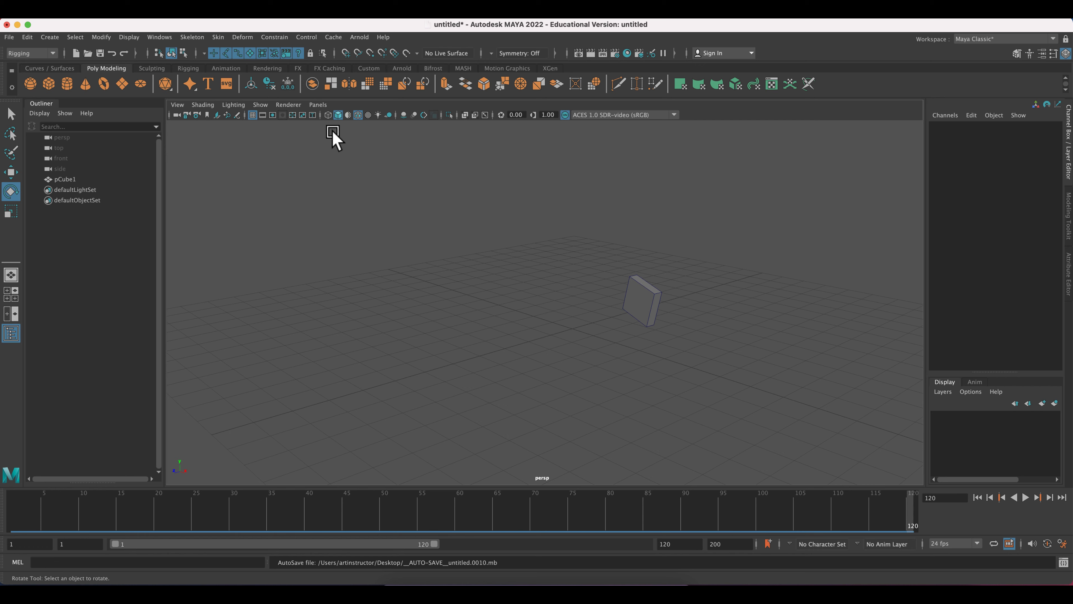